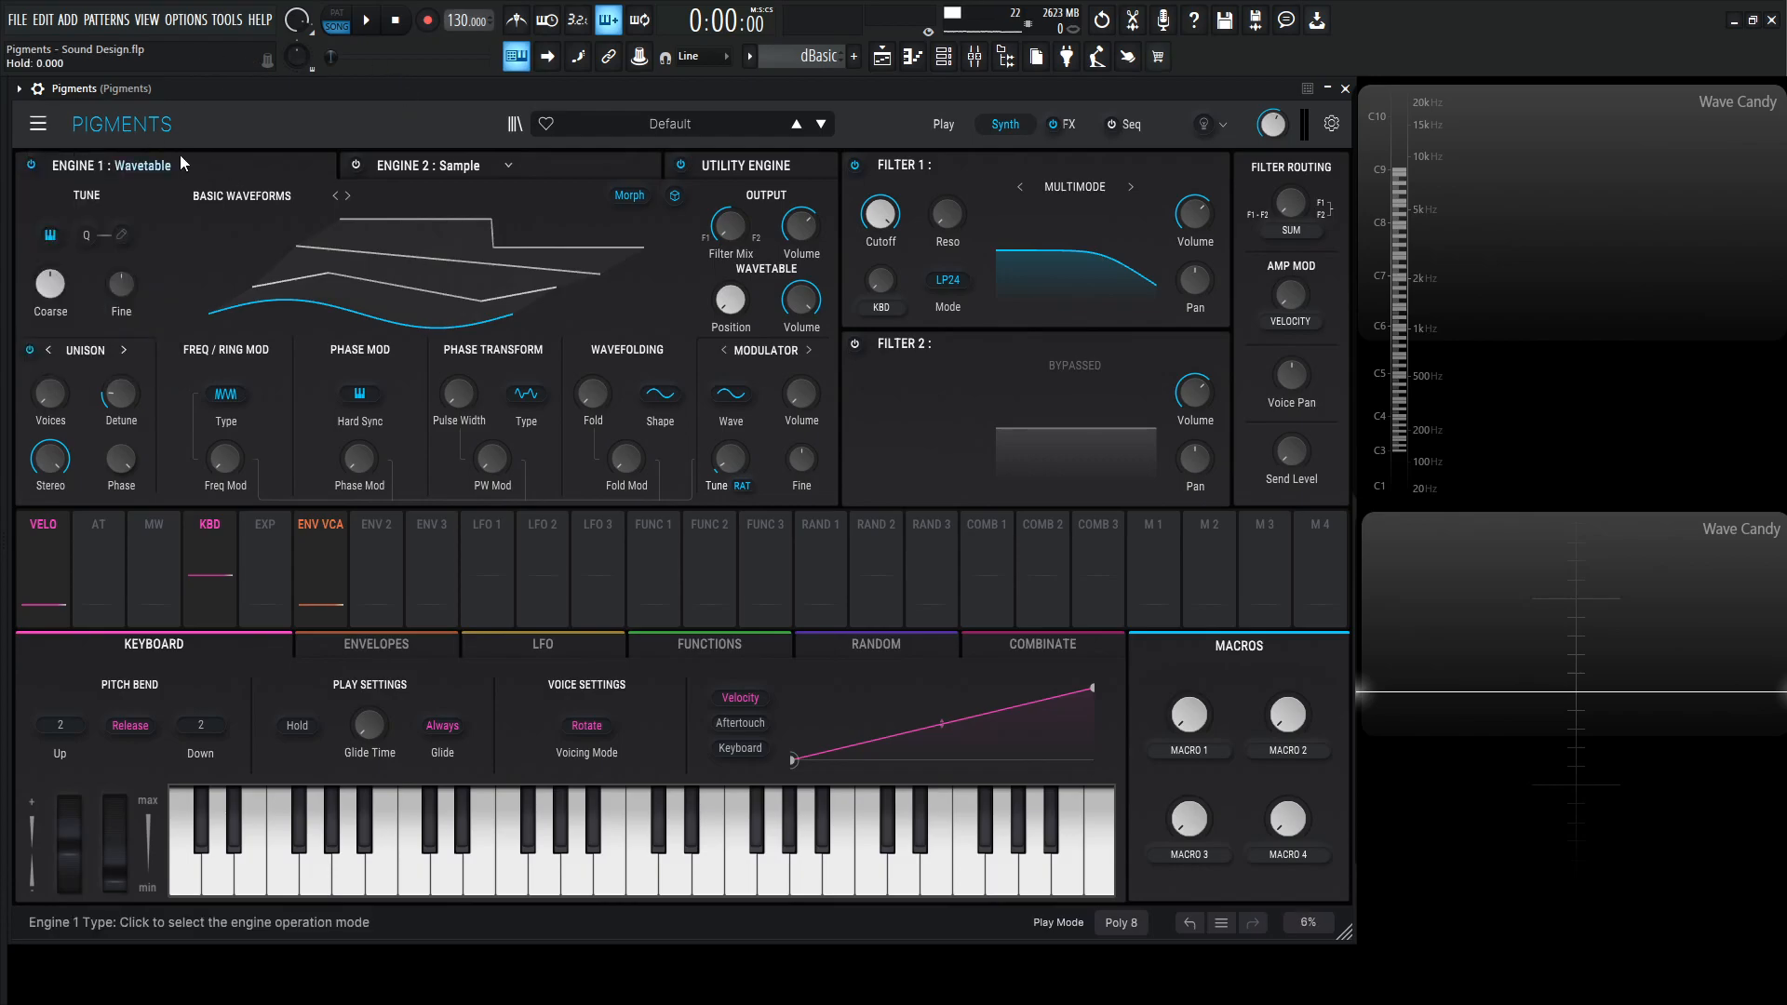
- Switch Engine 1 to Analog and set oscillator 1 pulse width to 0.865
click(136, 166)
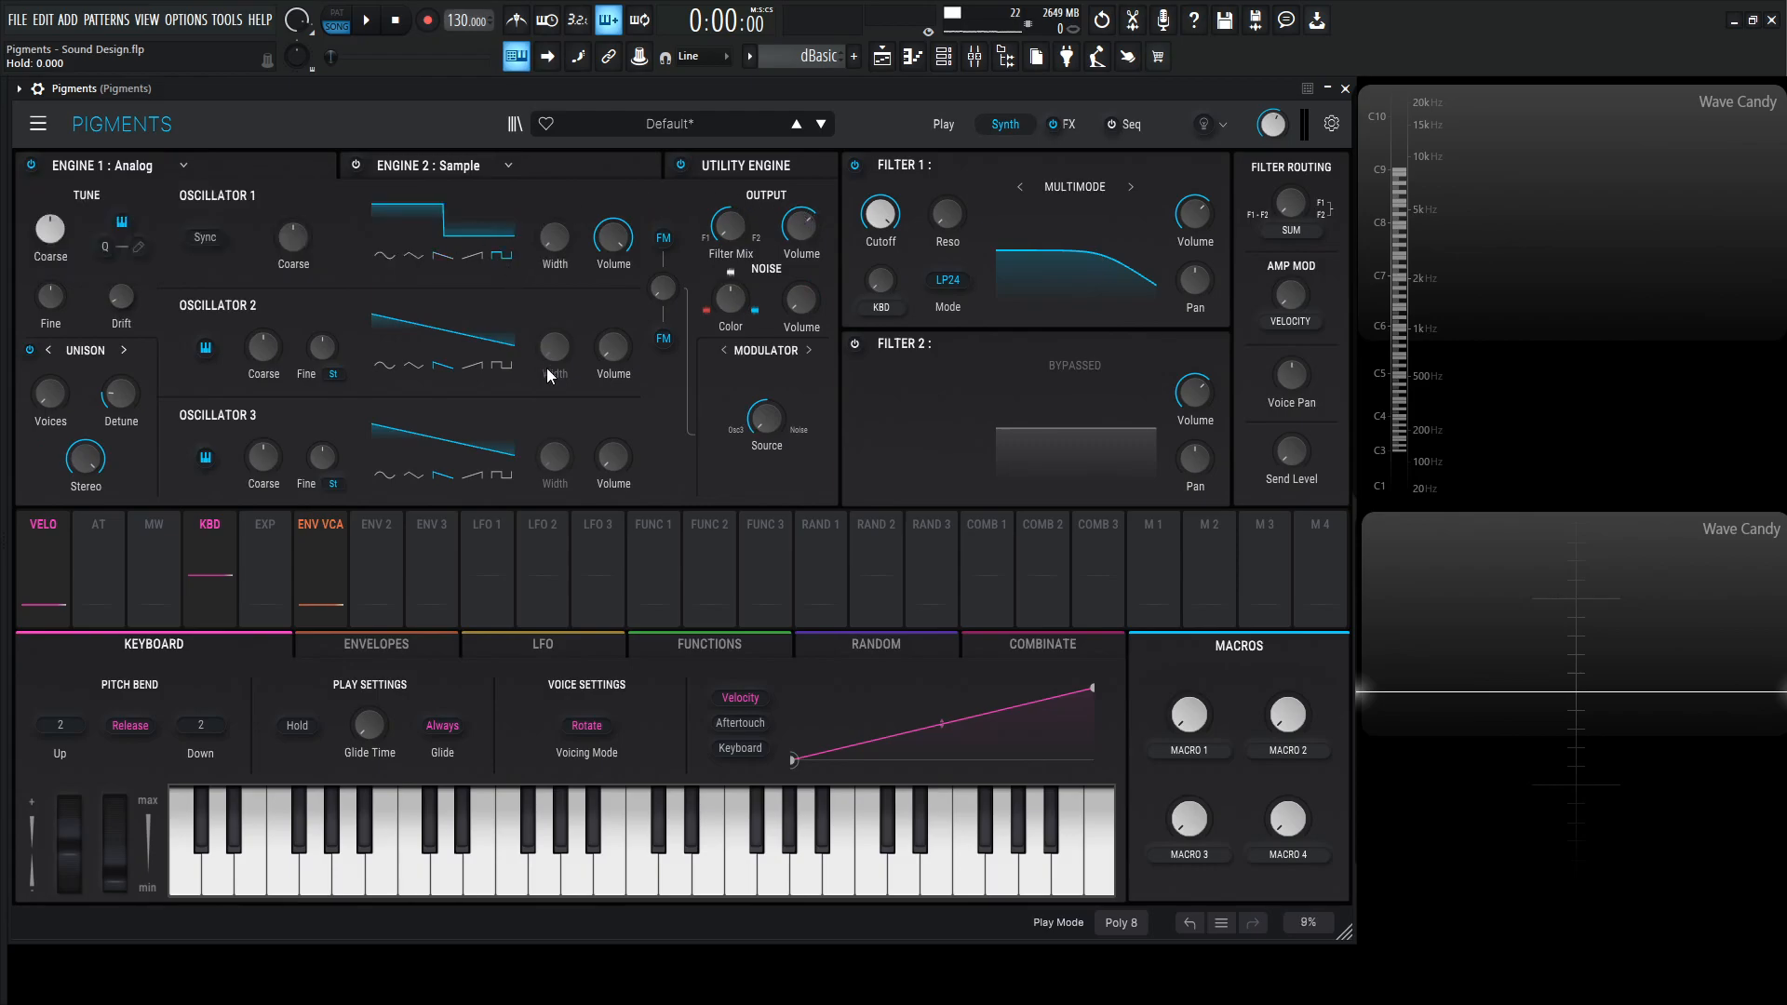
drag(555, 236, 555, 216)
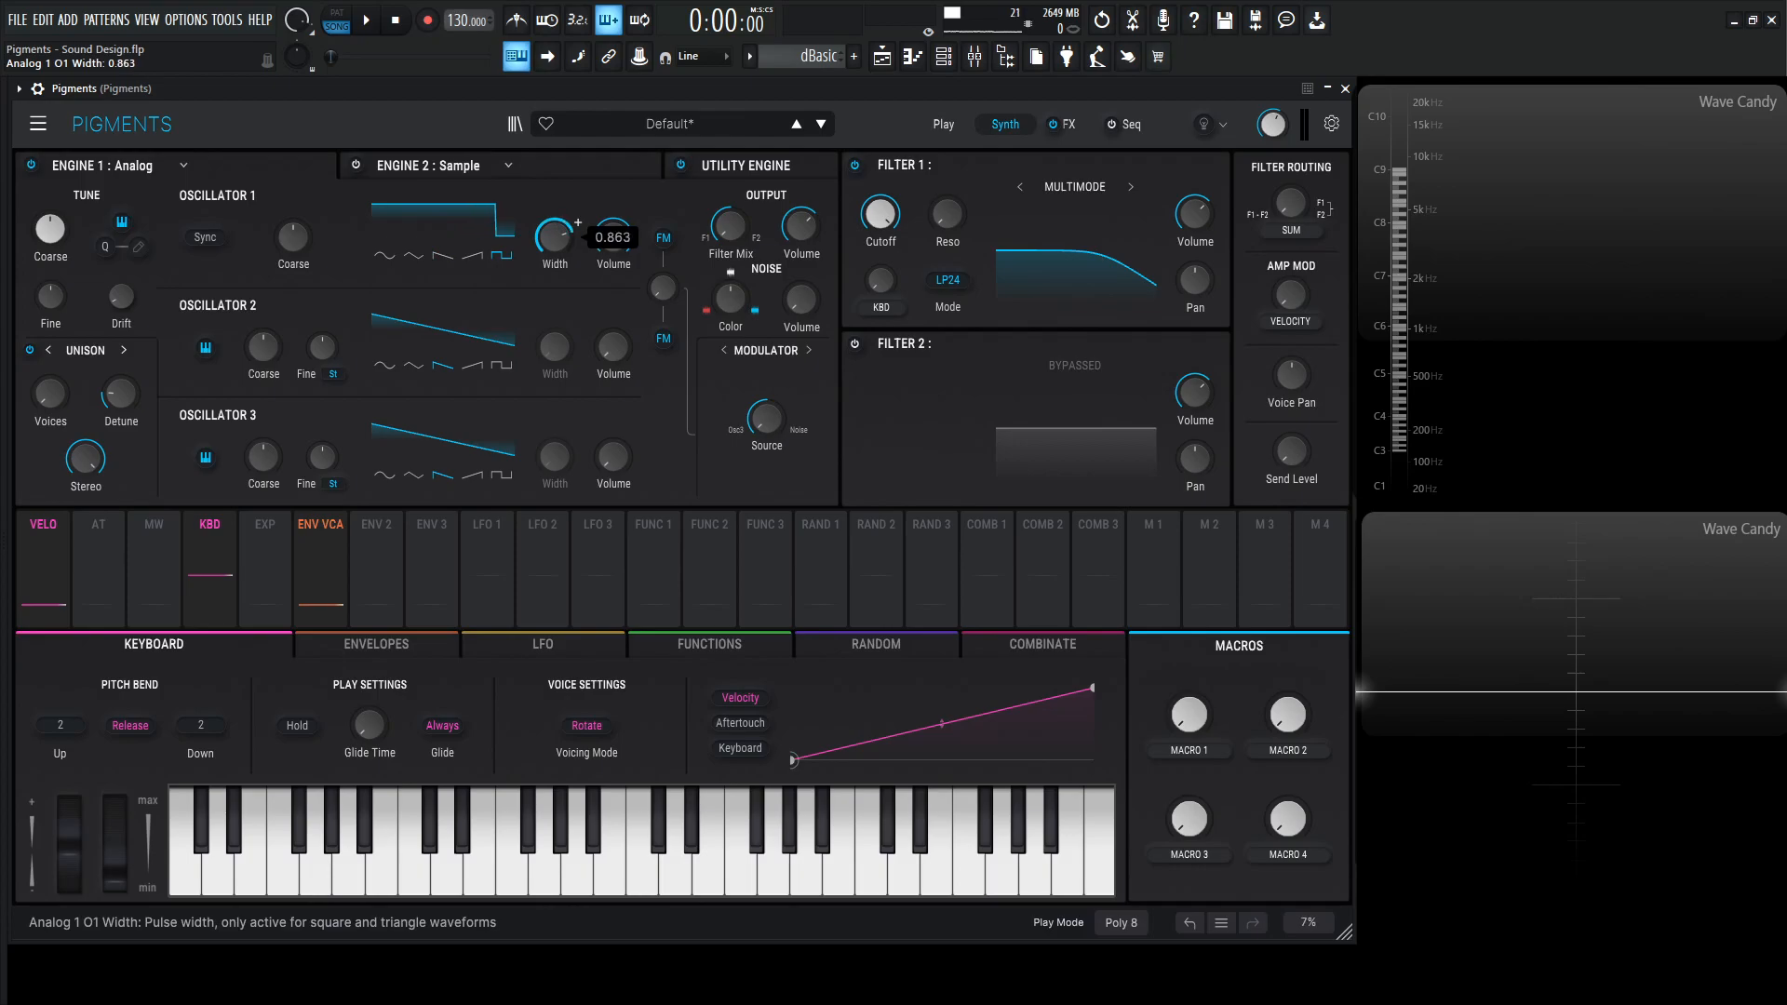
drag(555, 237, 558, 235)
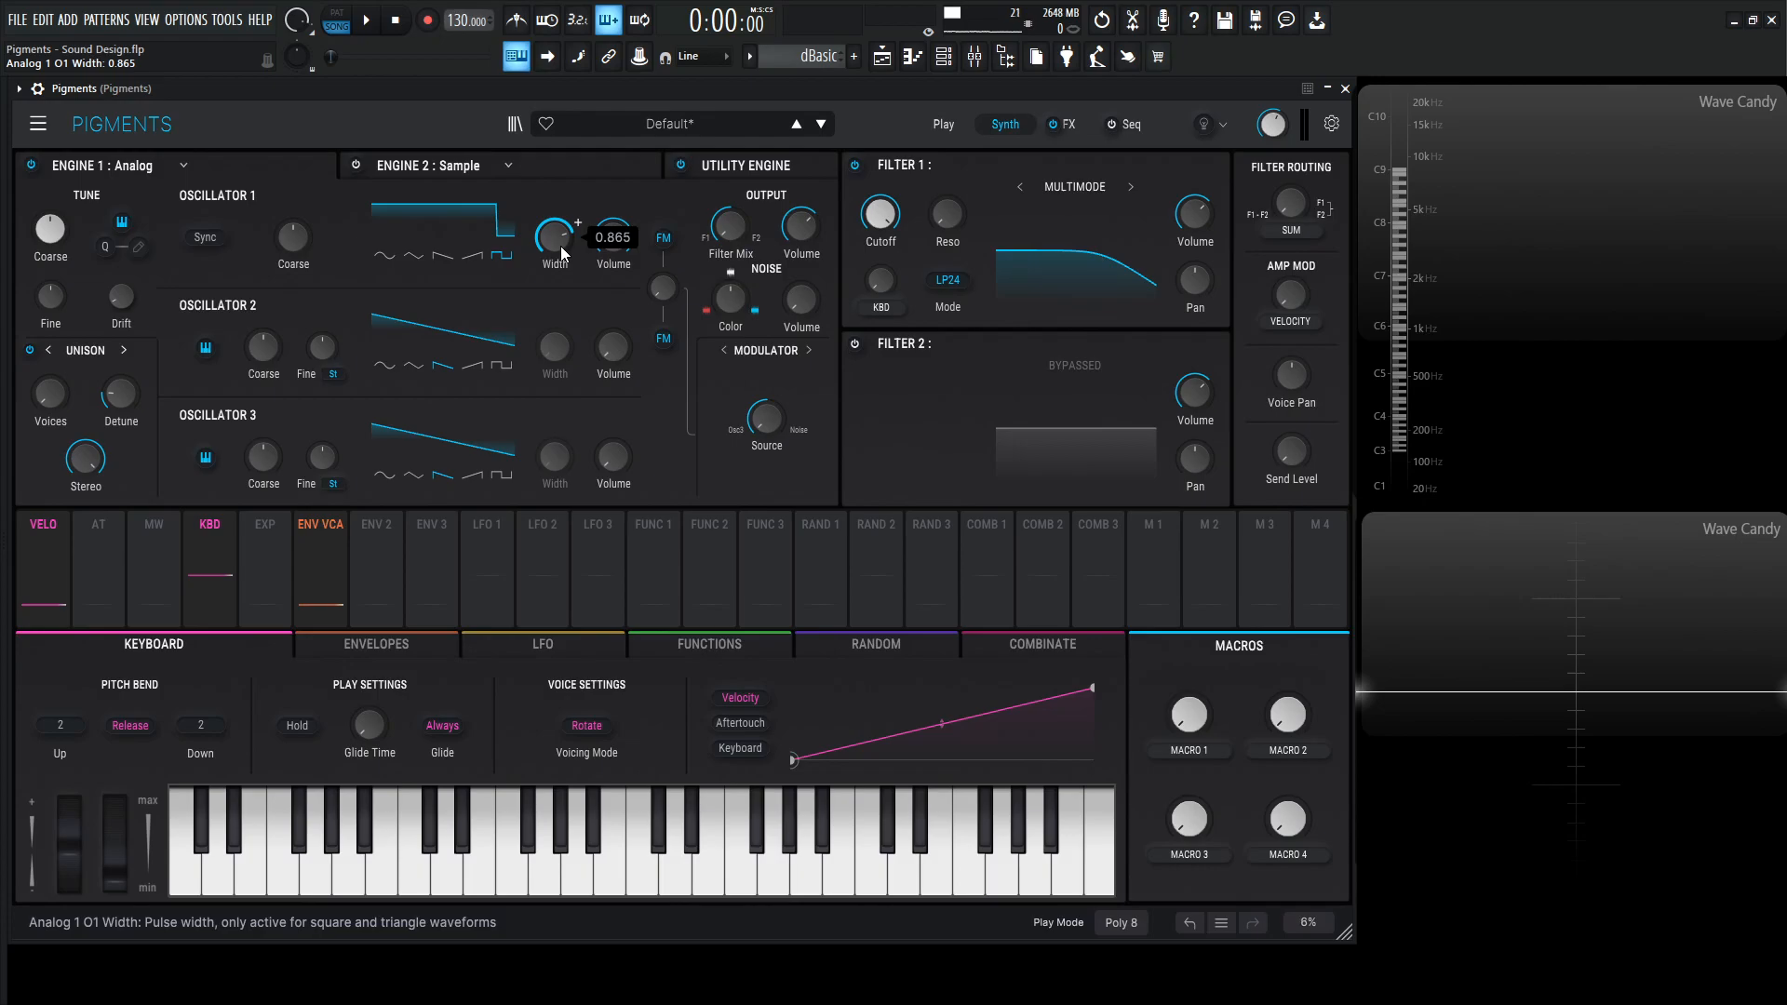
mouse_move(692, 293)
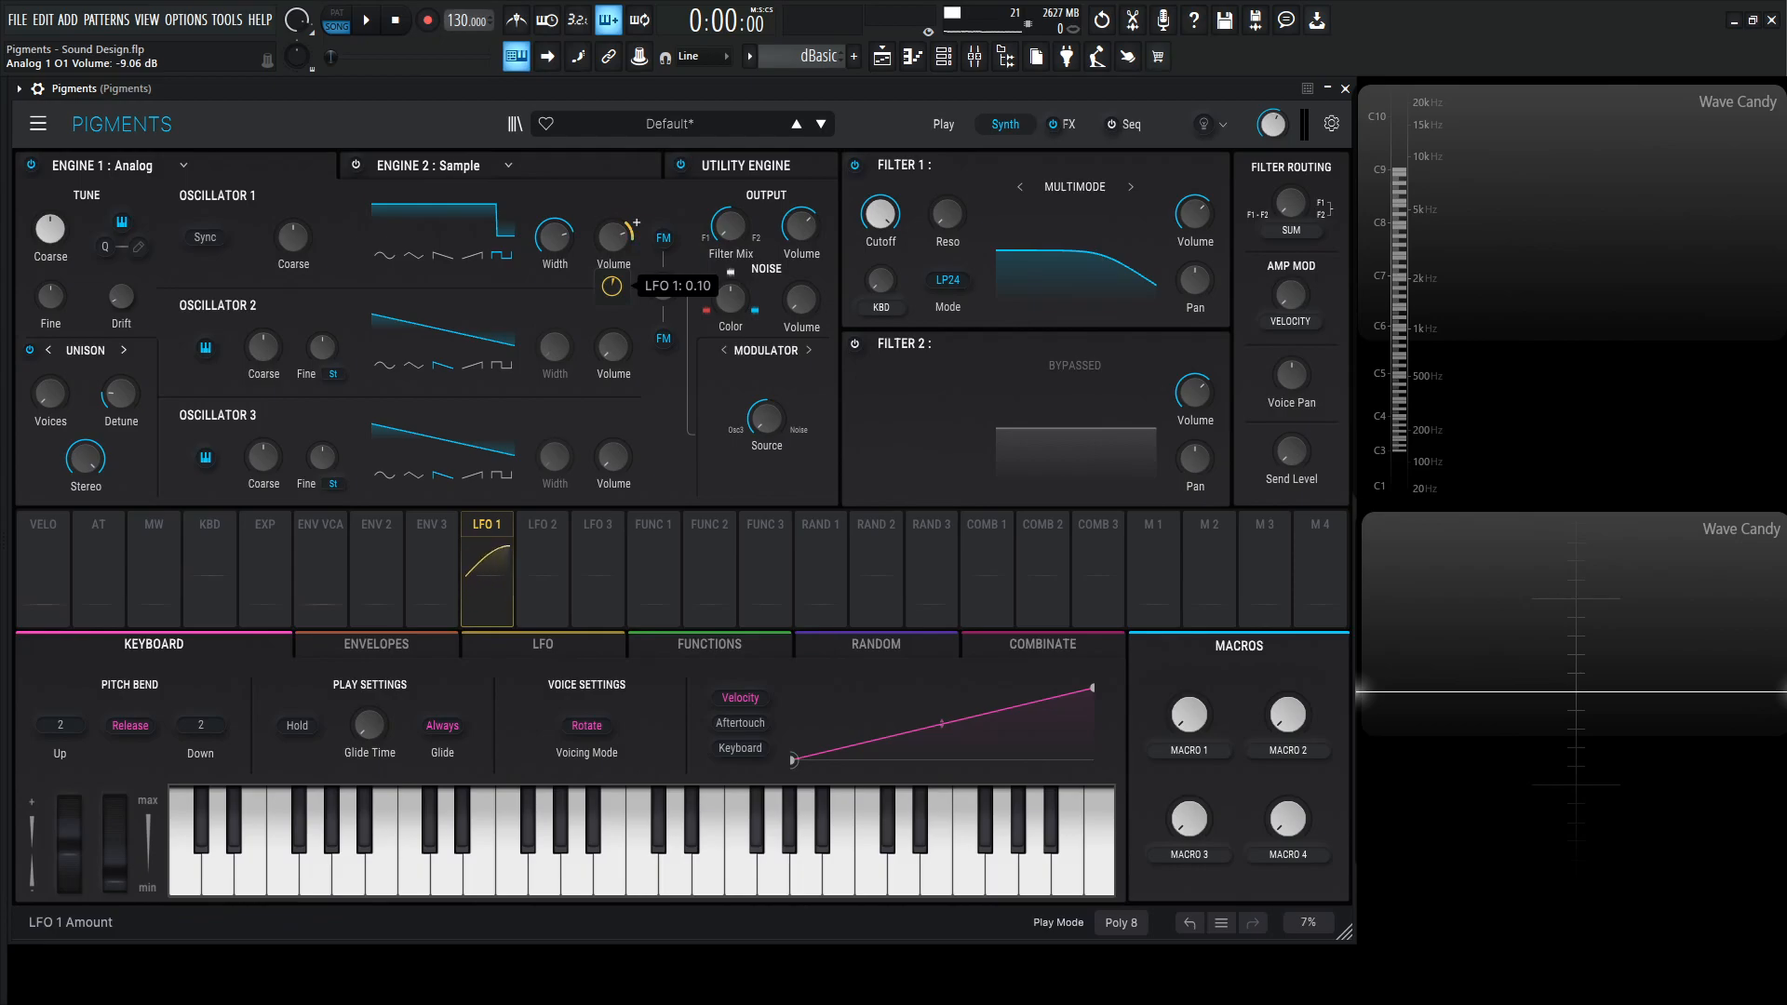
- Have LFO 1 modulate oscillator 1 volume and raise Engine 1 output to 1.54 dB
drag(612, 287, 612, 298)
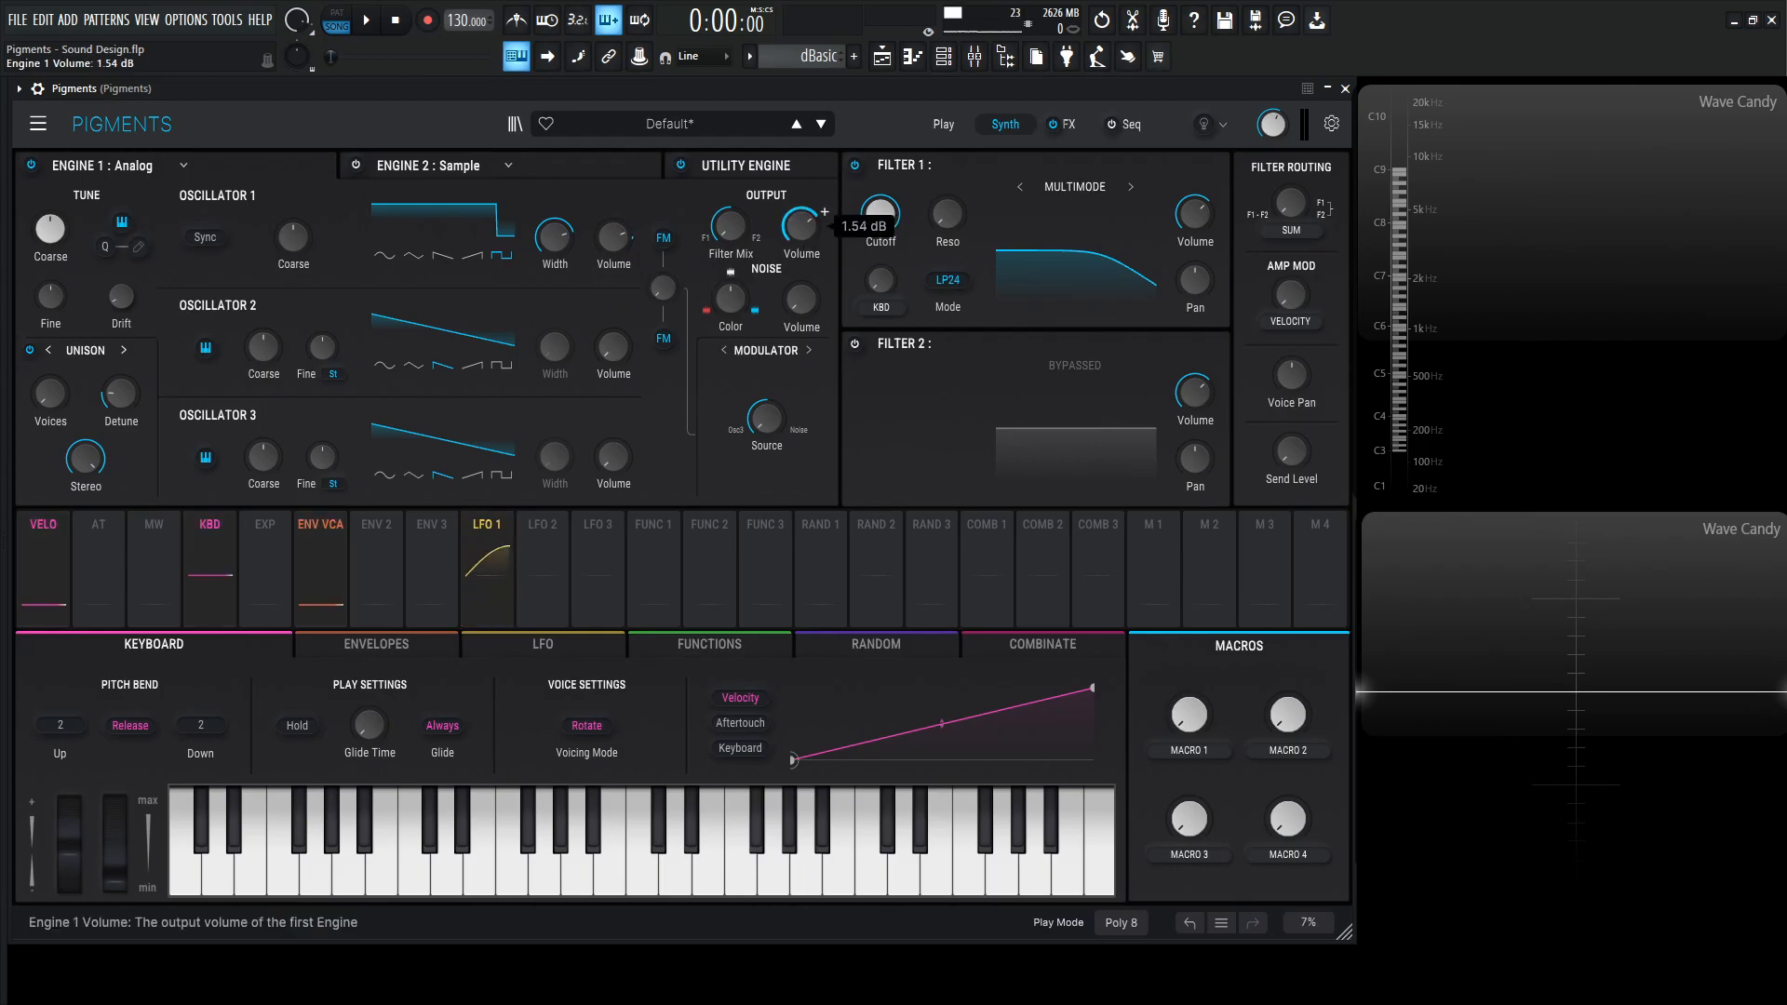
drag(804, 225, 804, 182)
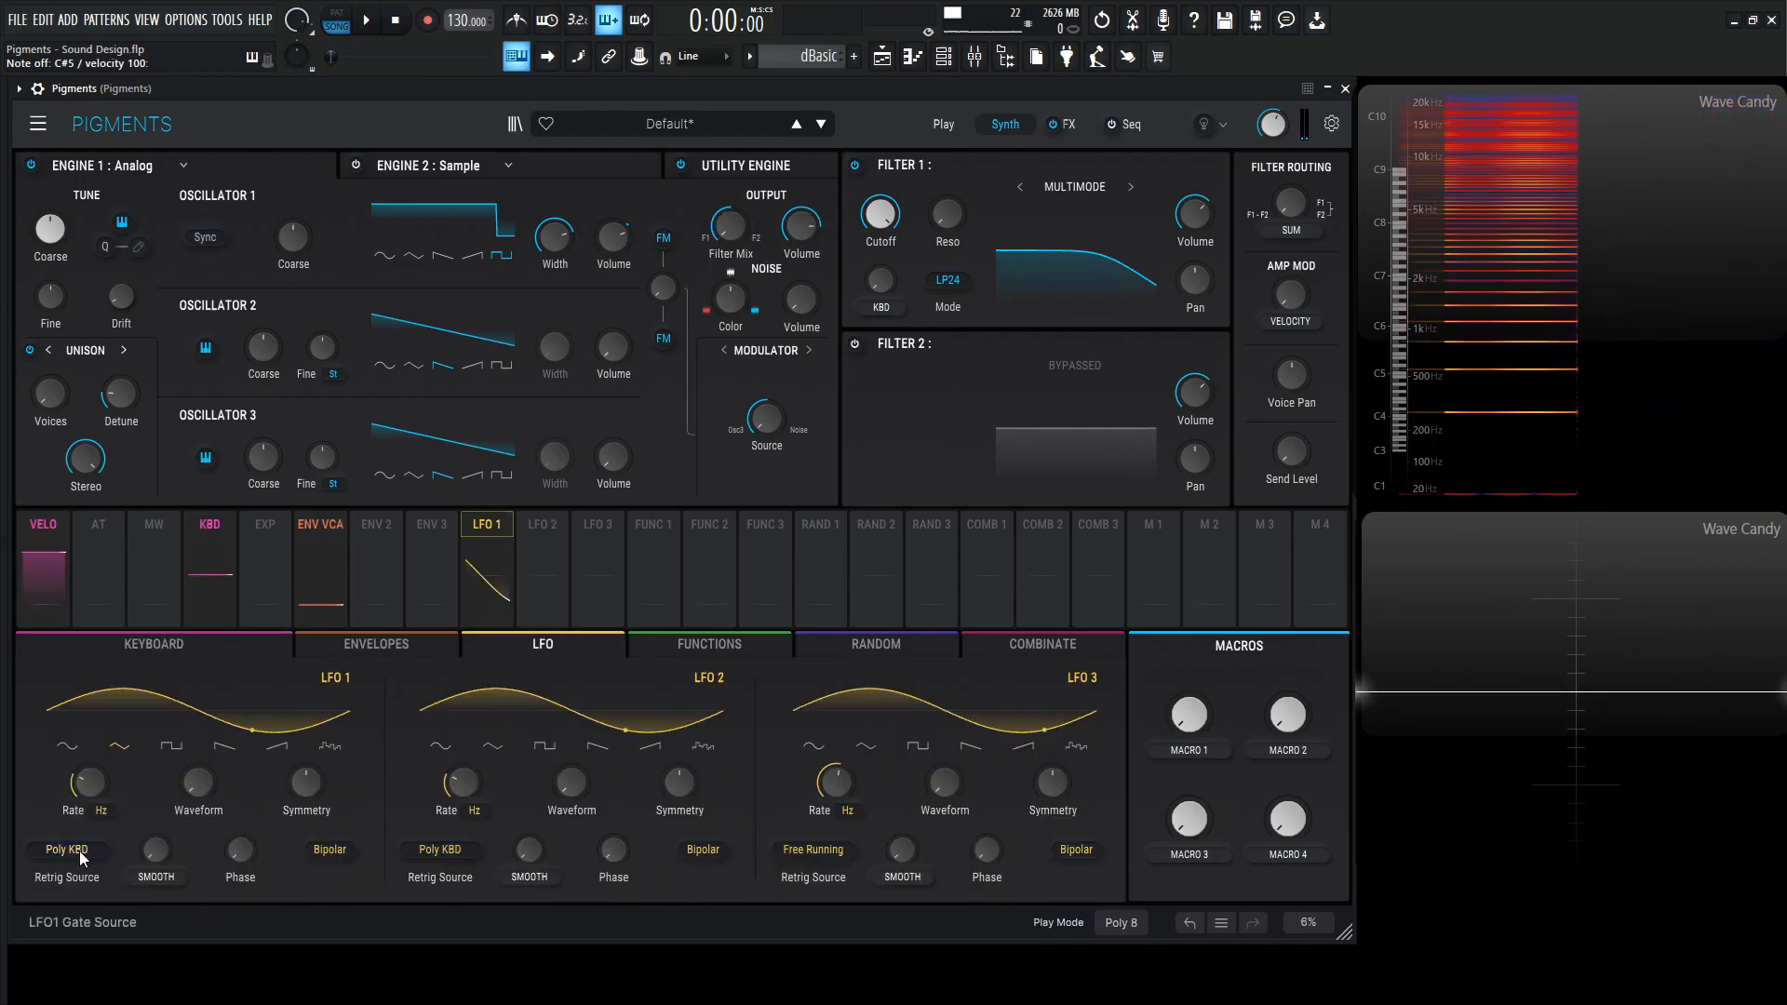
- Make LFO 1 free-running at 3.18 Hz and adjust its depth on oscillator 1 volume
click(67, 850)
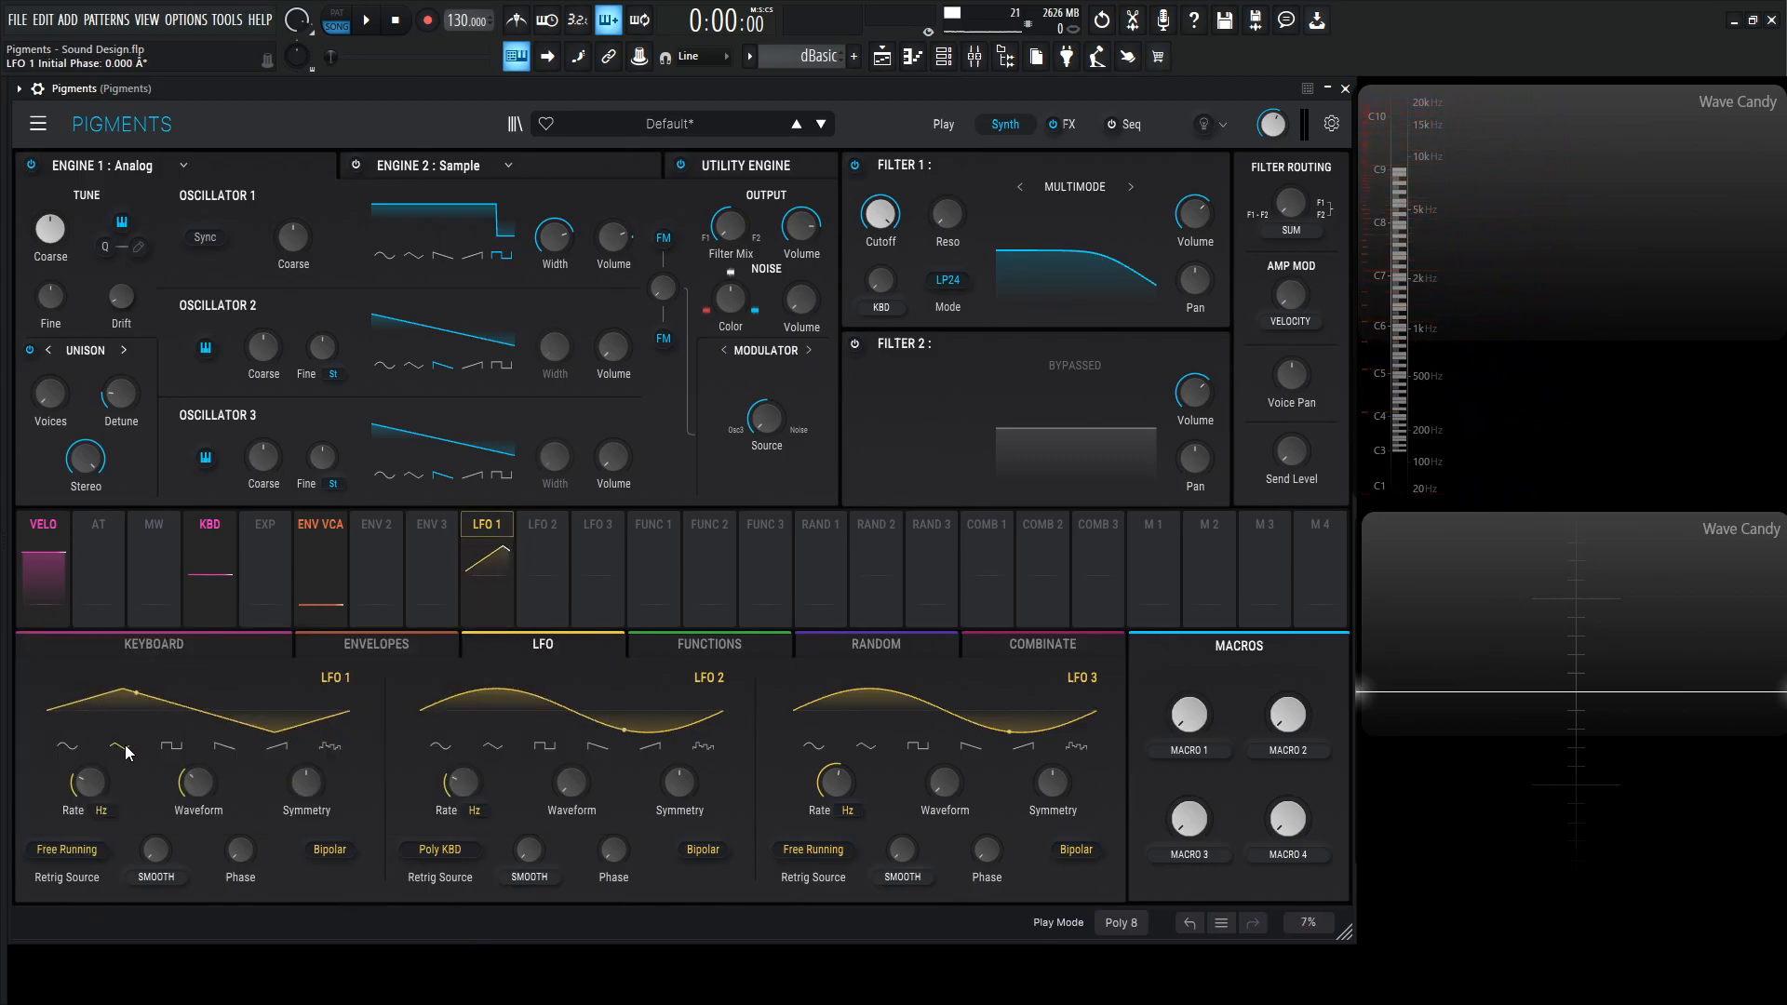
drag(81, 783, 81, 752)
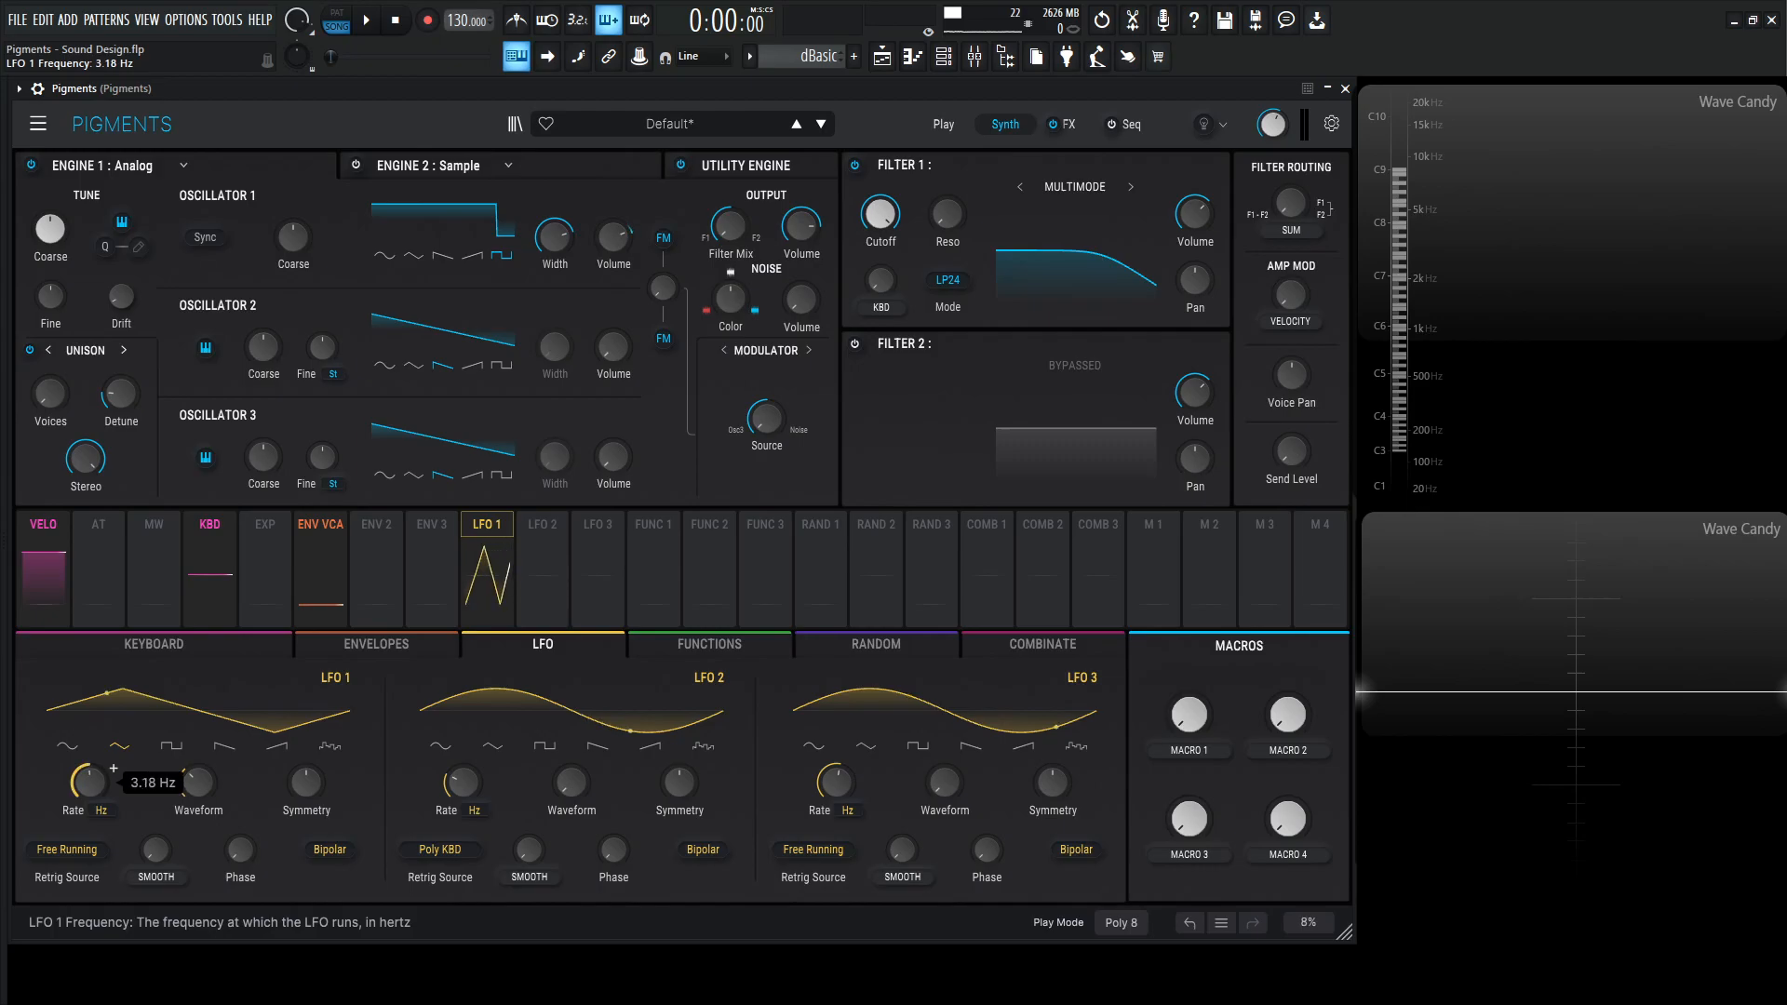
drag(84, 780, 84, 763)
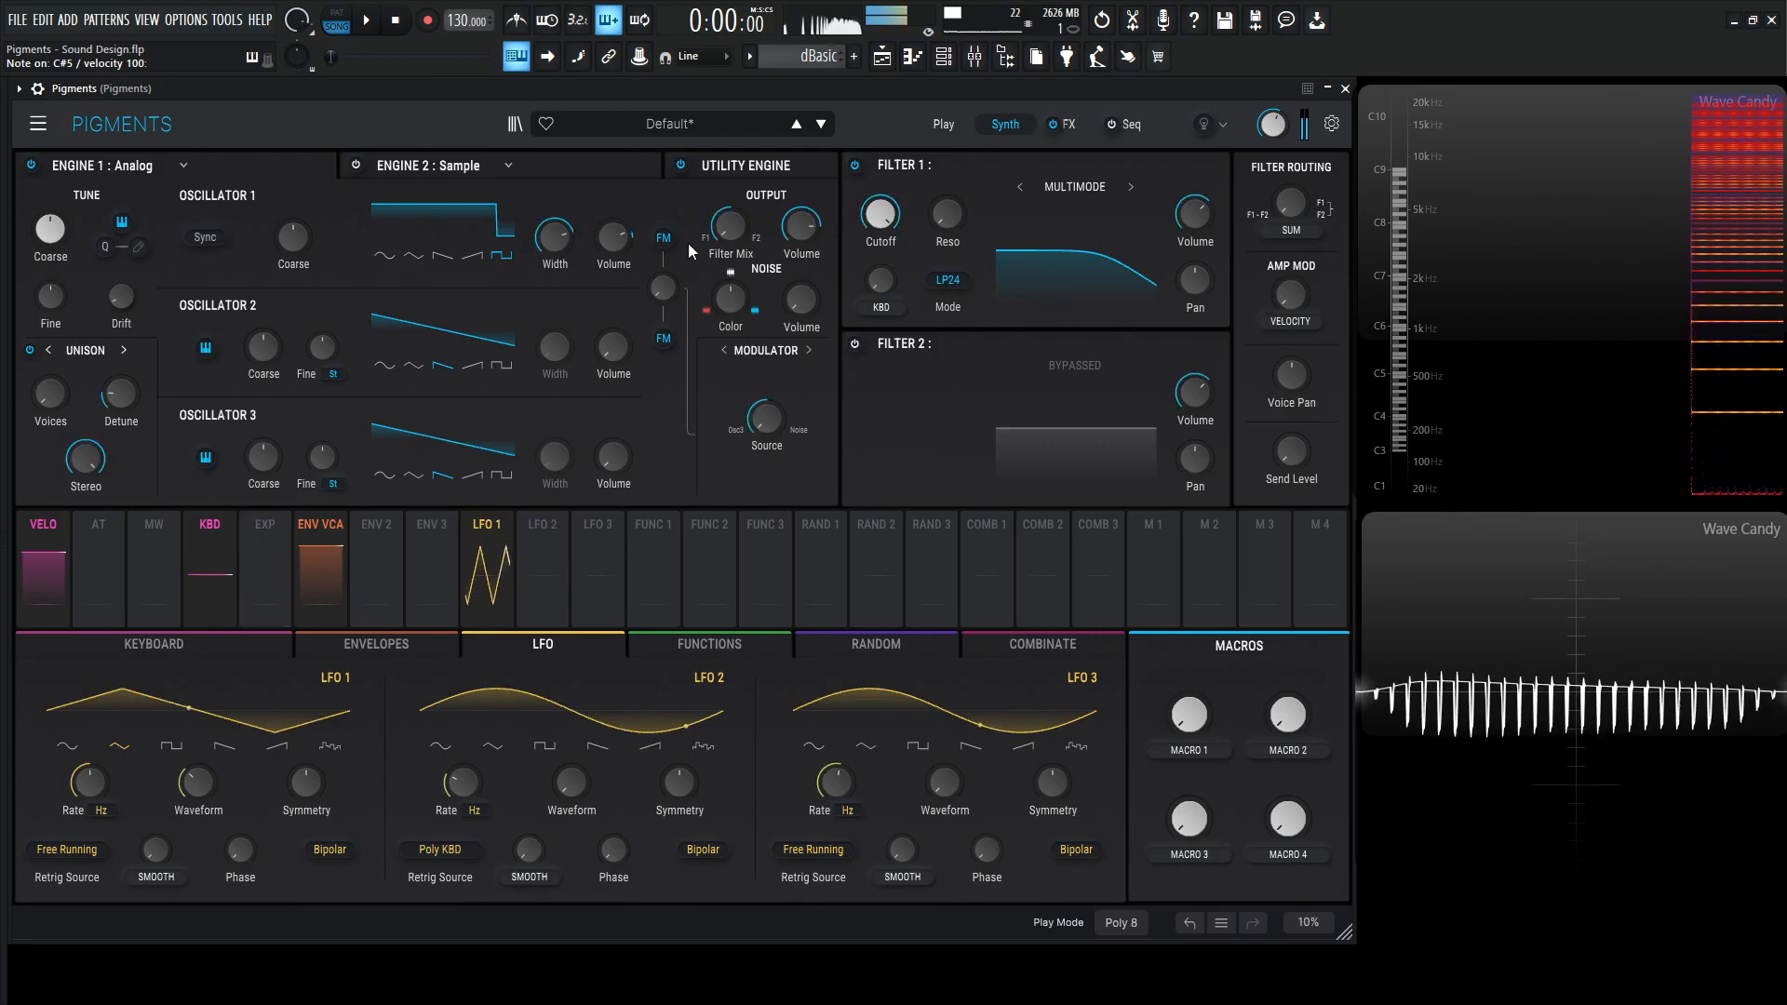
drag(612, 246, 613, 290)
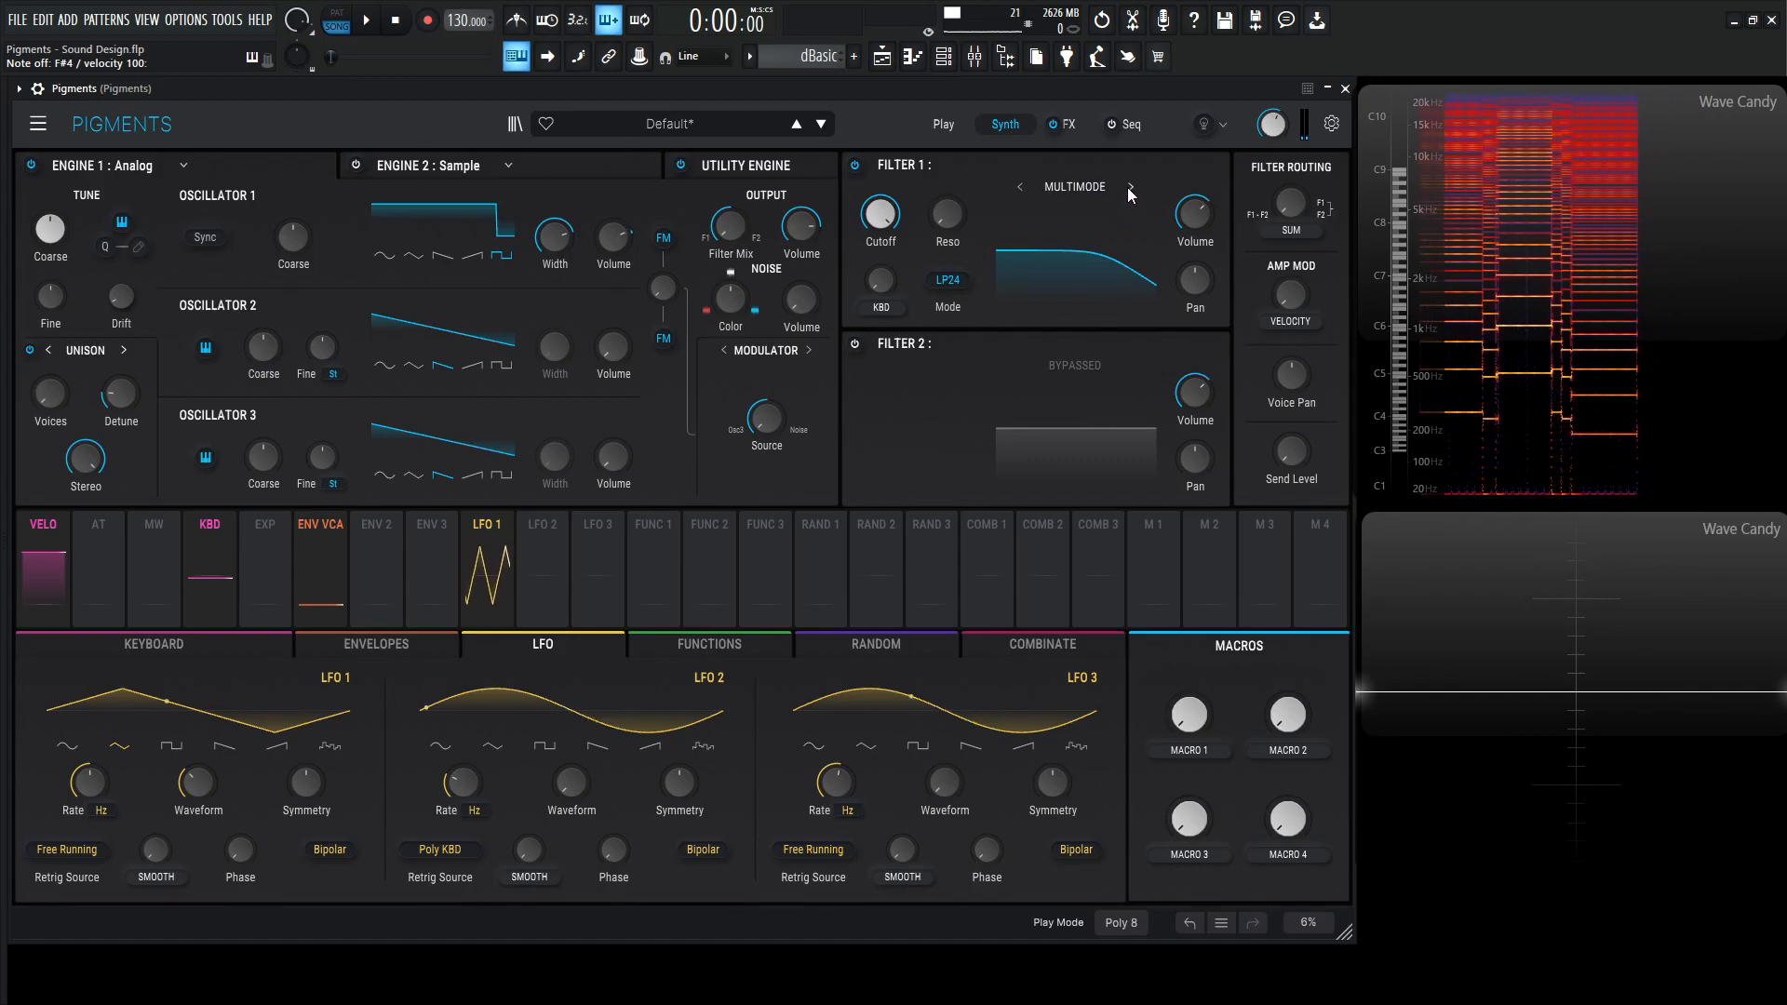
- Set Filter 1 to the Matrix 12 model with cutoff lowered to 117 Hz
click(1128, 186)
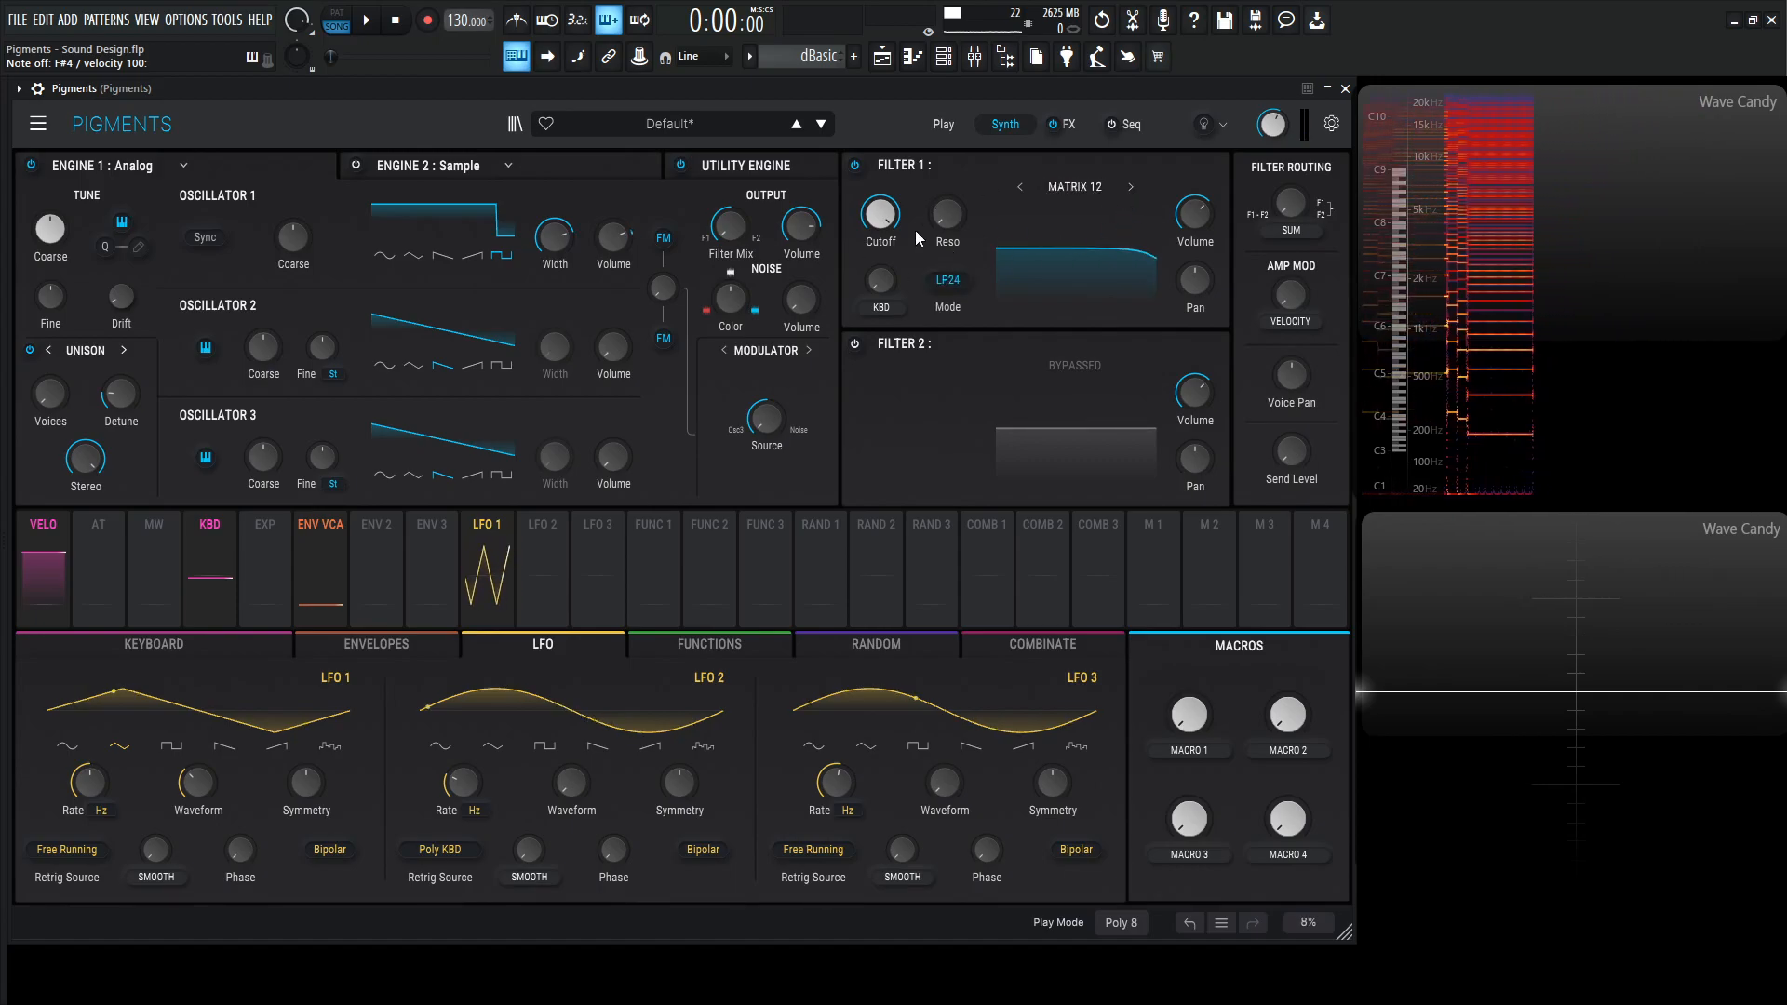
drag(878, 216, 879, 210)
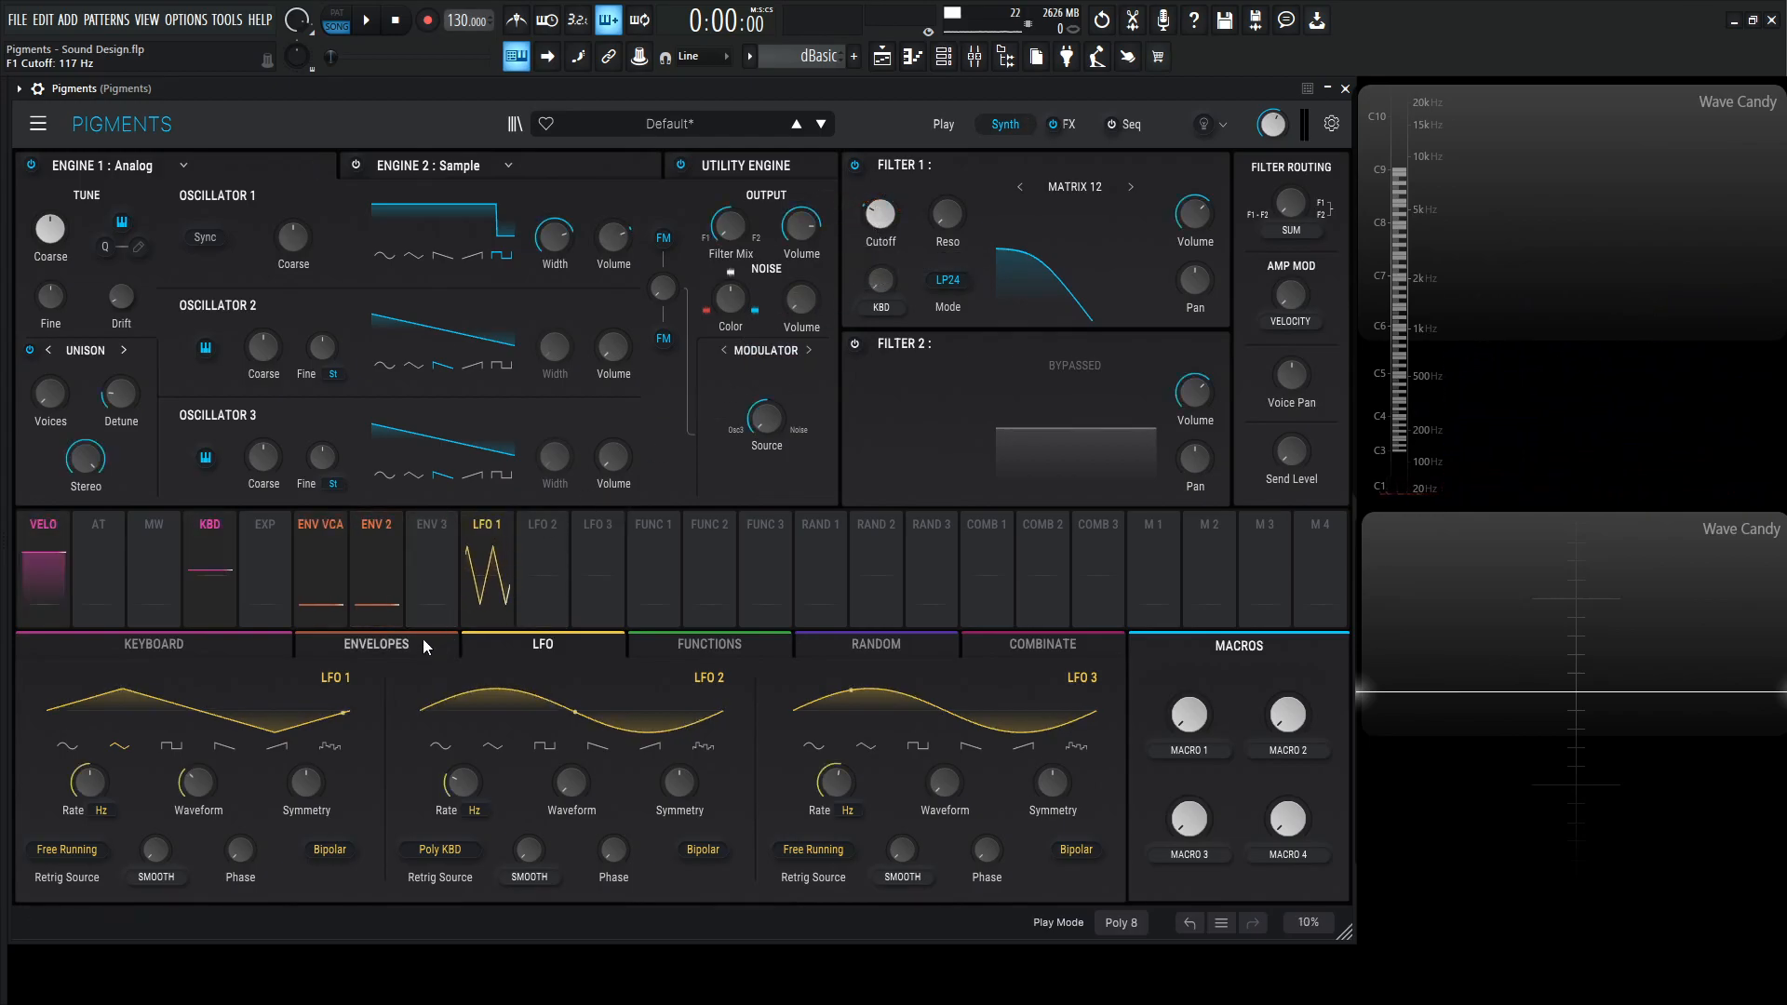
- Adjust the amp envelope release and set Envelope 2's depth on Filter 1 cutoff
click(374, 644)
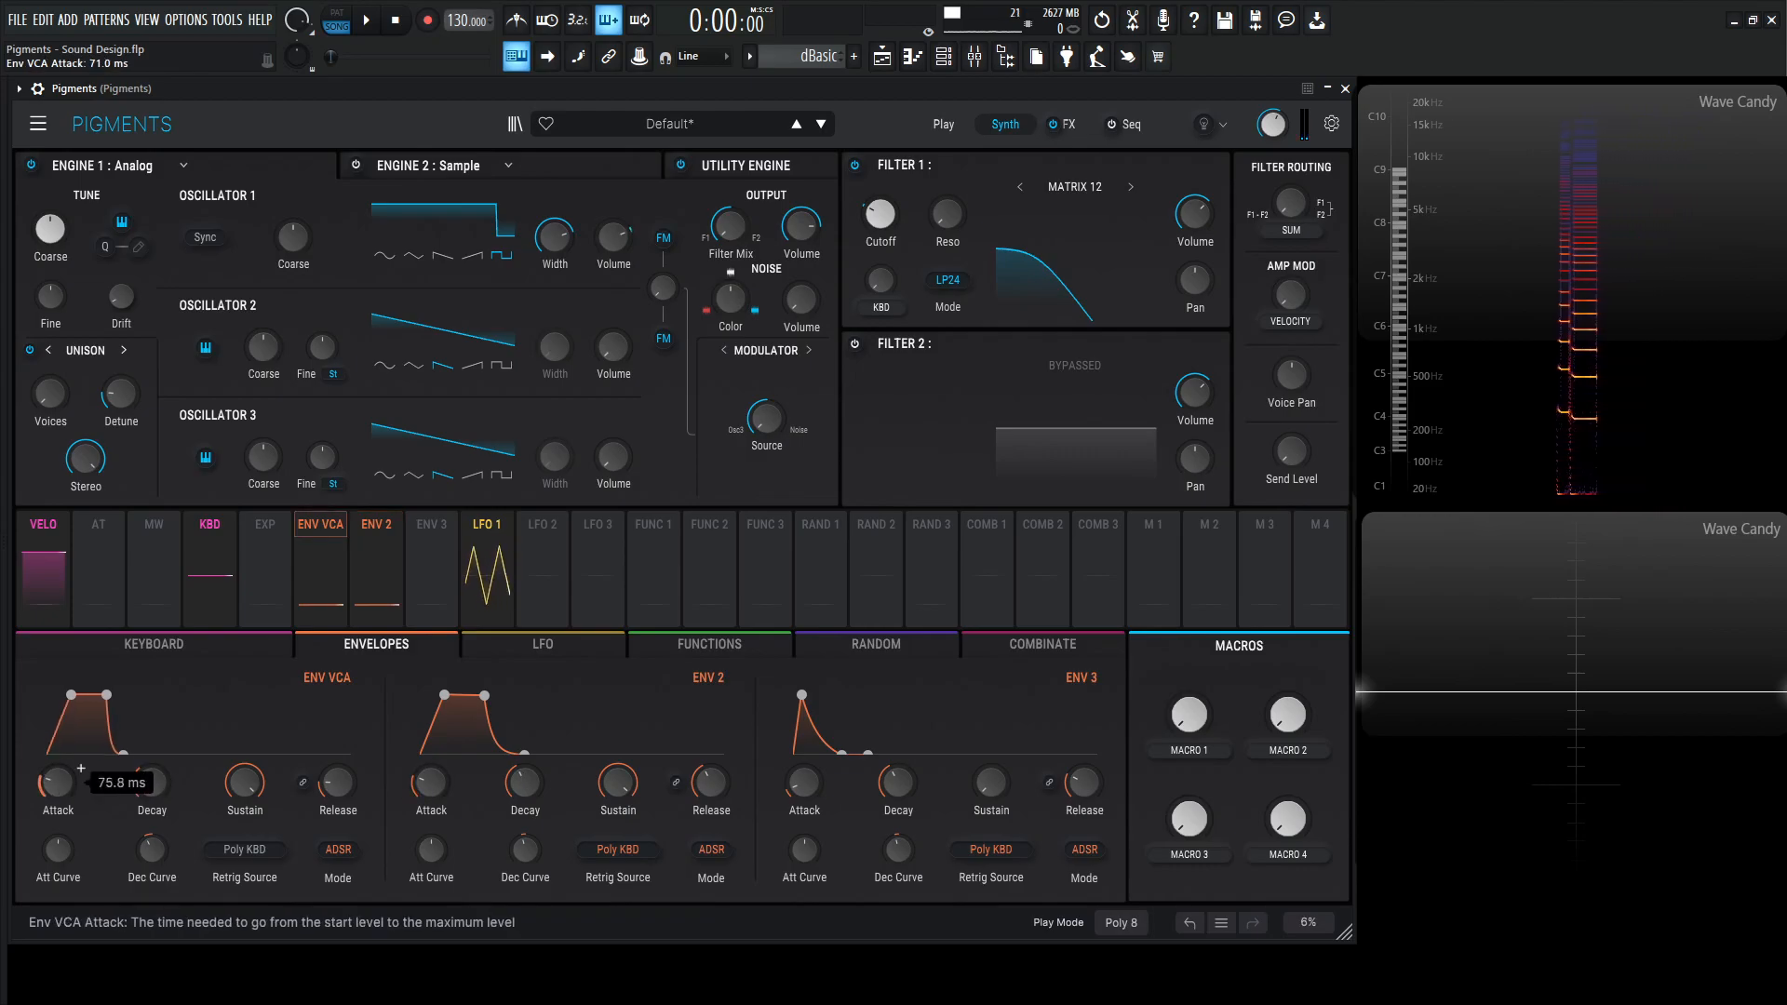
mouse_move(336, 793)
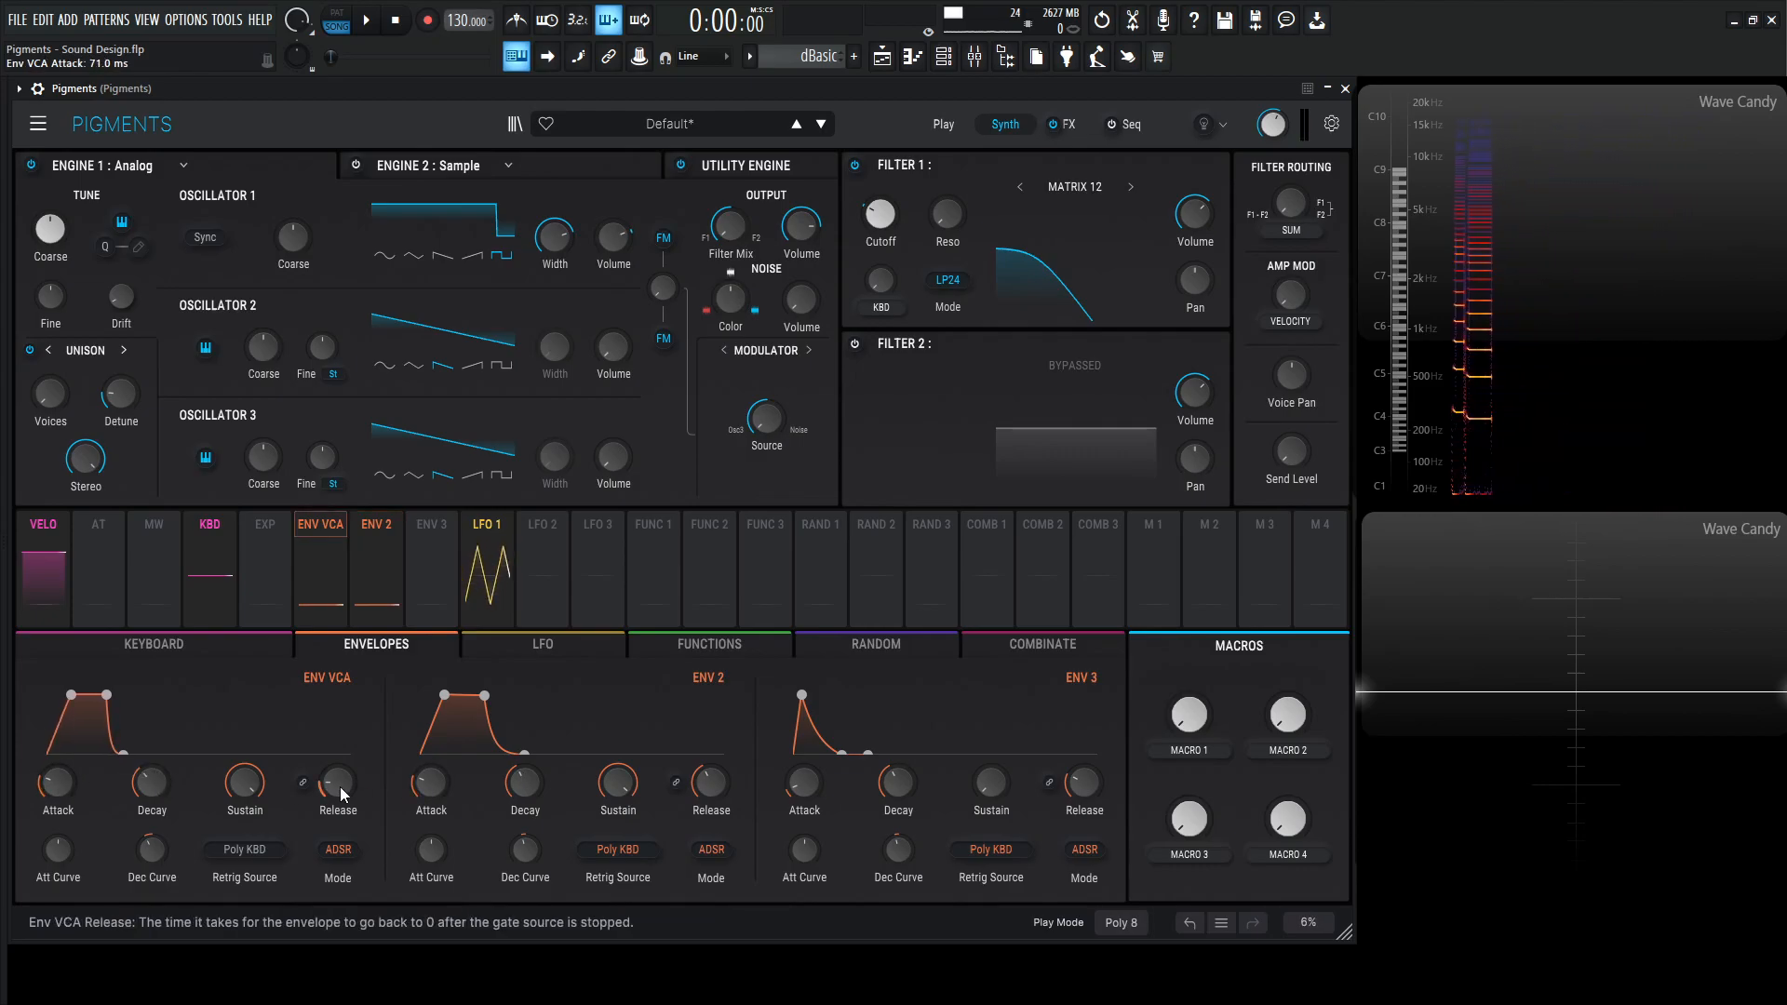
drag(337, 784, 337, 764)
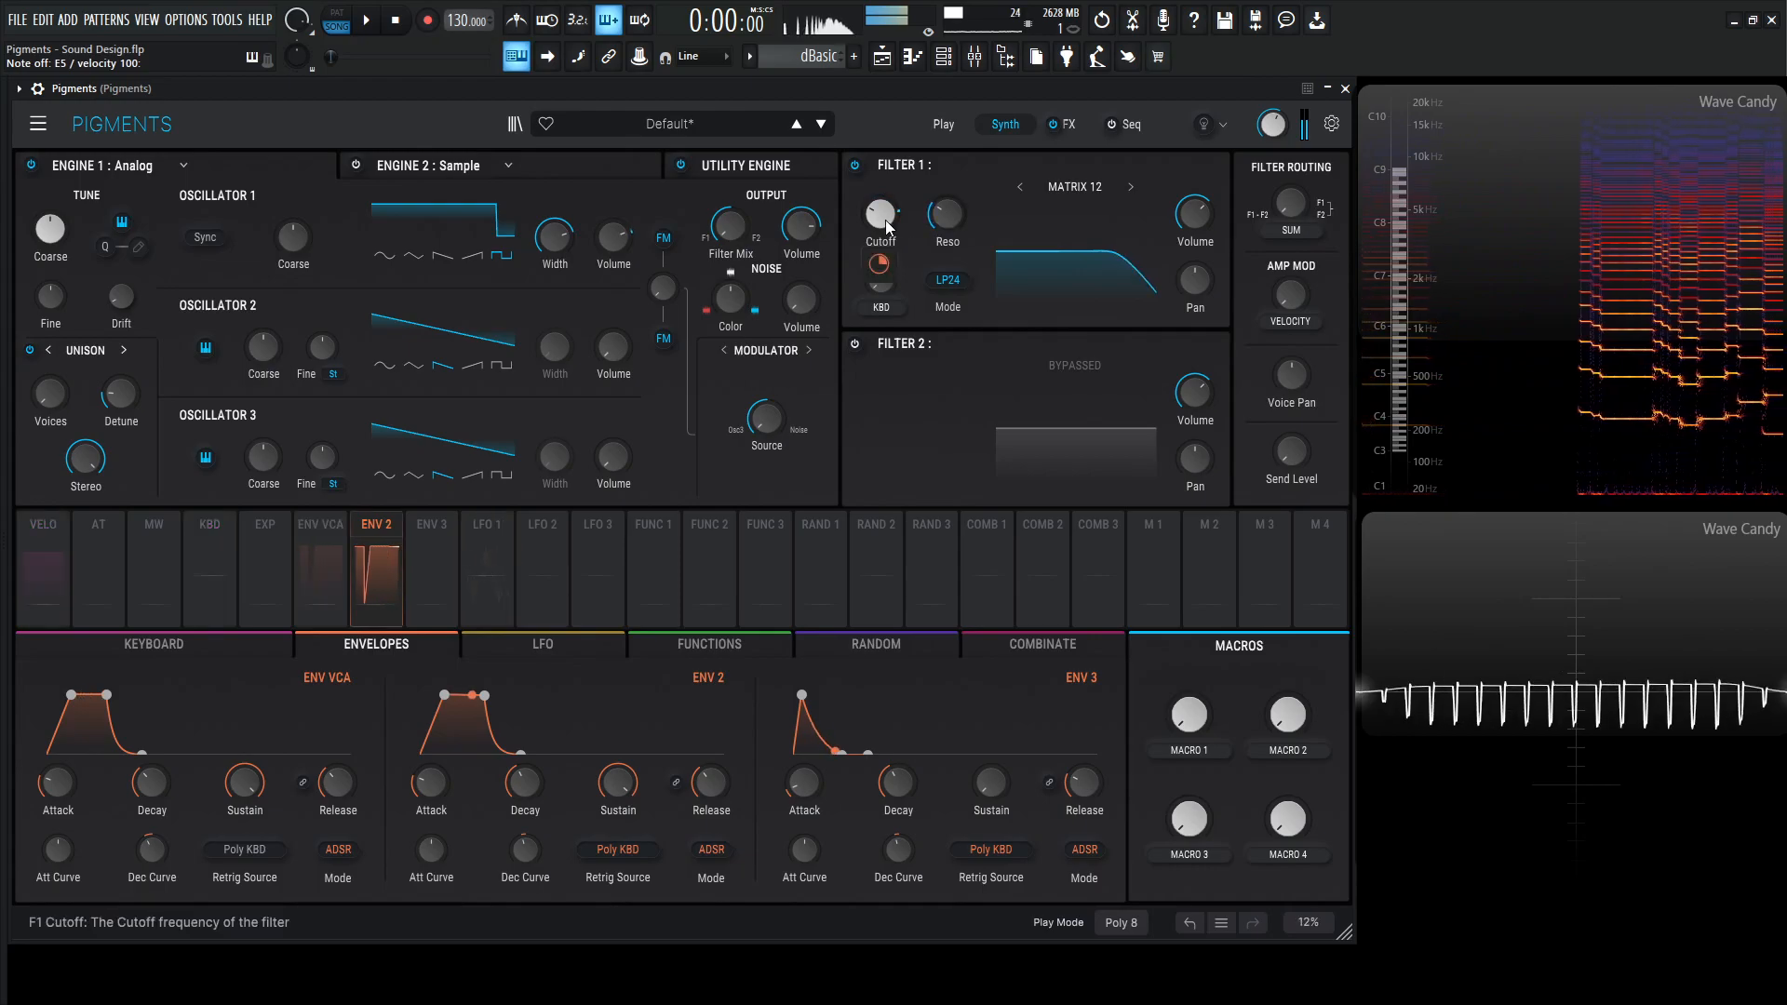
drag(878, 263, 879, 257)
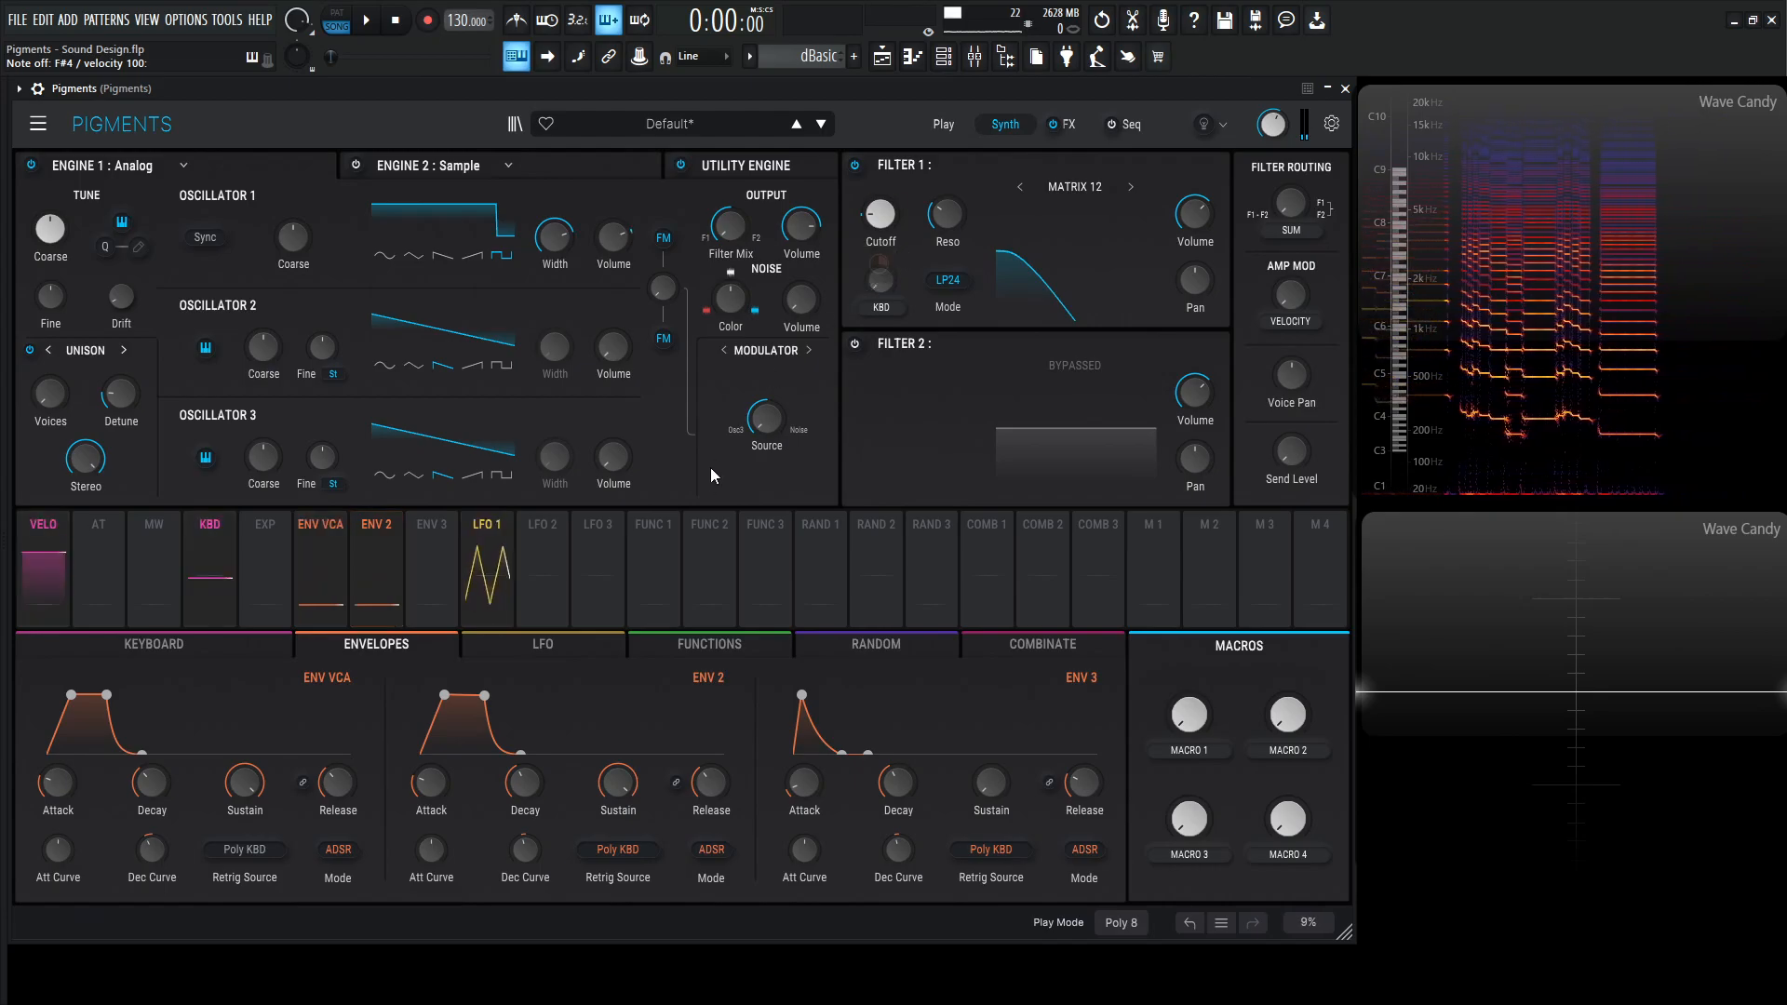
- Set the keyboard Glide Time to 35 ms and audition it
click(152, 644)
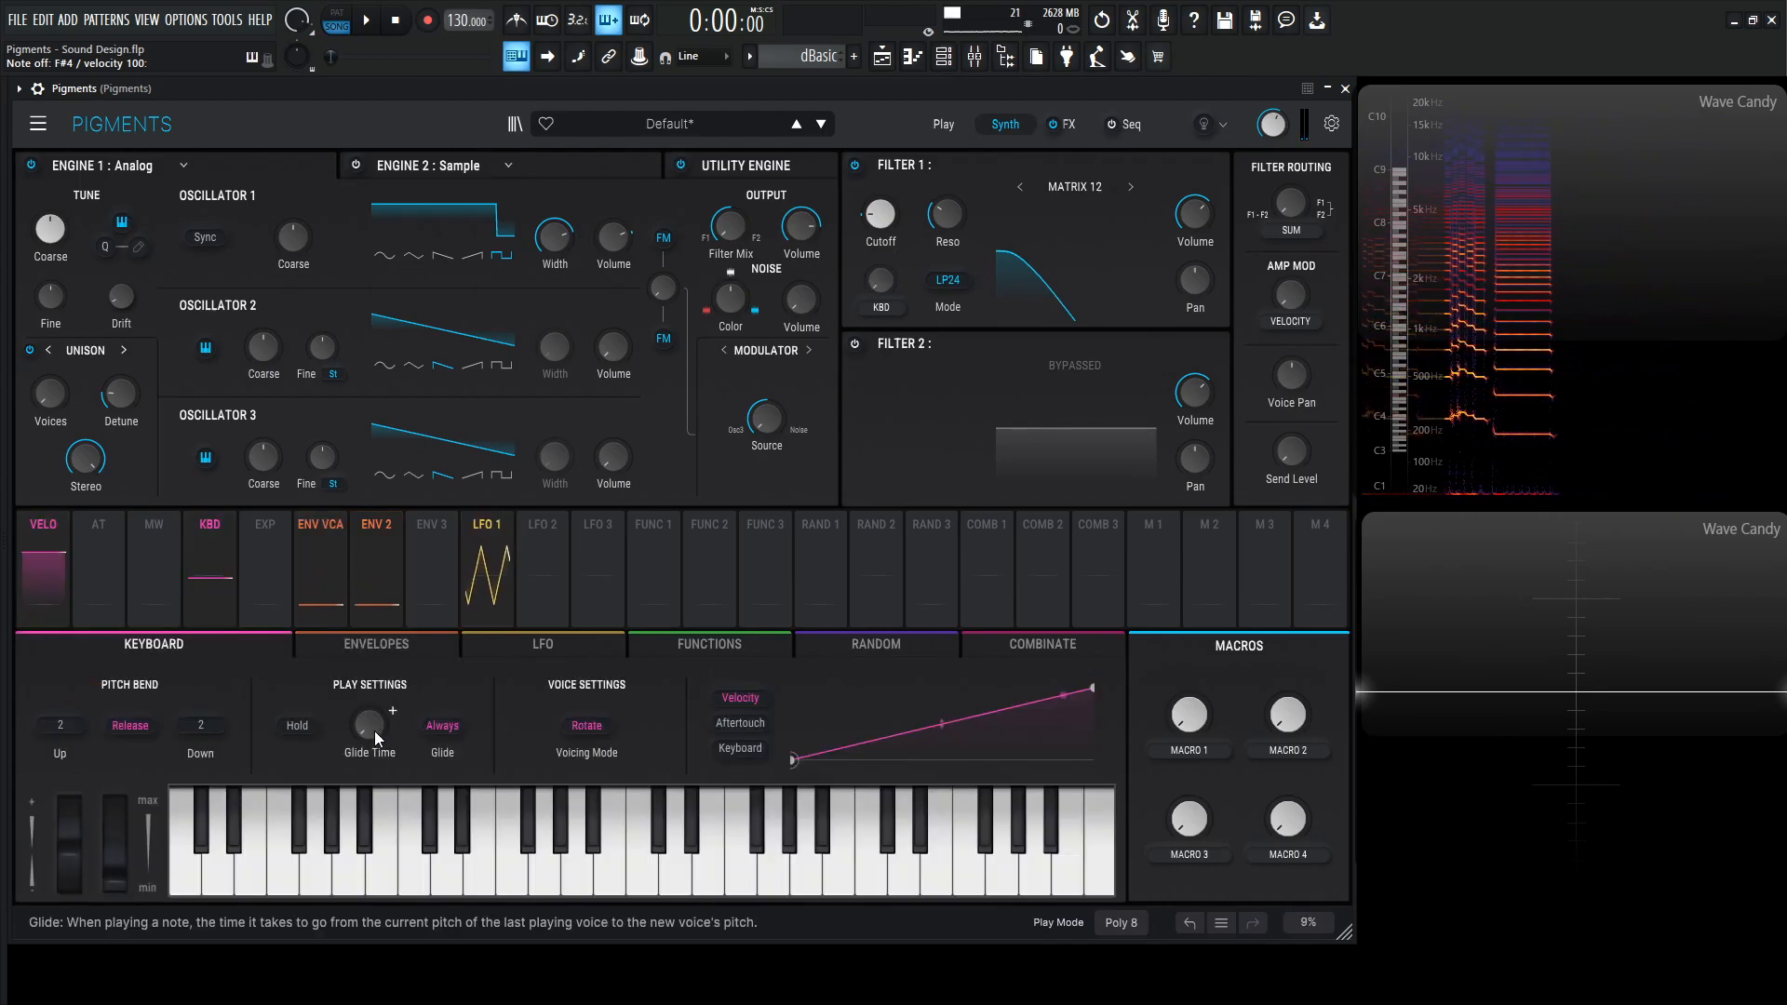
drag(369, 724, 369, 707)
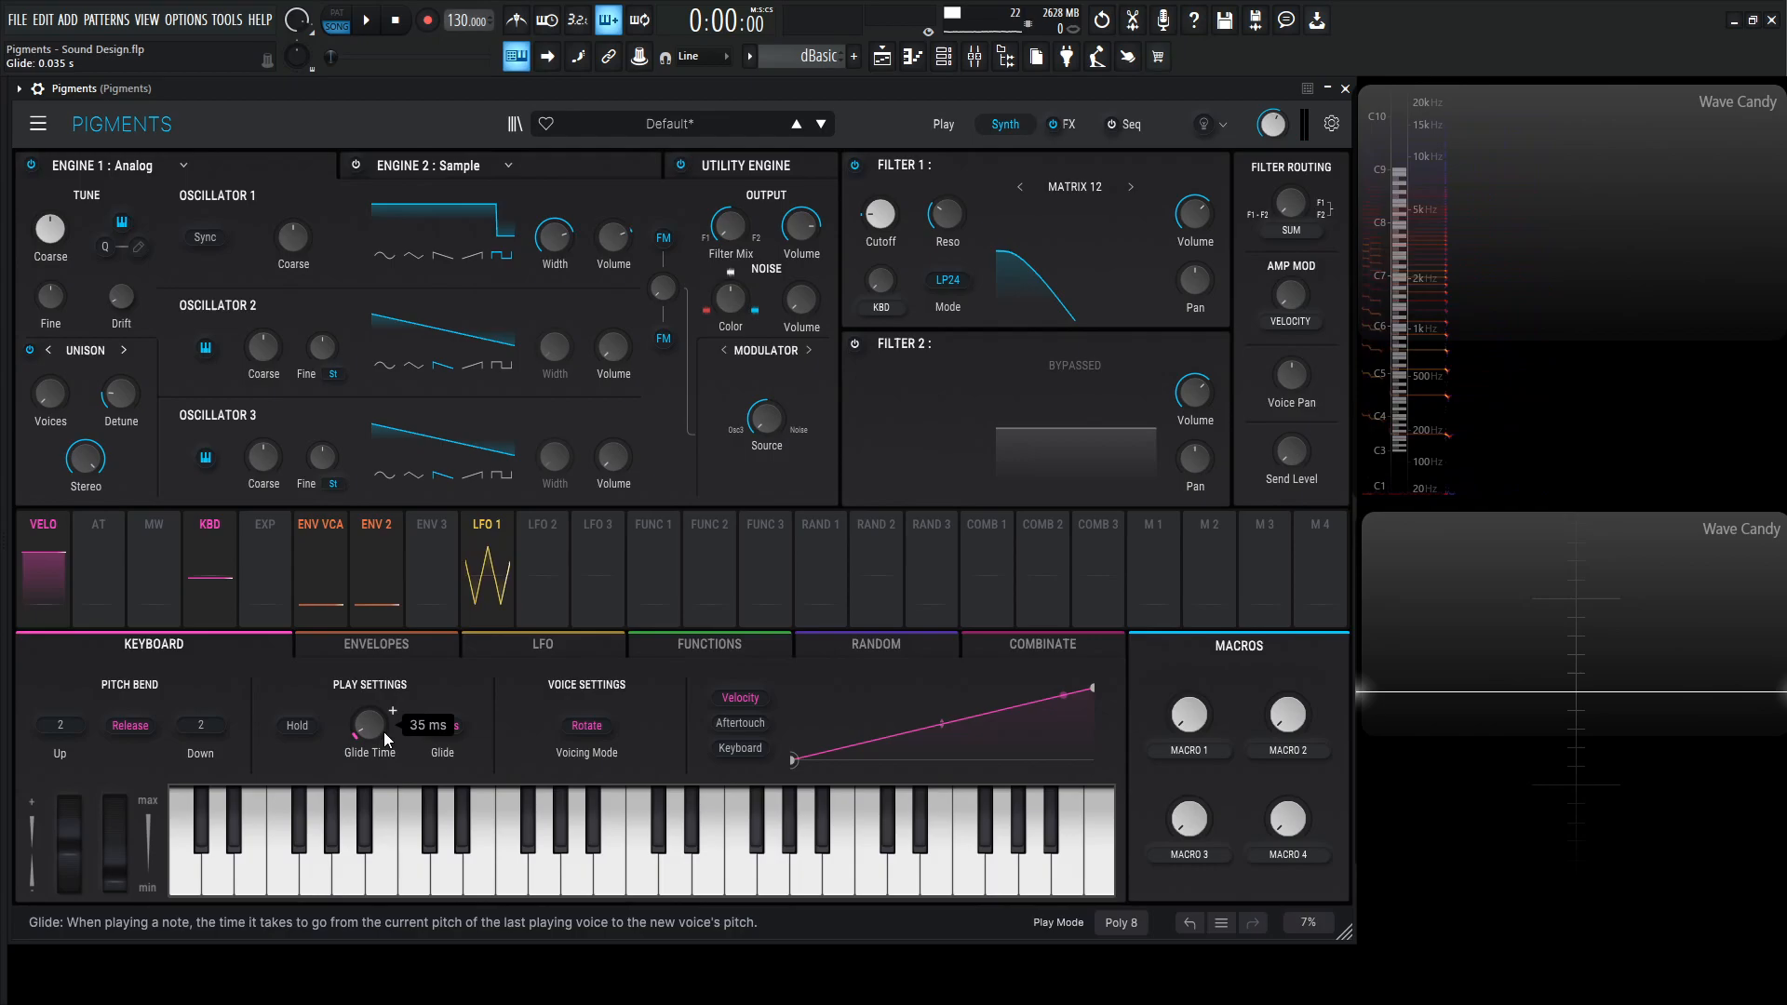
click(834, 843)
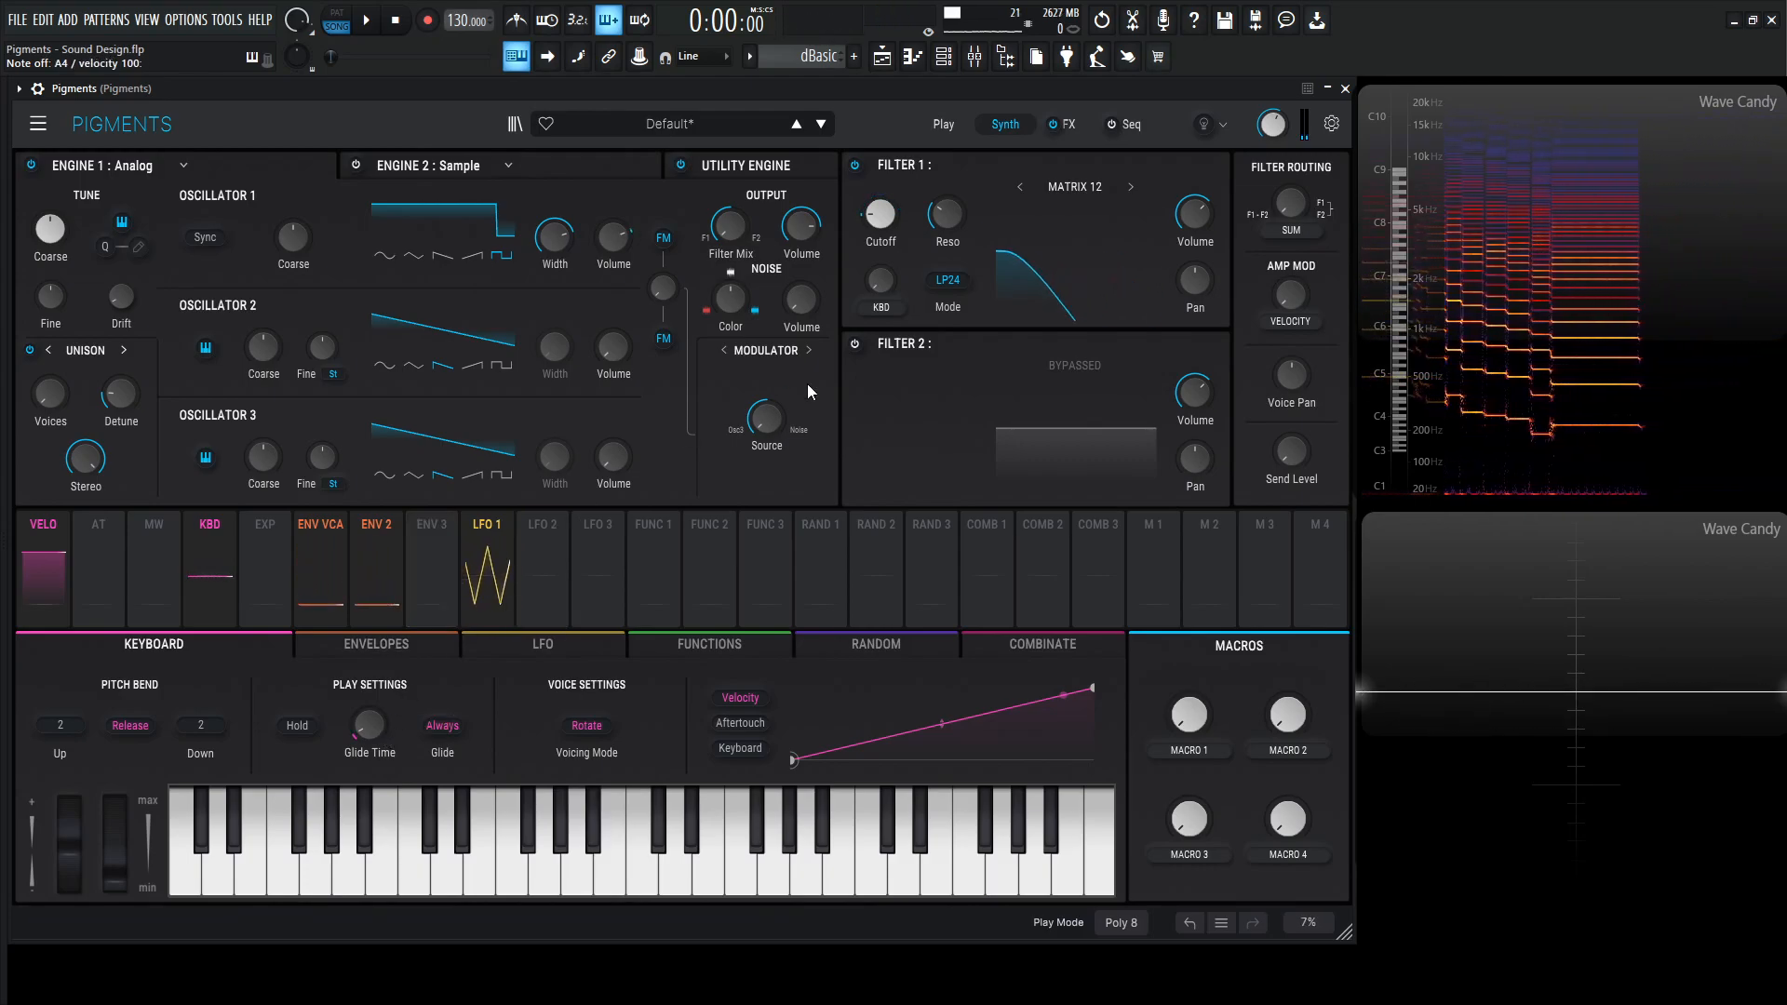
- Raise the Reverb Dry/Wet to 42% on the FX page
click(1065, 124)
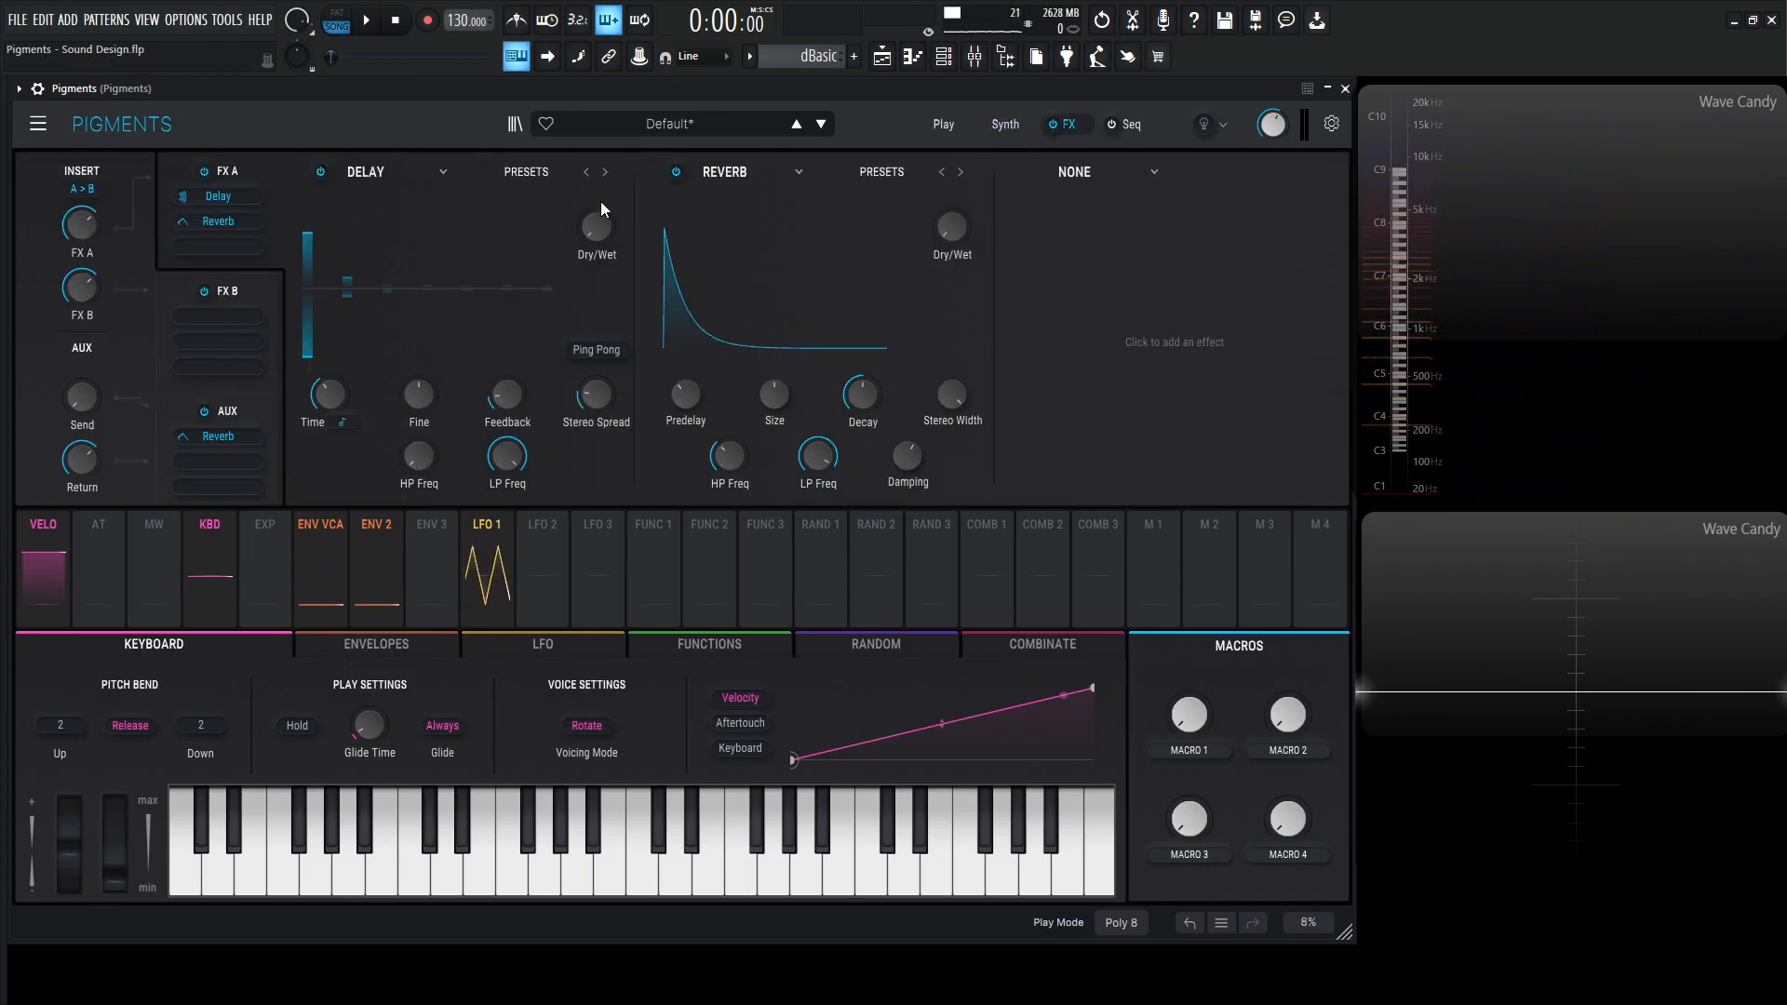
drag(952, 225, 951, 194)
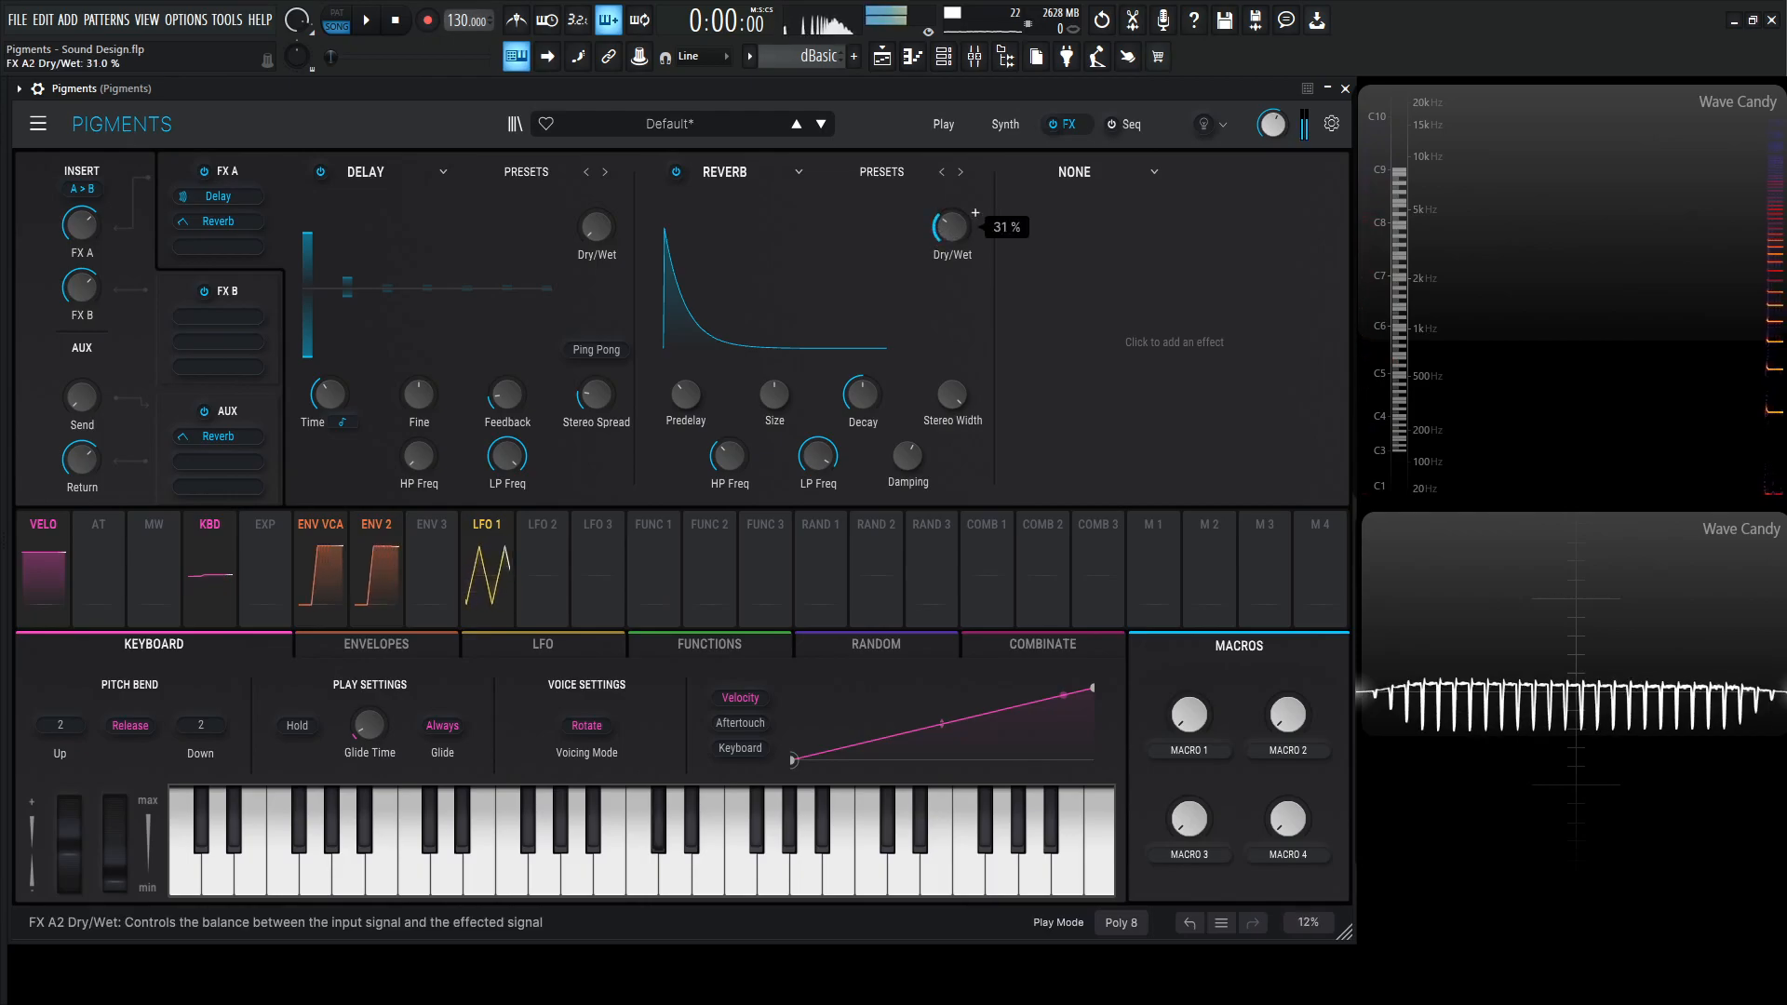
drag(942, 226, 942, 199)
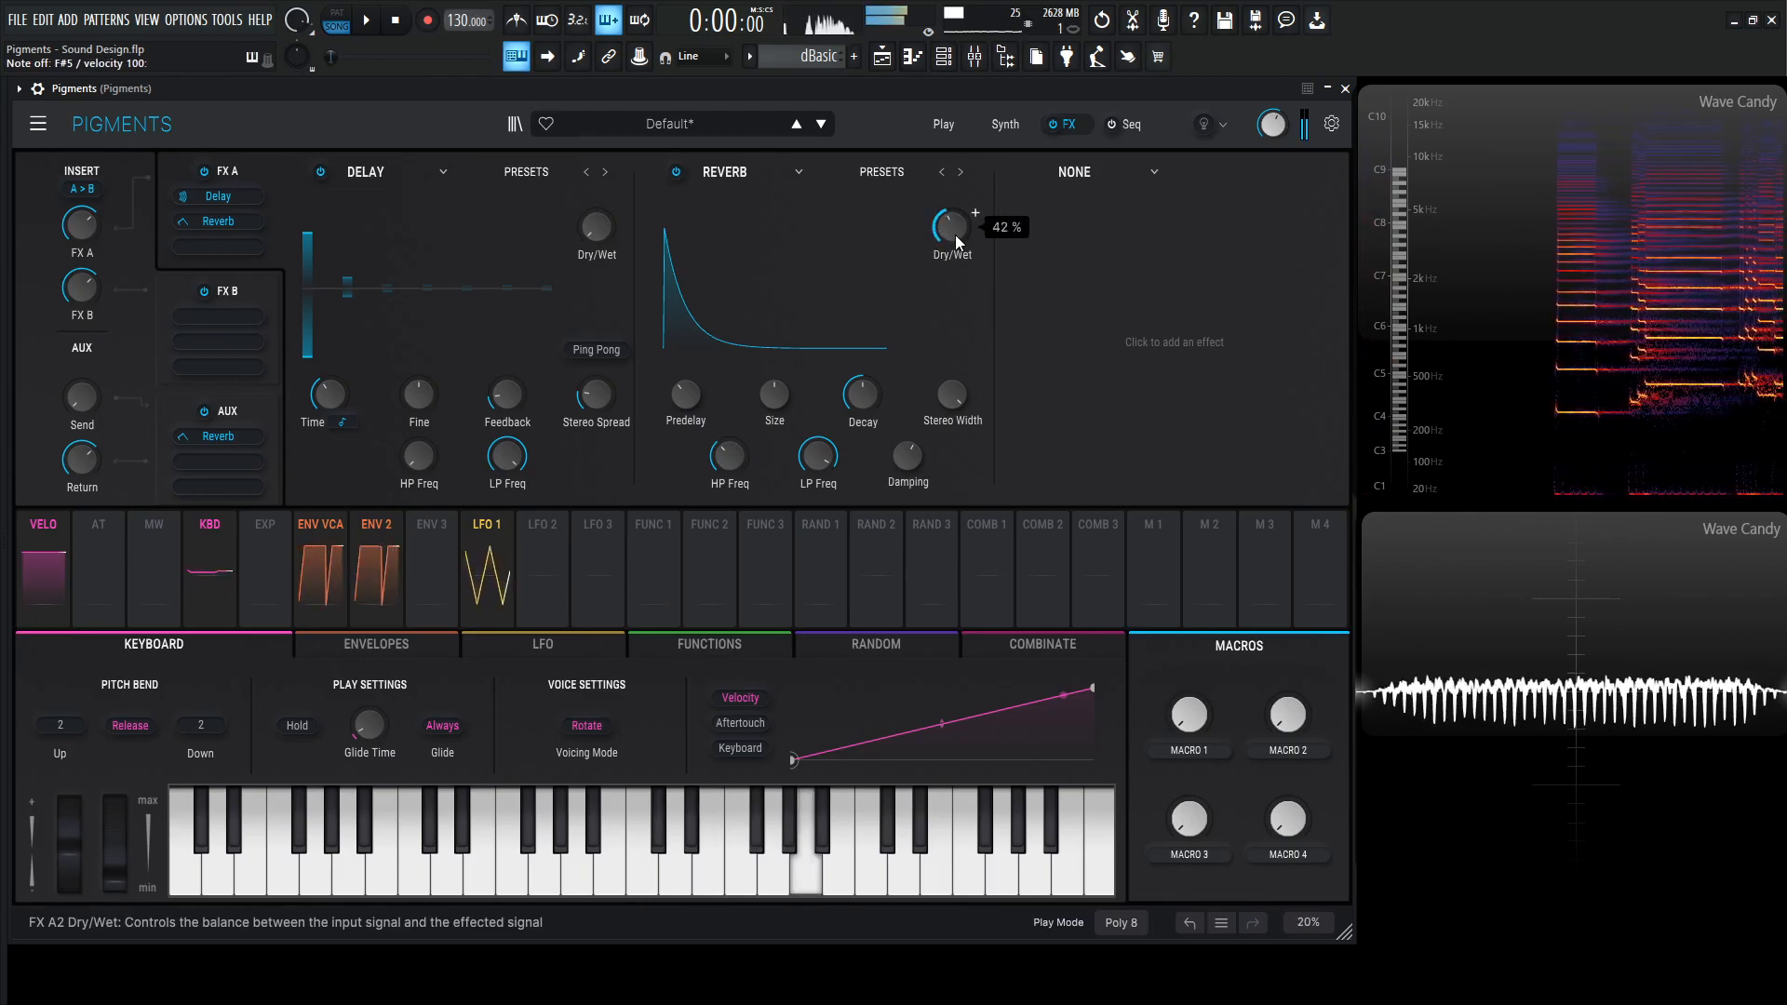
click(577, 877)
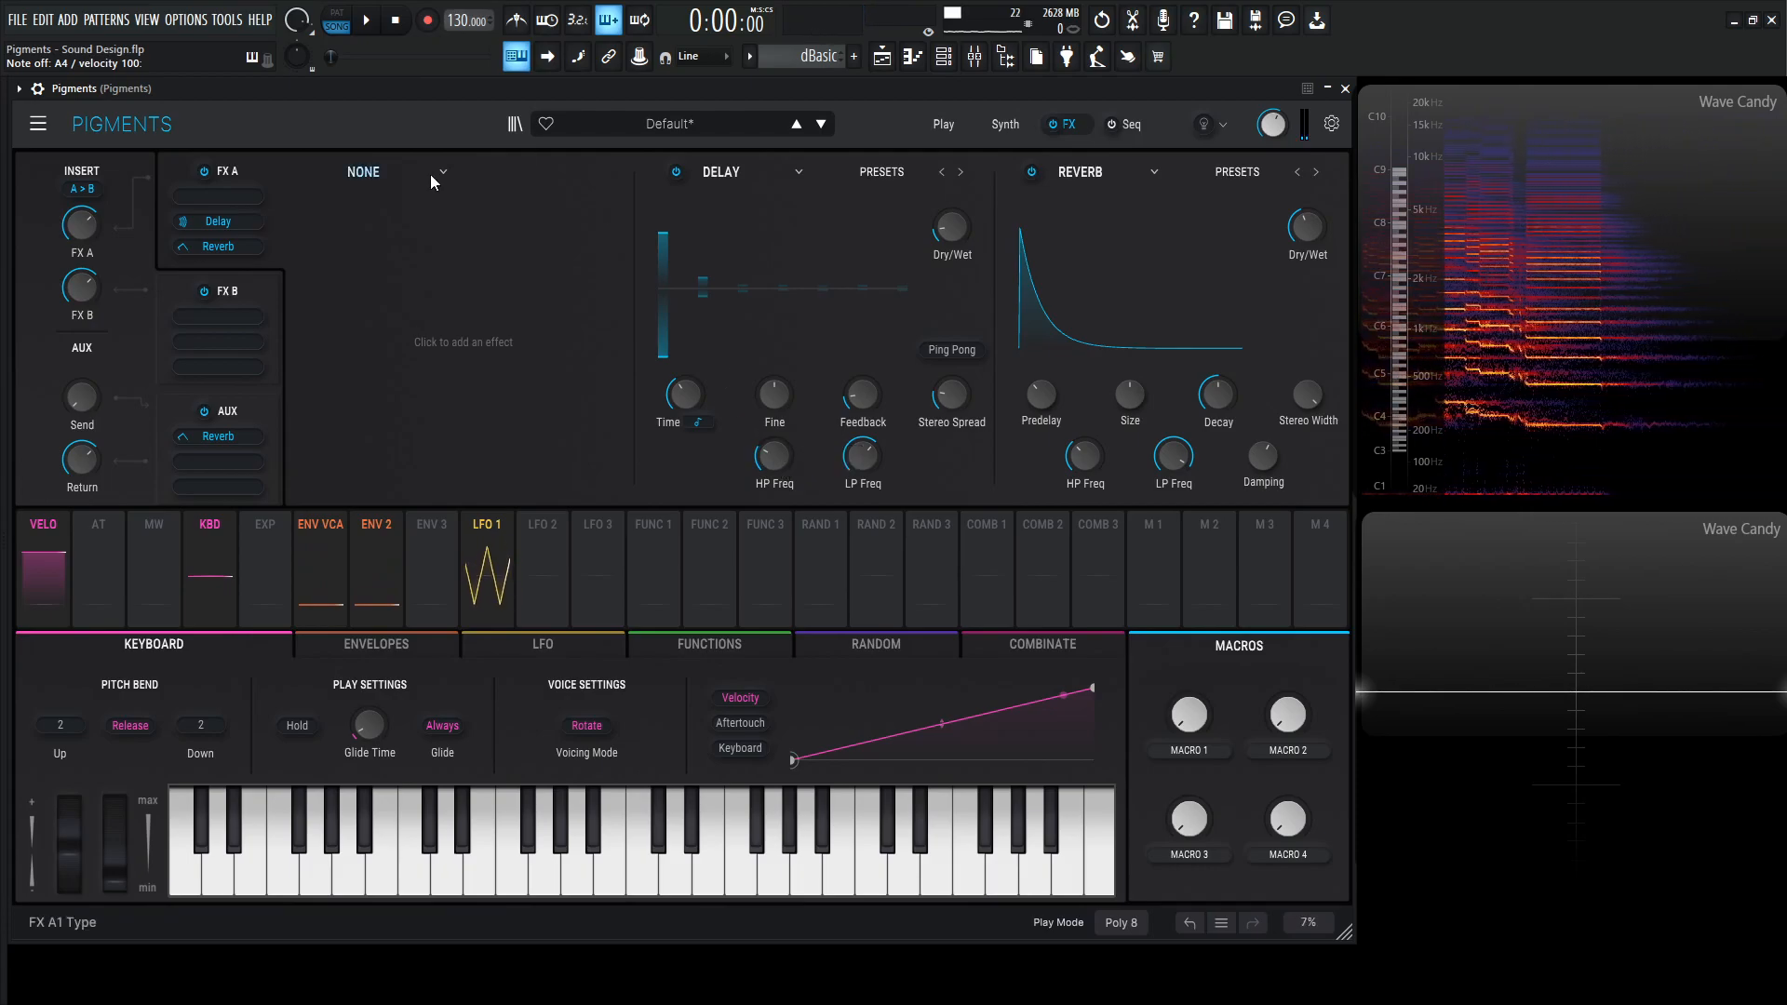
- Load a Chorus JUN-6 into the empty first insert slot with its mix near 20%
click(610, 866)
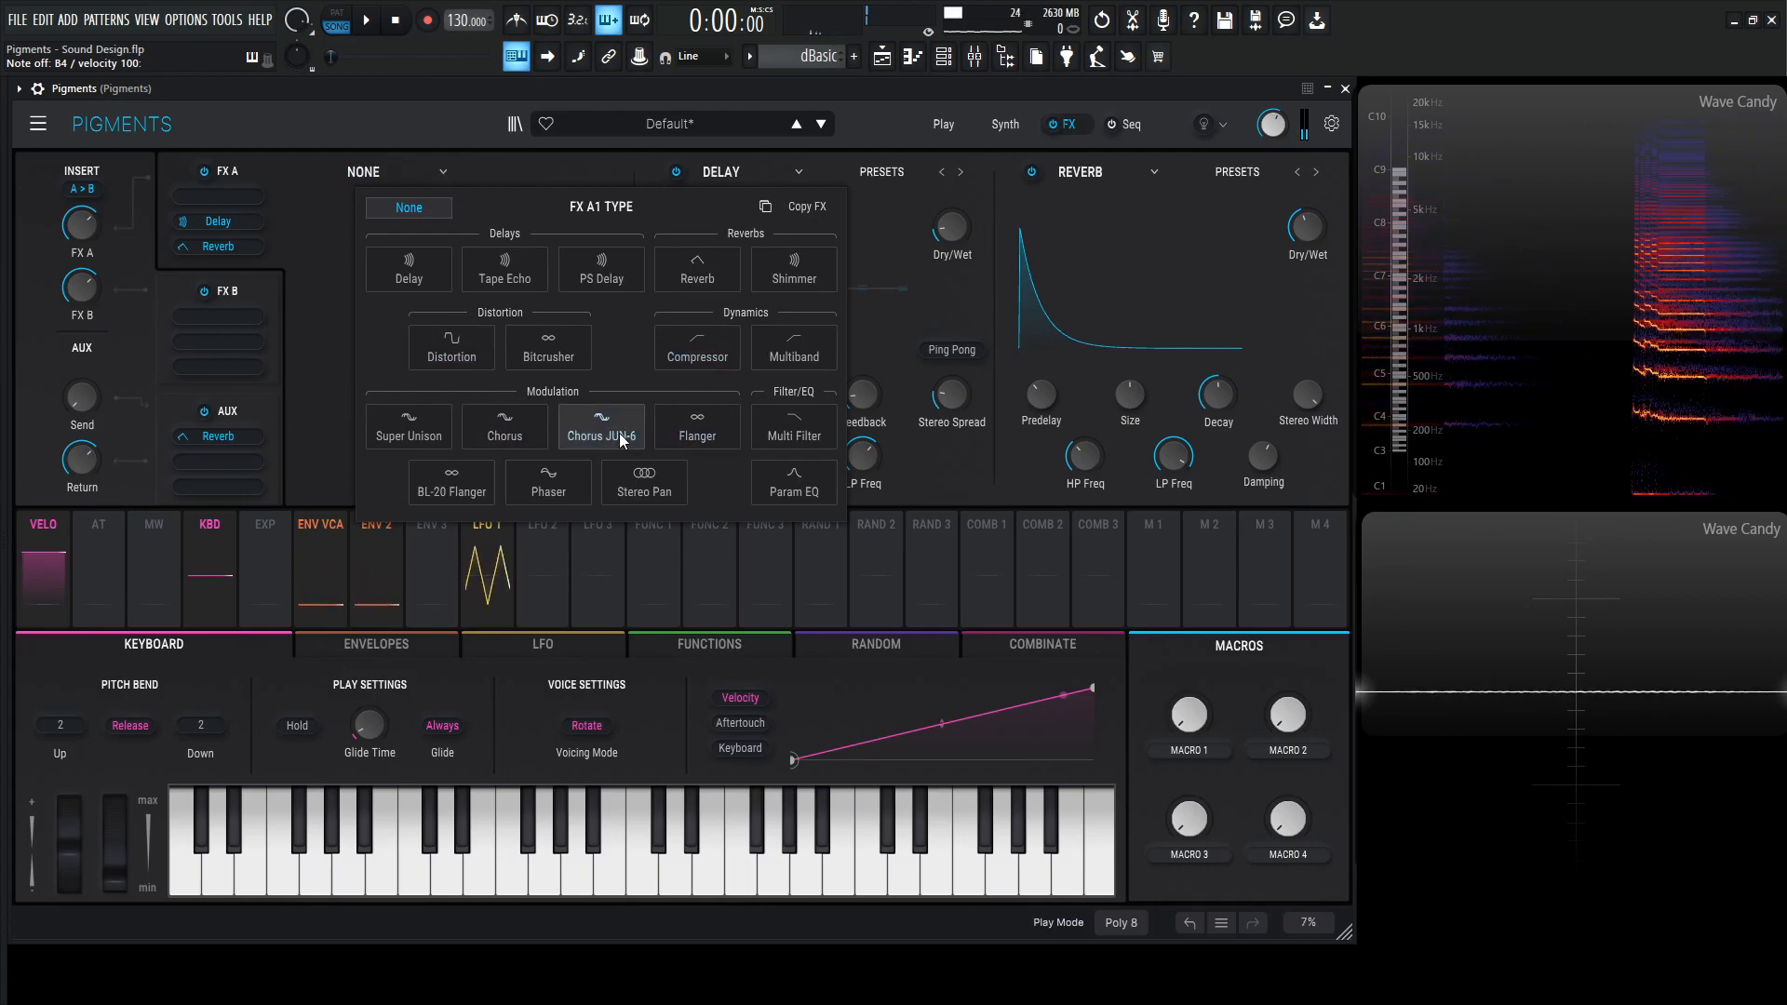
click(601, 423)
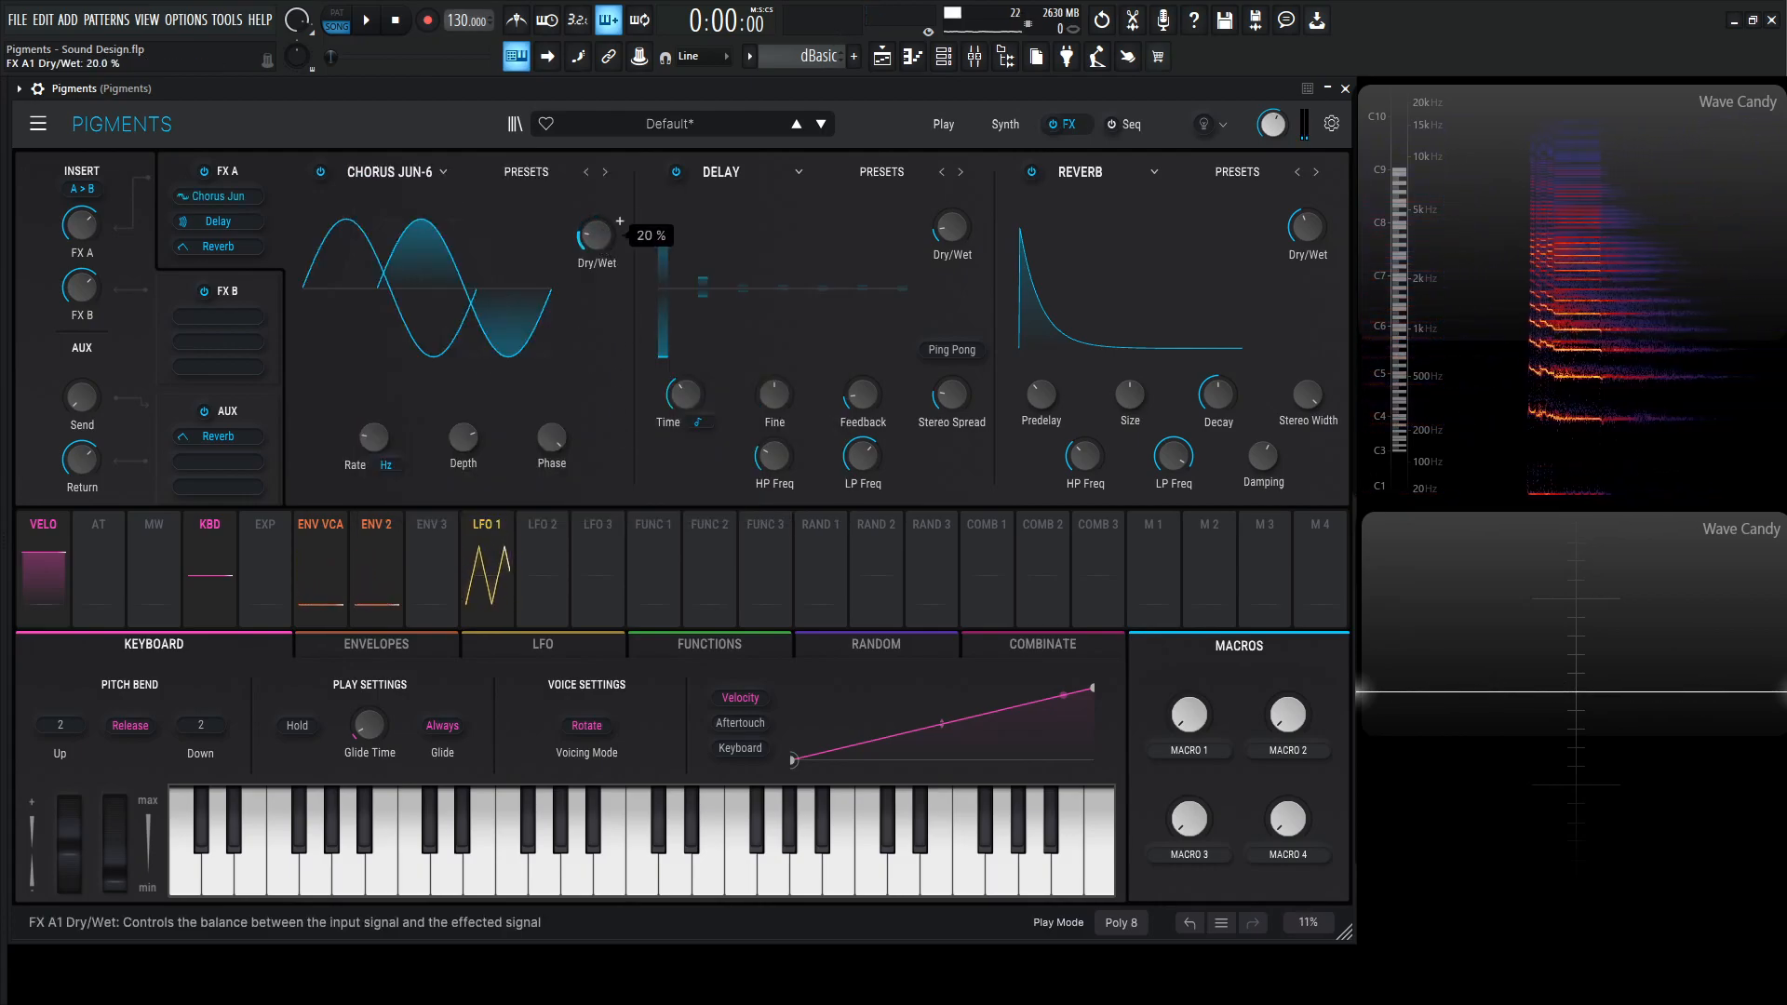
drag(594, 236, 594, 257)
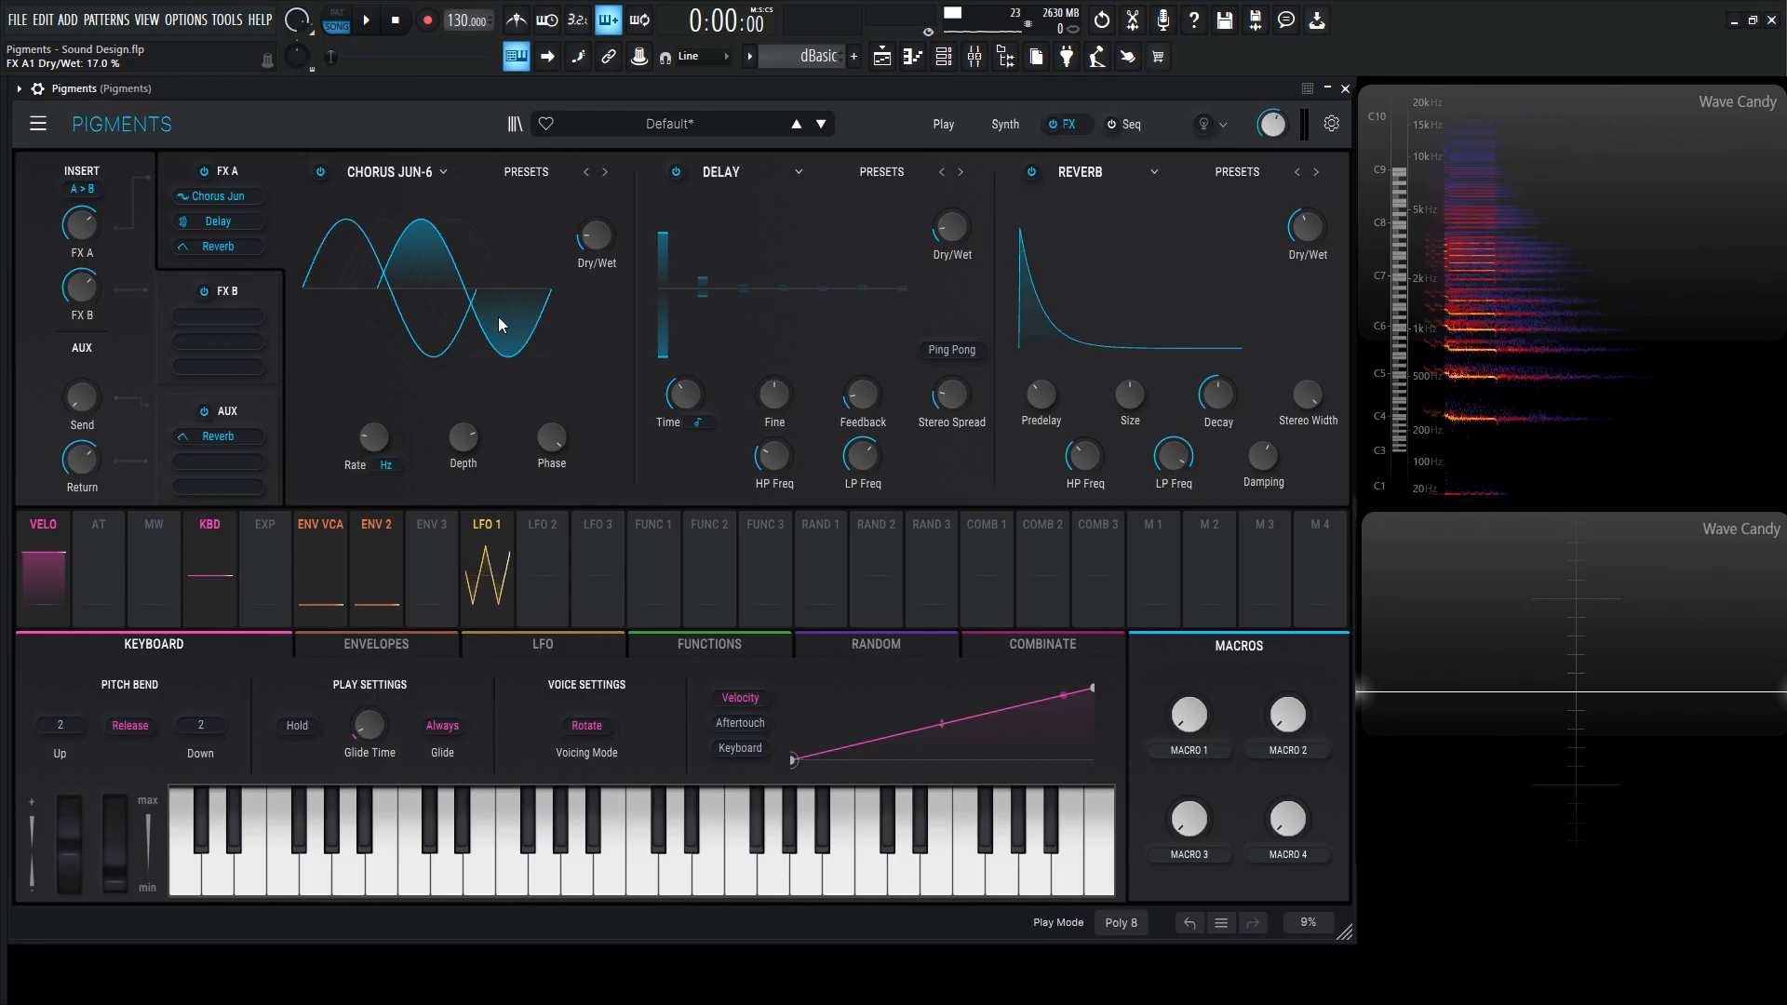
- Audition the chorus, delay and reverb chain with test notes
click(638, 866)
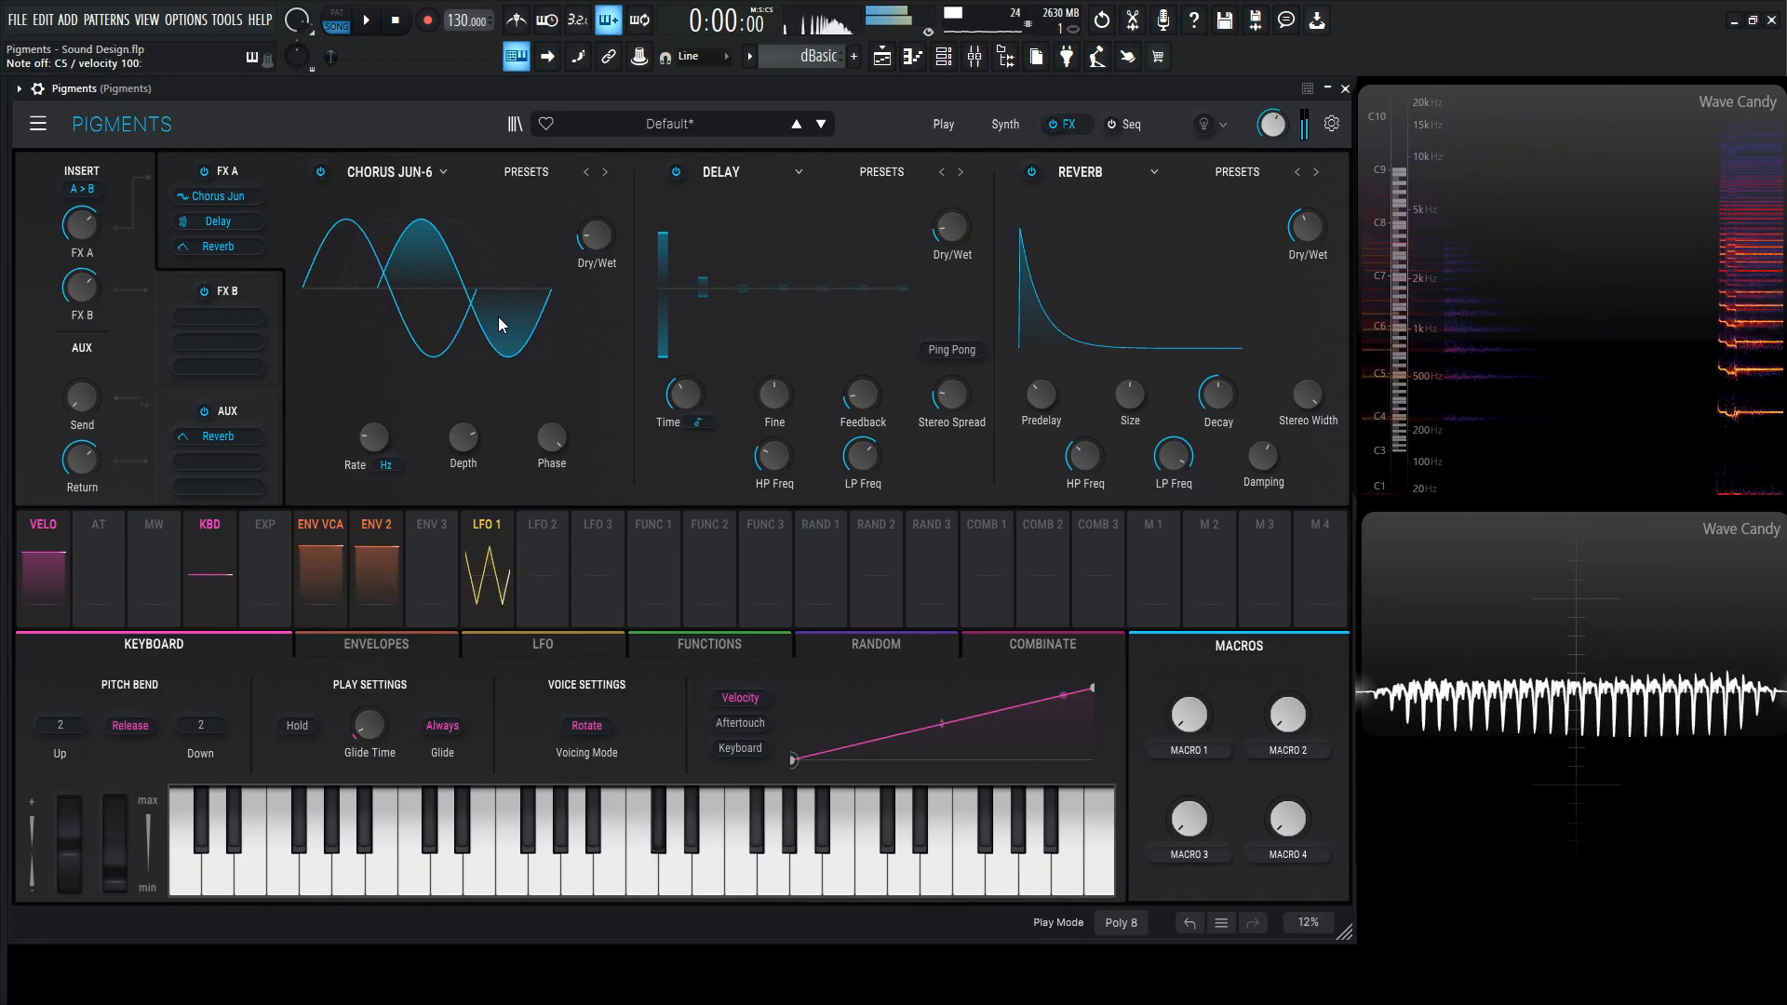
click(804, 843)
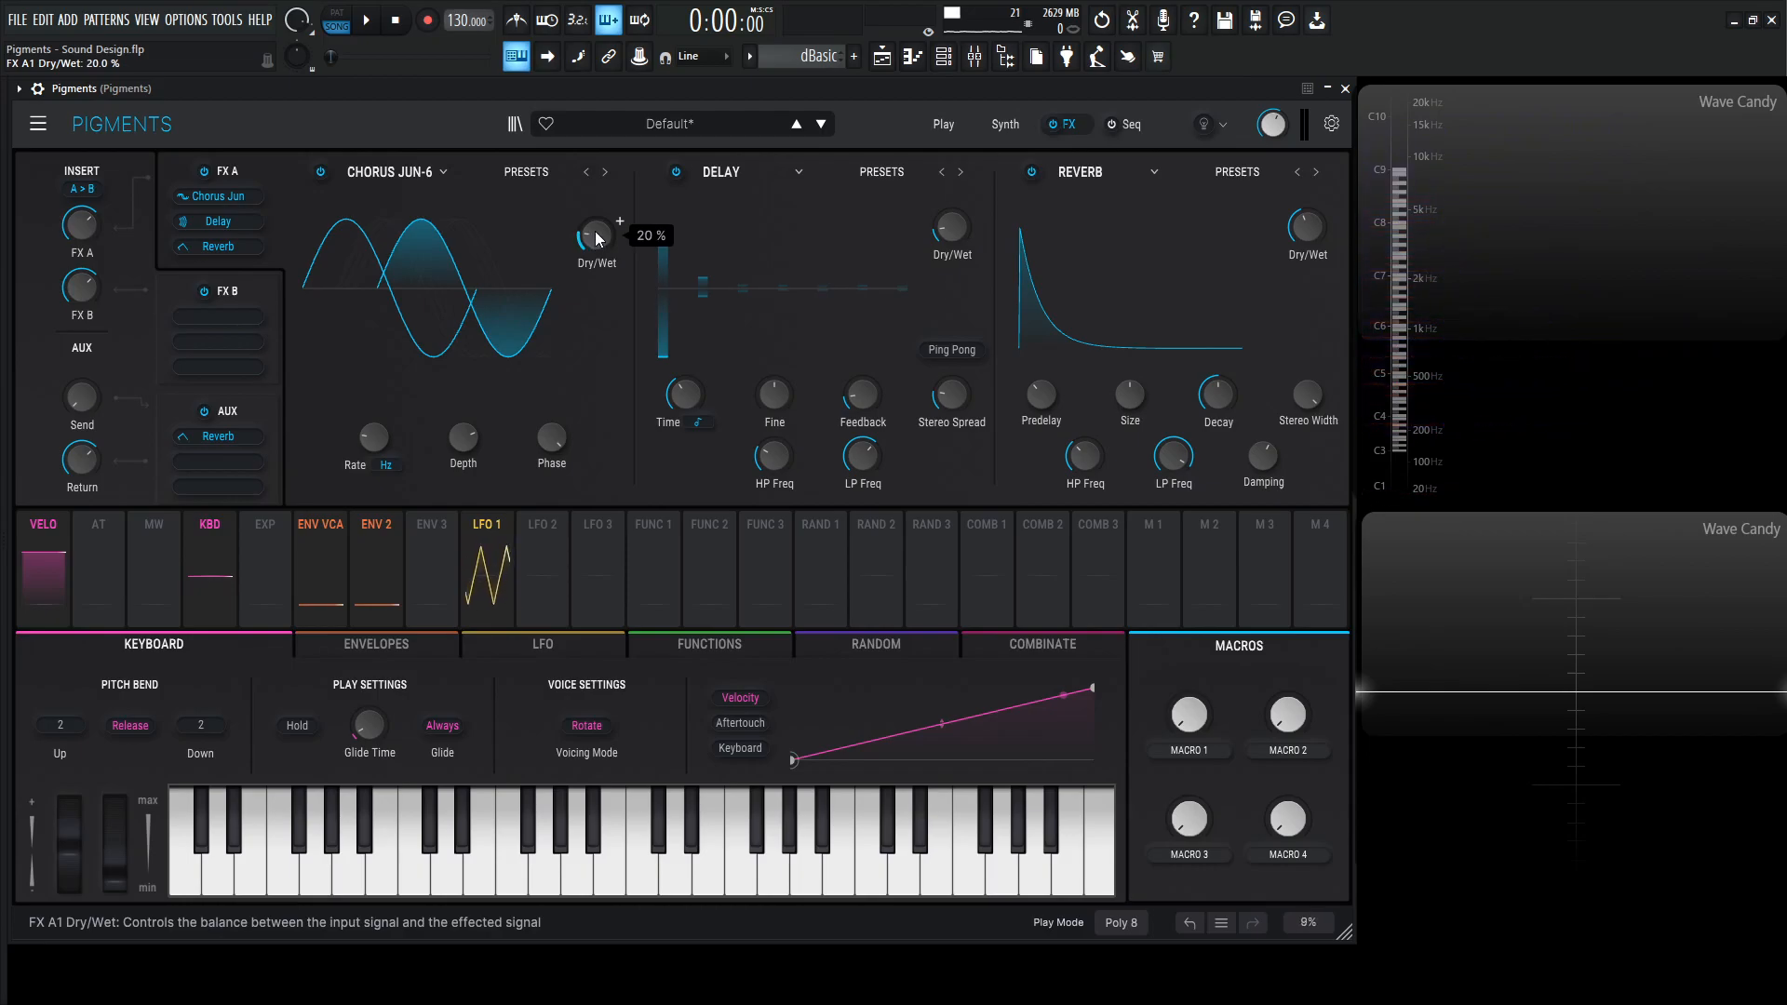
click(639, 844)
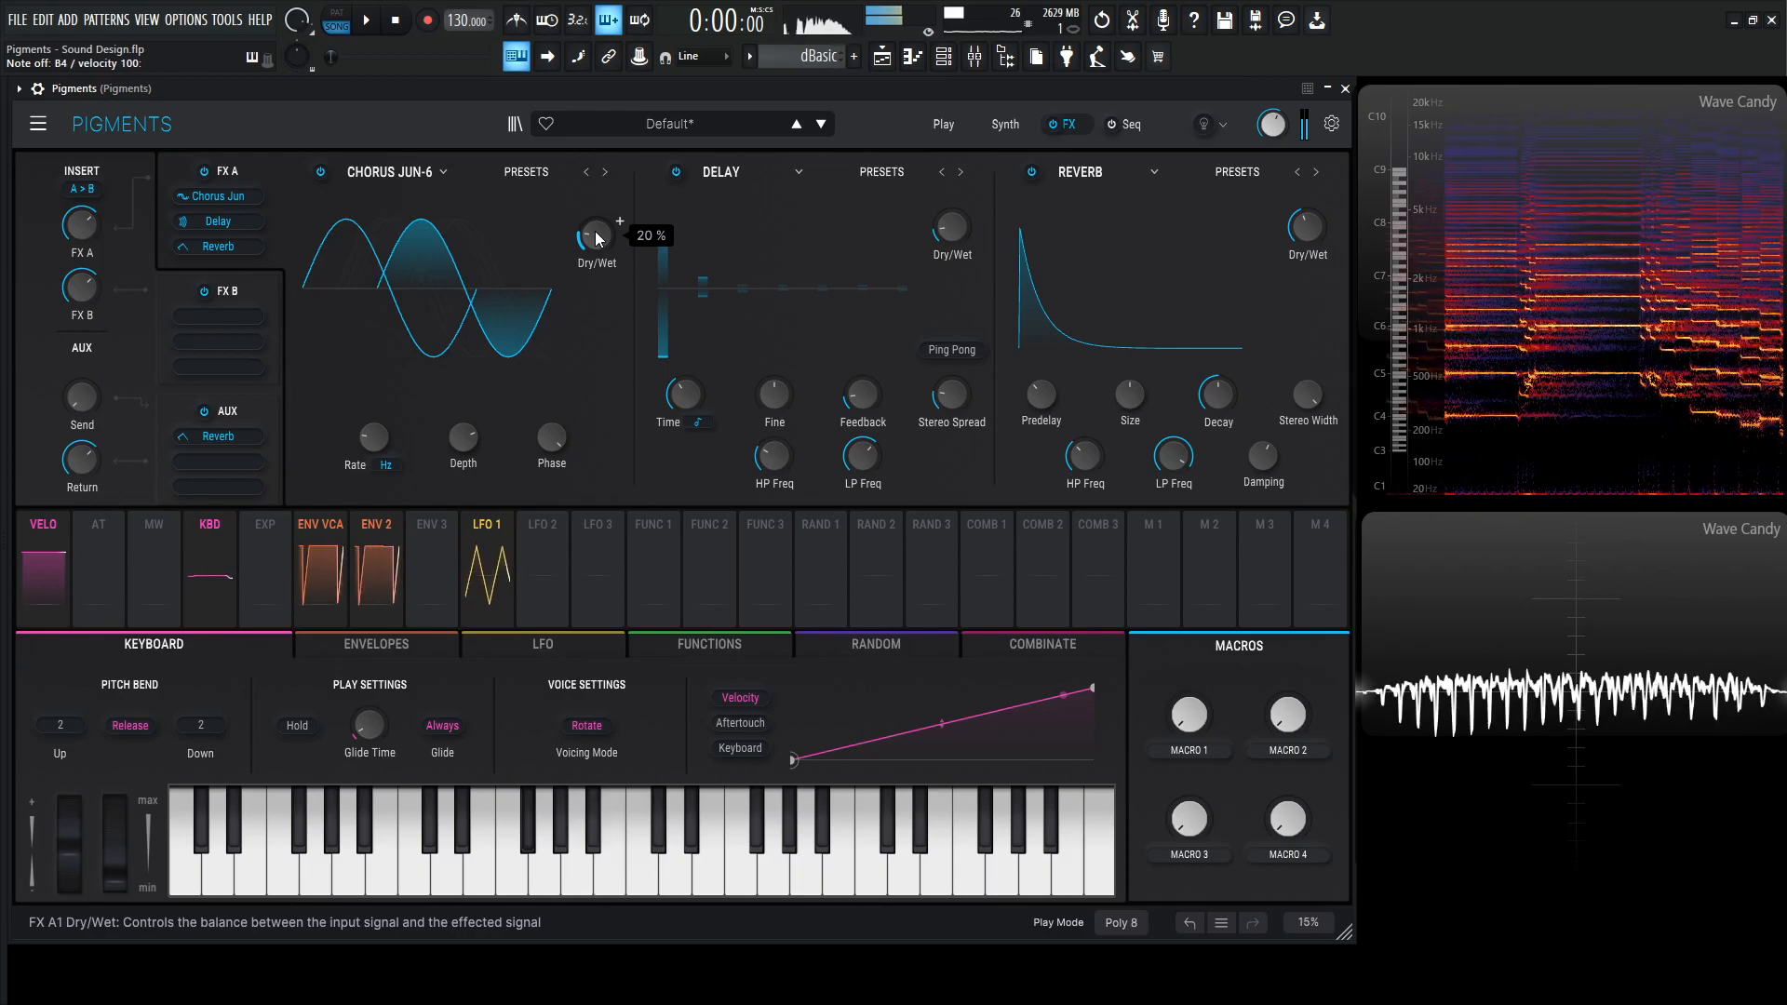
click(575, 866)
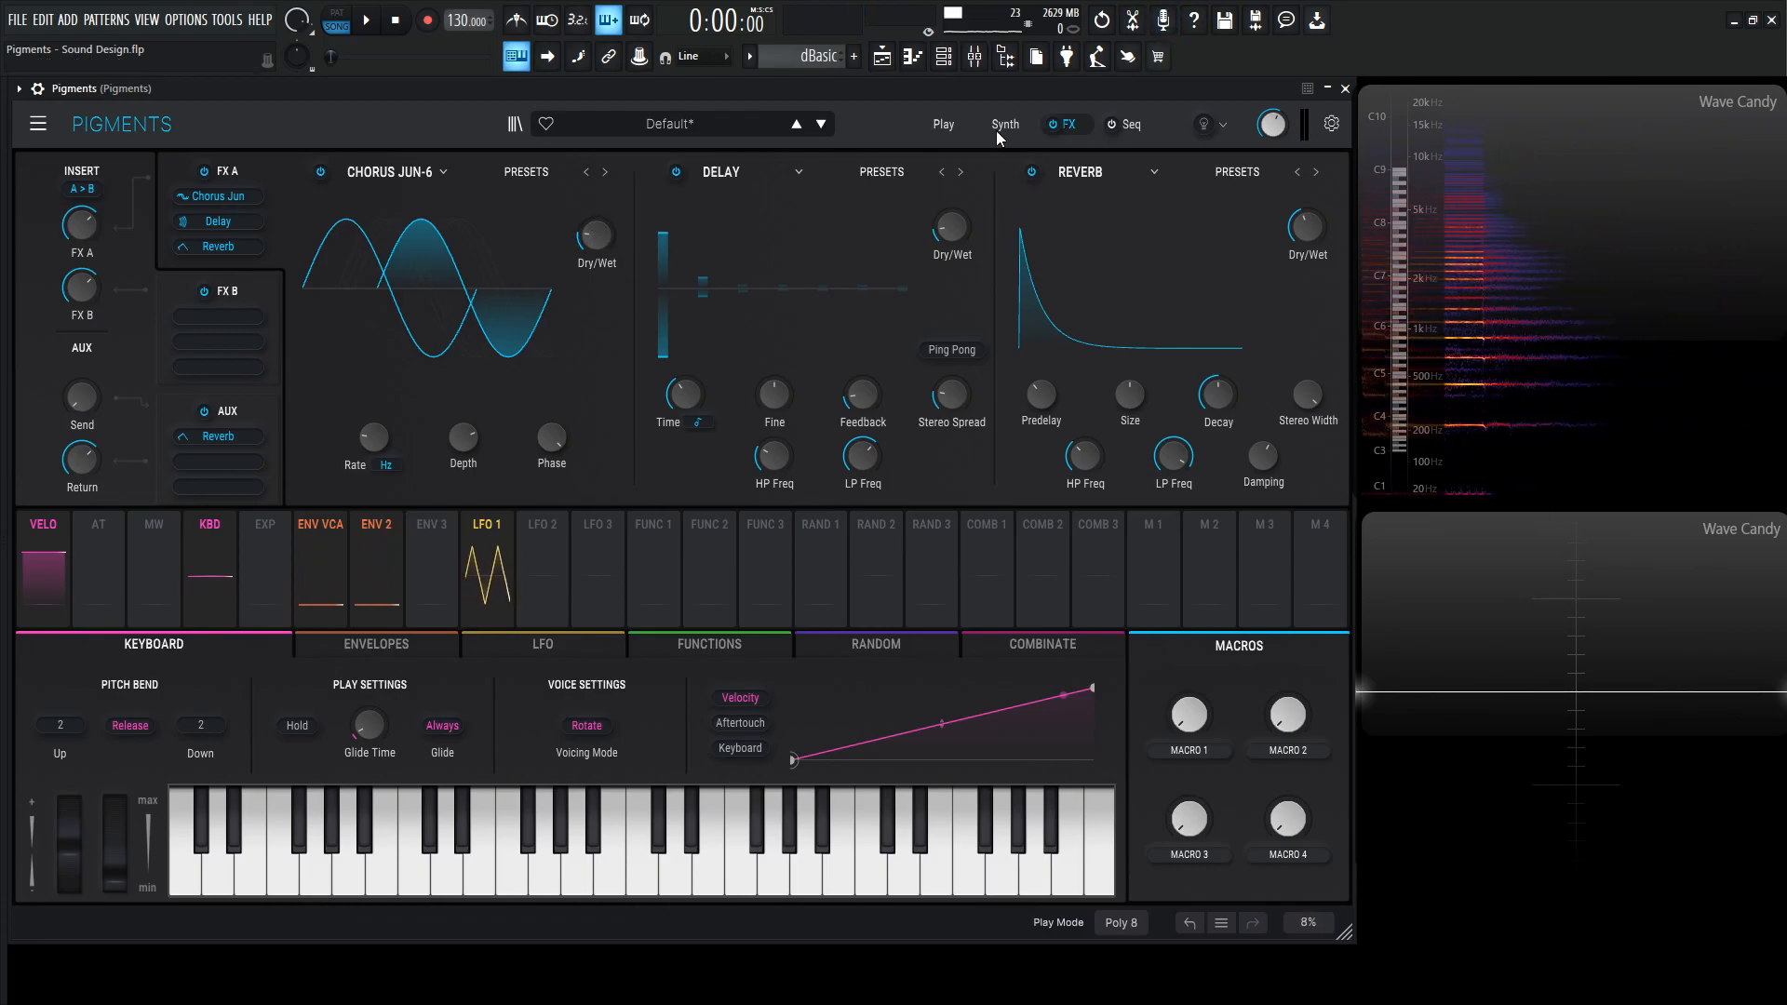
- Route Macro 2 to Filter 1 resonance on the synth page and name it RES
click(1005, 124)
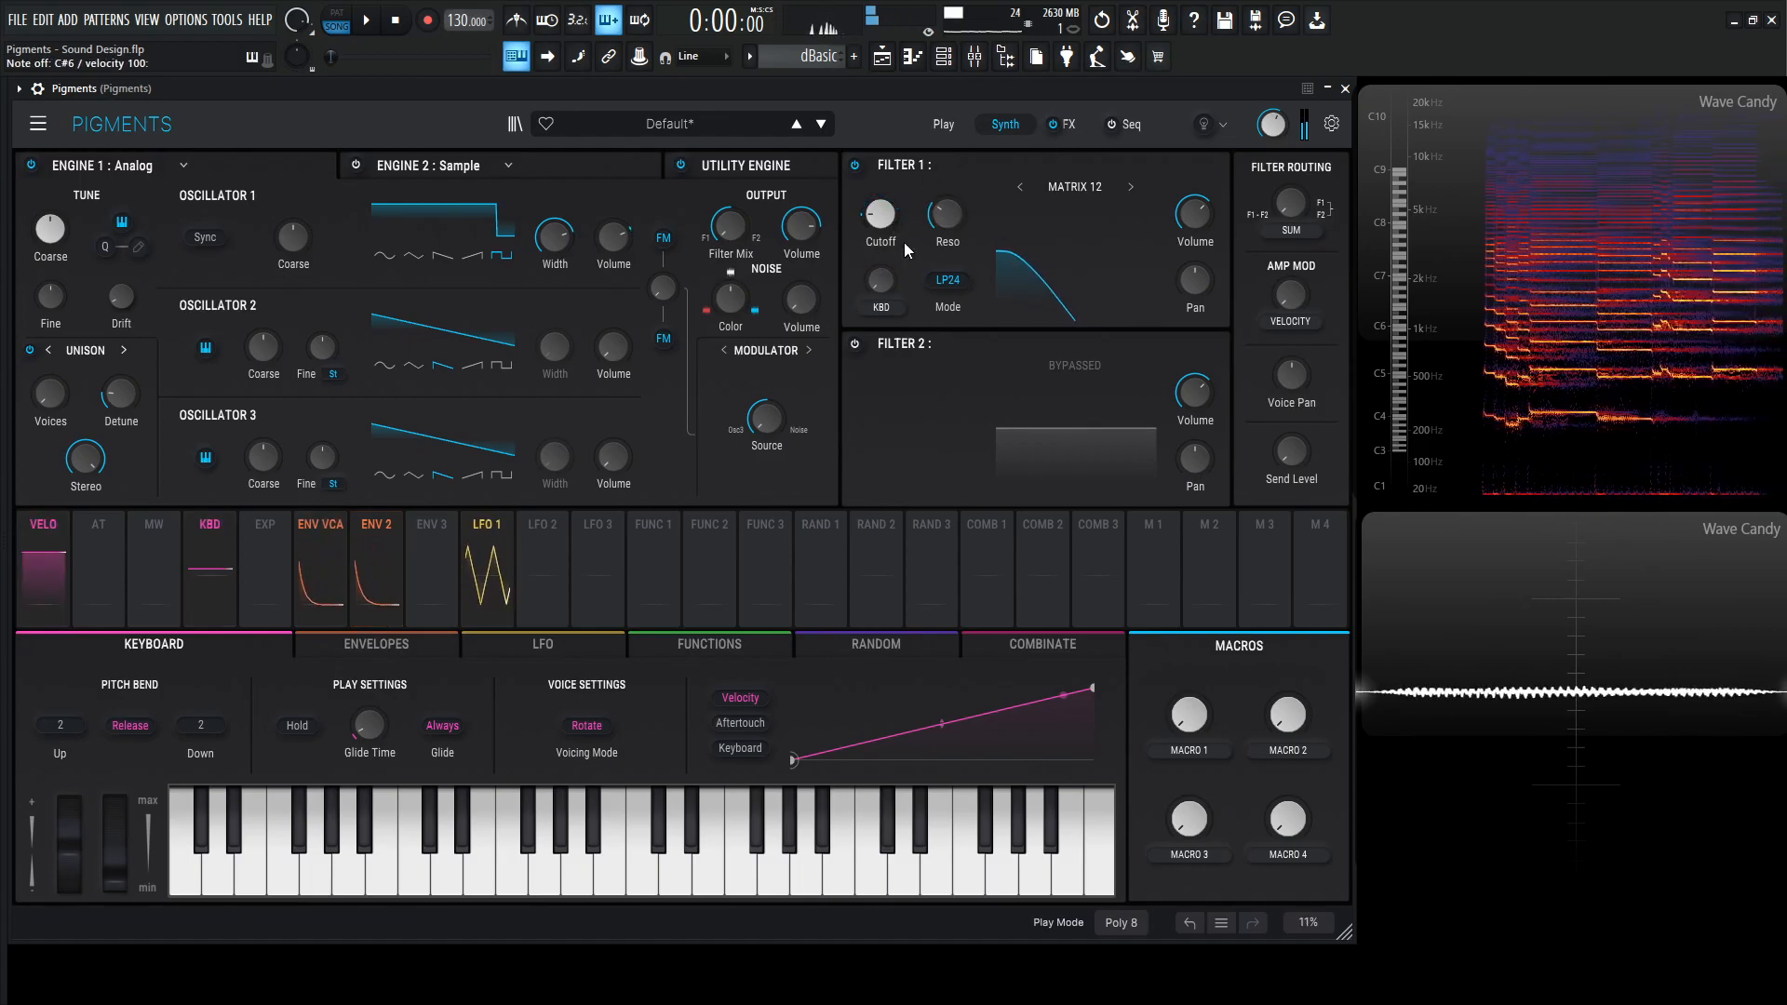
drag(879, 214, 879, 268)
text(RES)
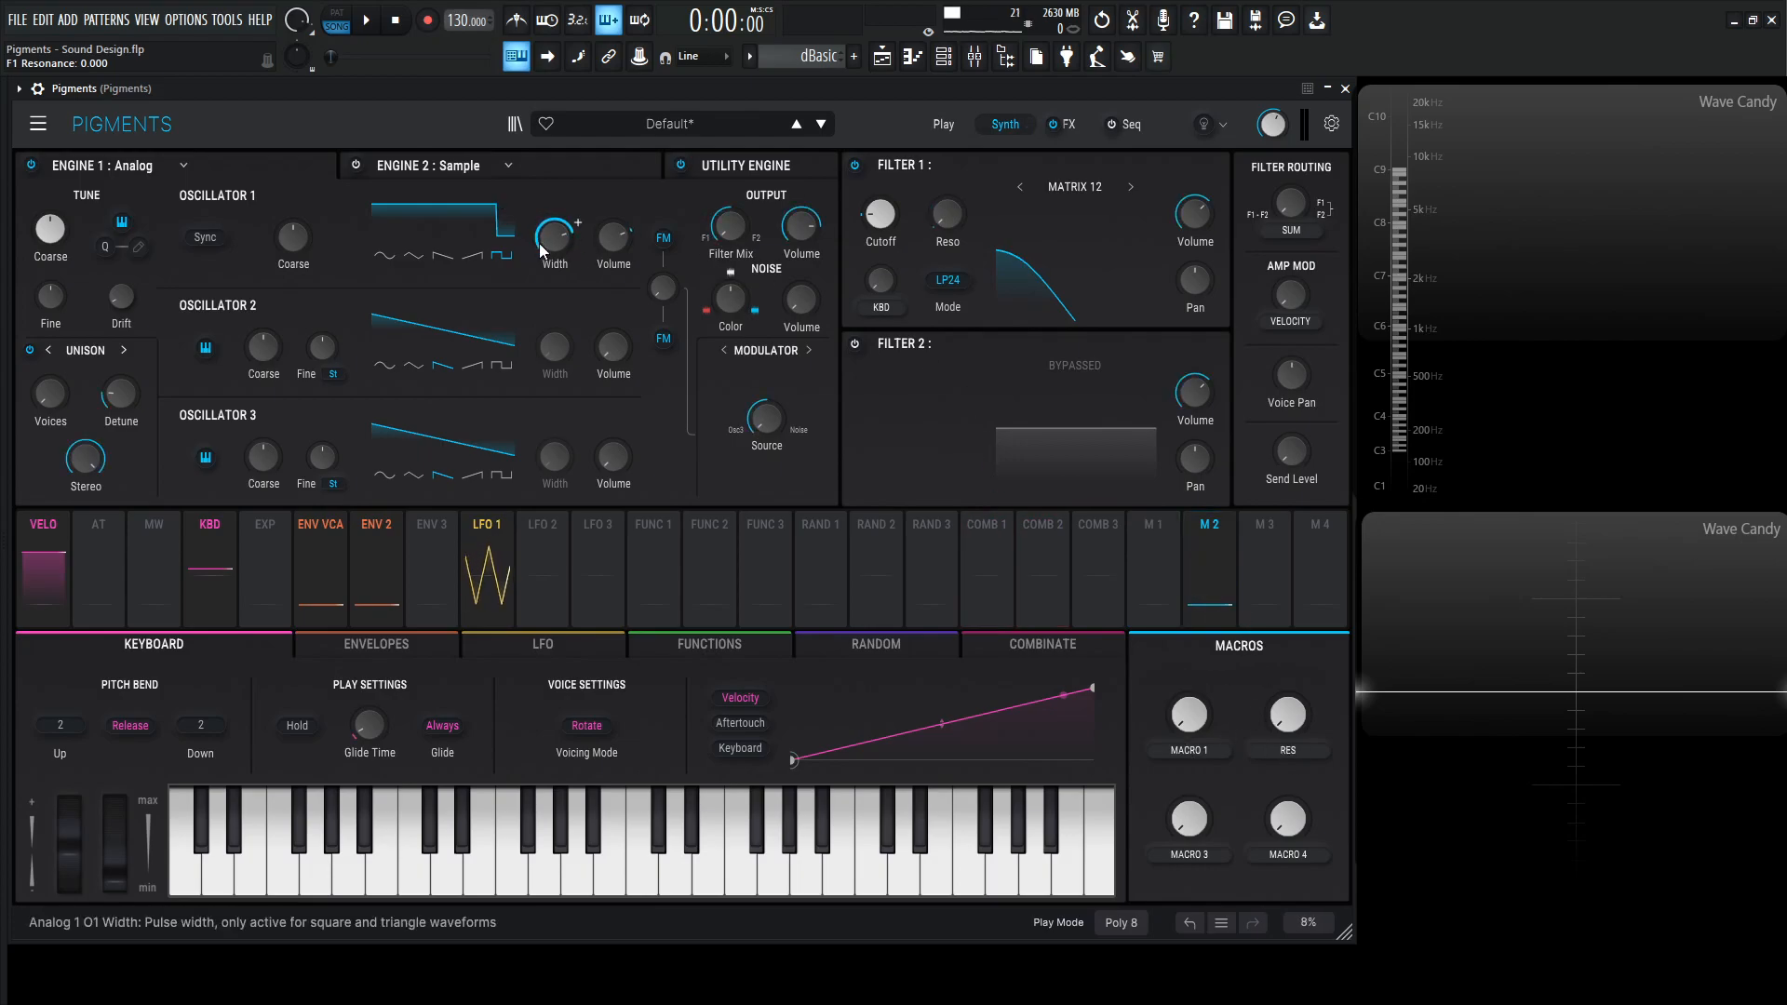
- Narrow oscillator 1 pulse width to 0.728
drag(553, 234, 553, 221)
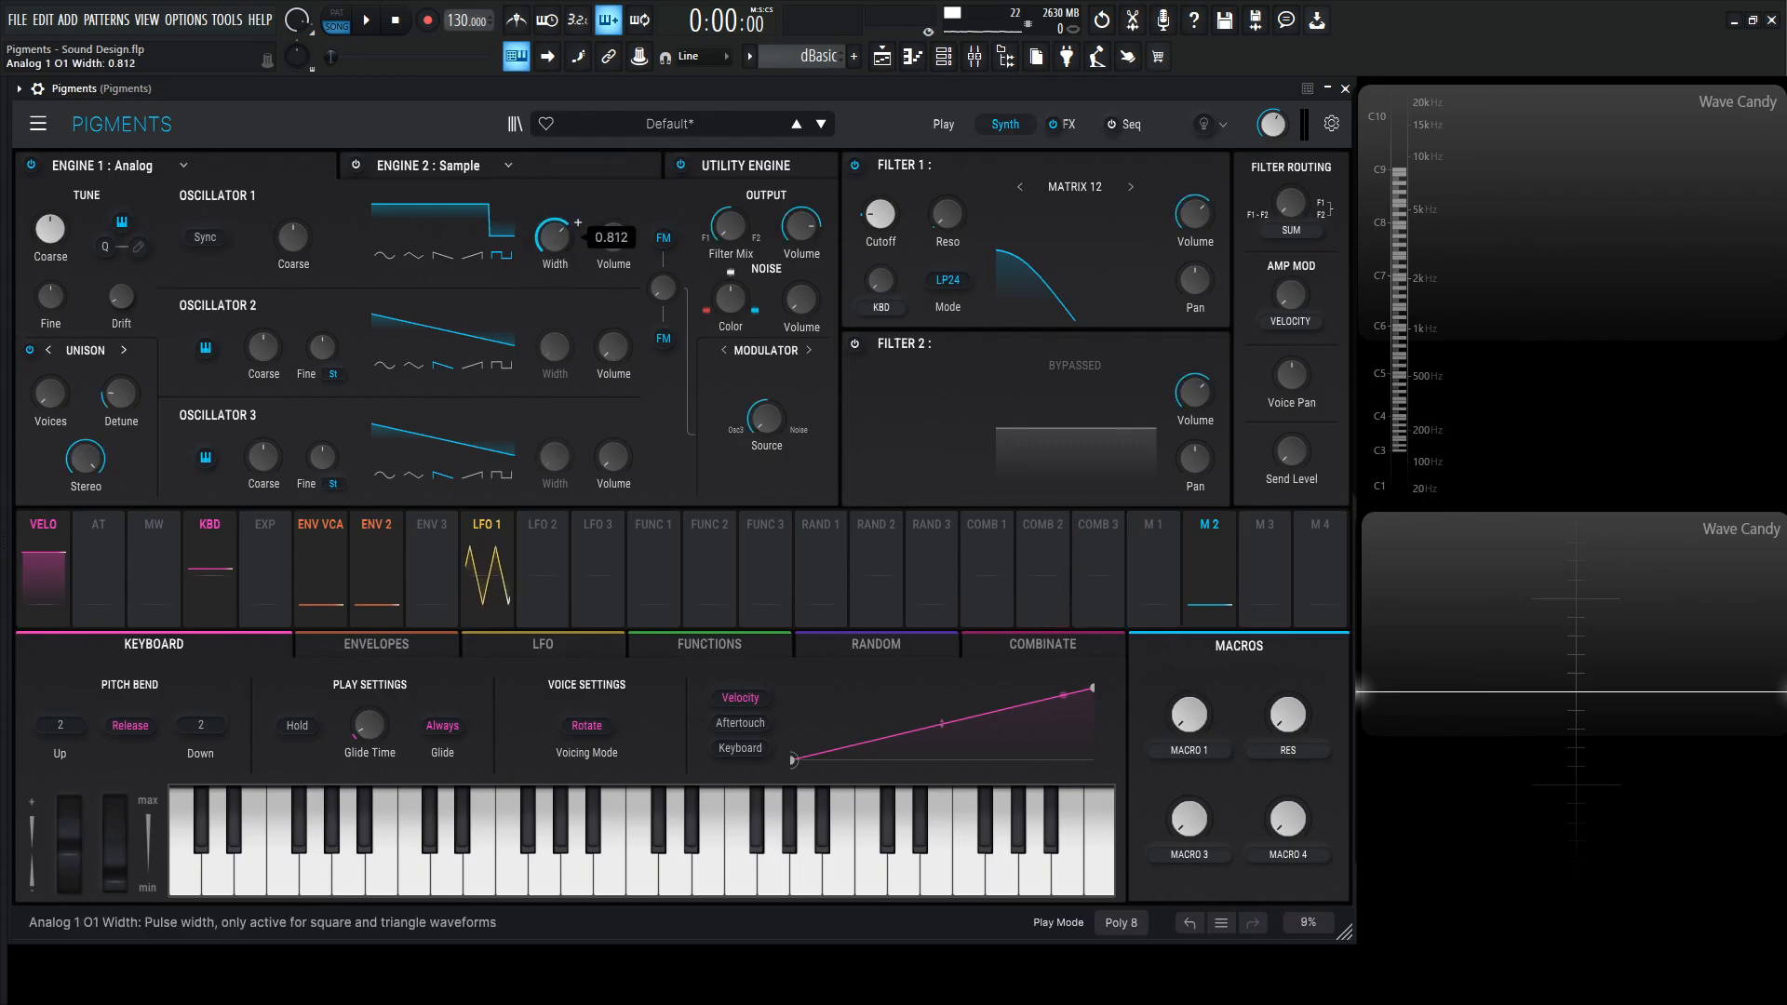
drag(555, 235, 555, 262)
text(TONE)
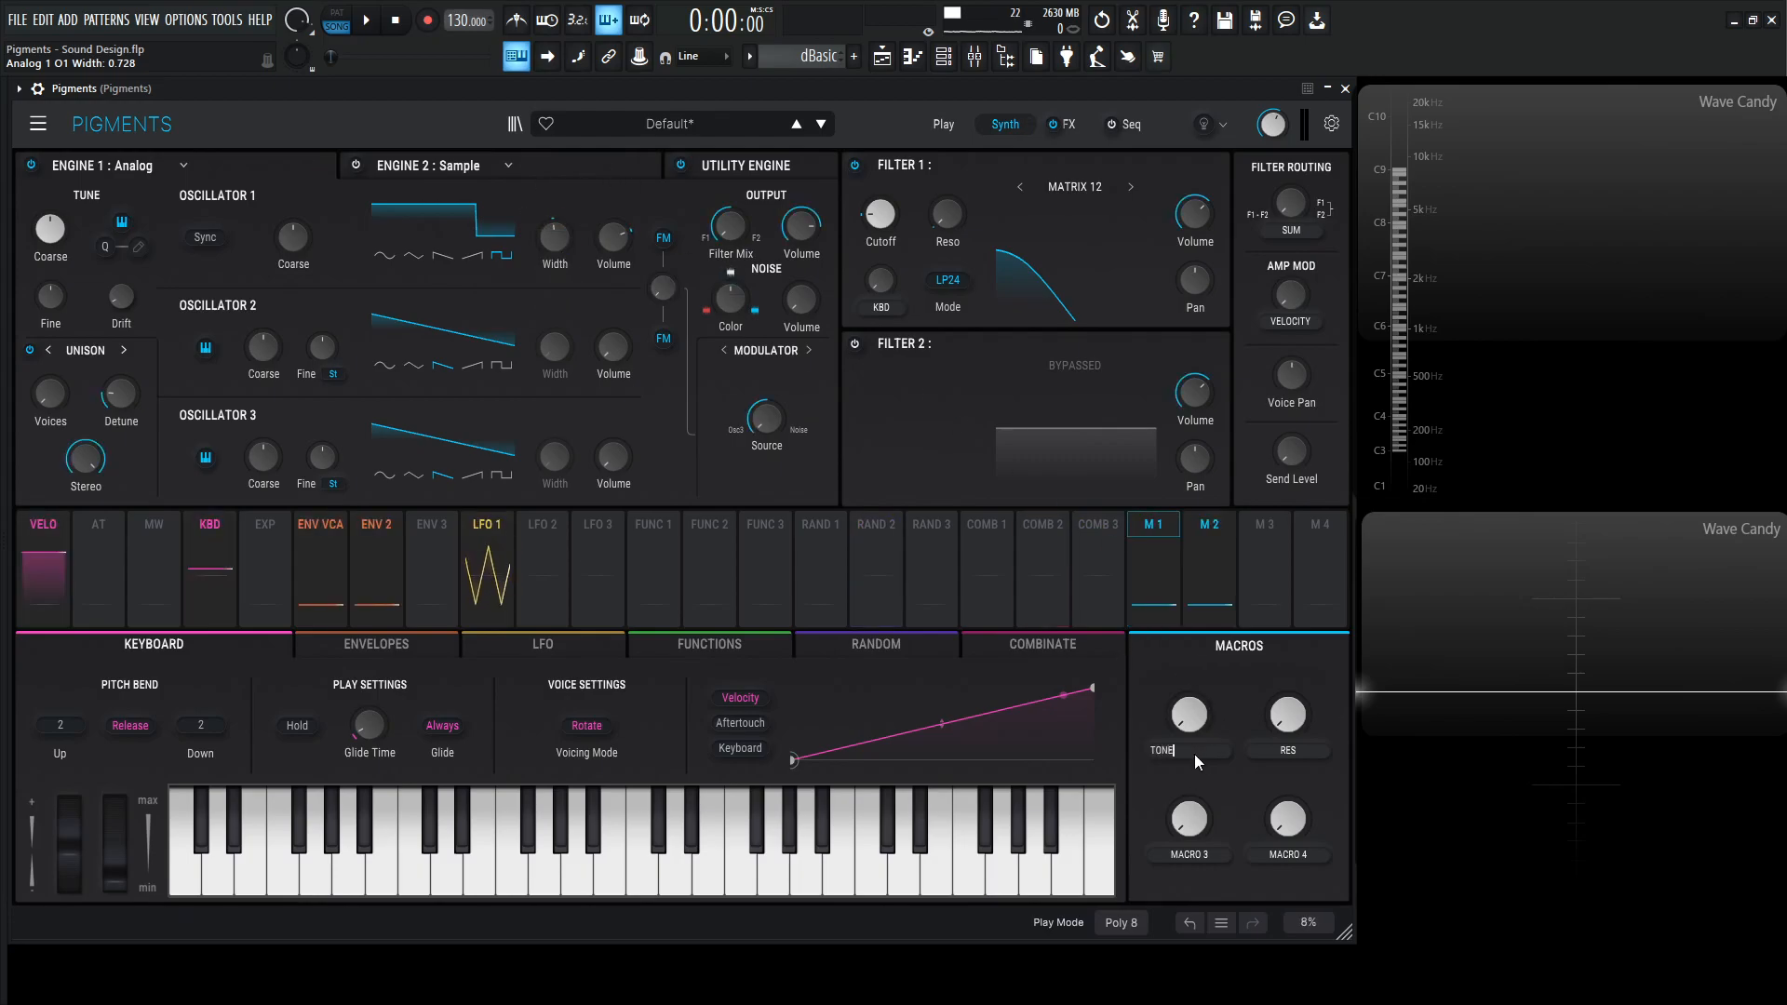
- Sweep Filter 1 cutoff with the TONE macro between about 0.57 and 0.83 while playing
drag(1188, 715, 1188, 707)
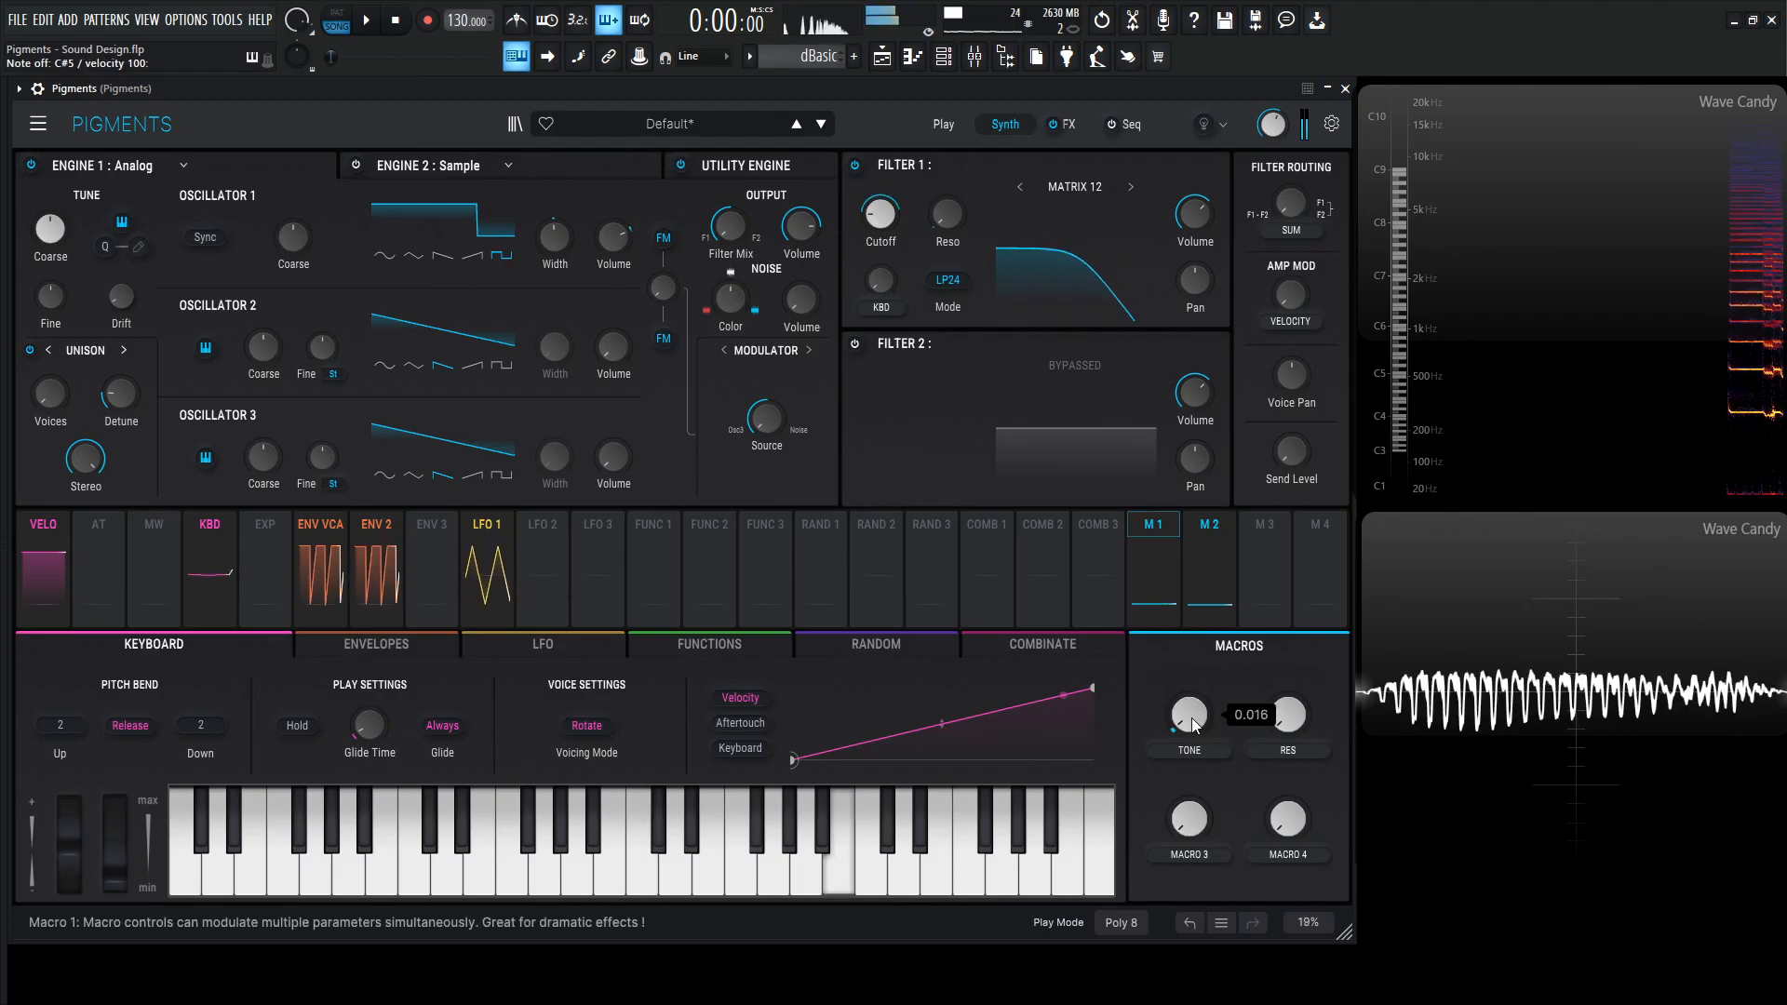
drag(1189, 715, 1189, 694)
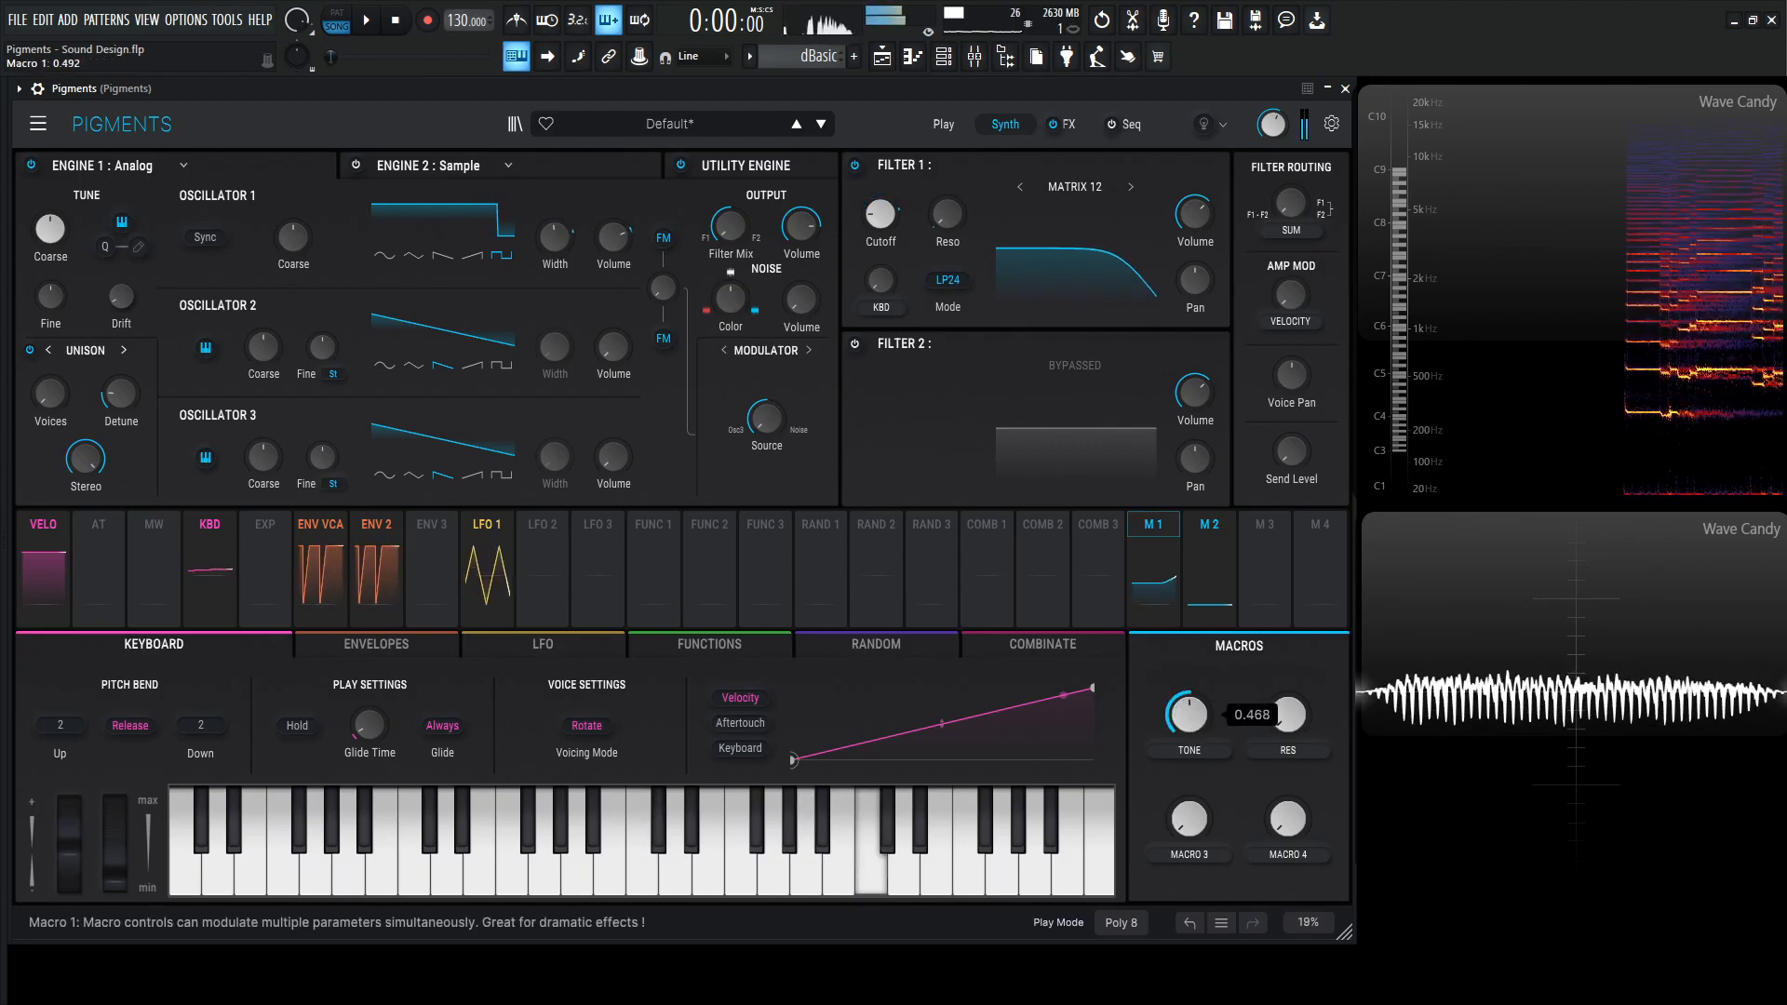
drag(1189, 715, 1189, 683)
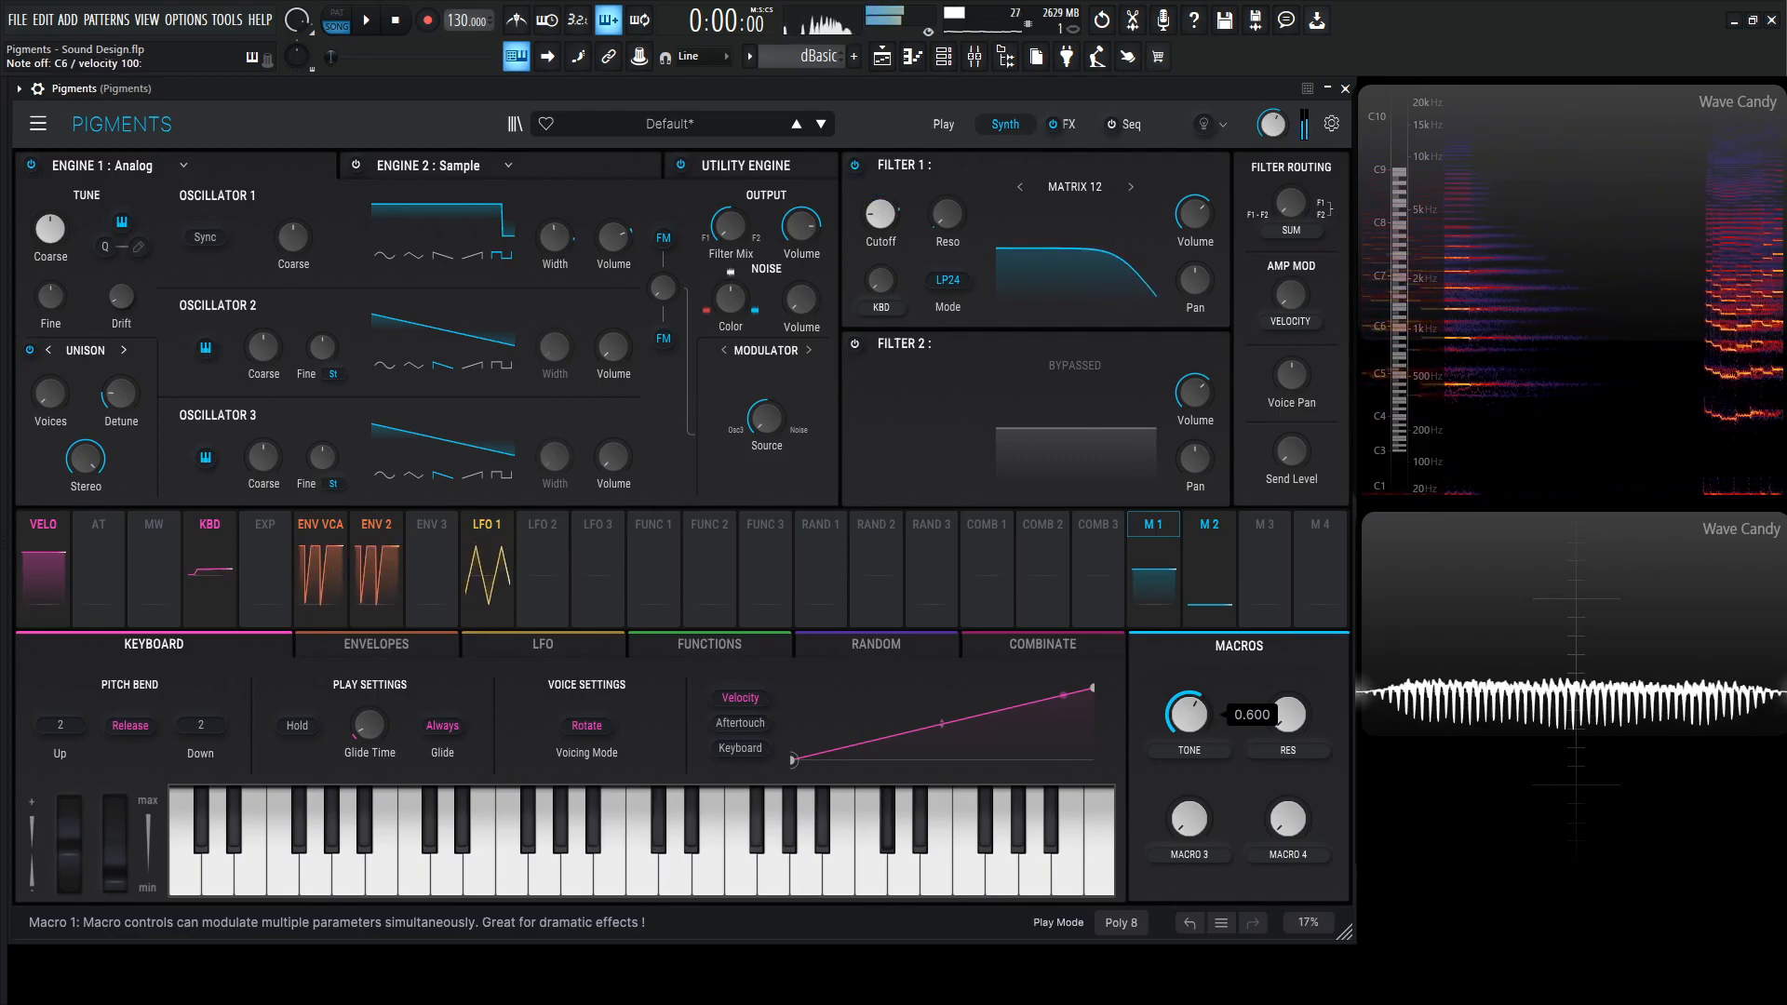
drag(1189, 715, 1189, 694)
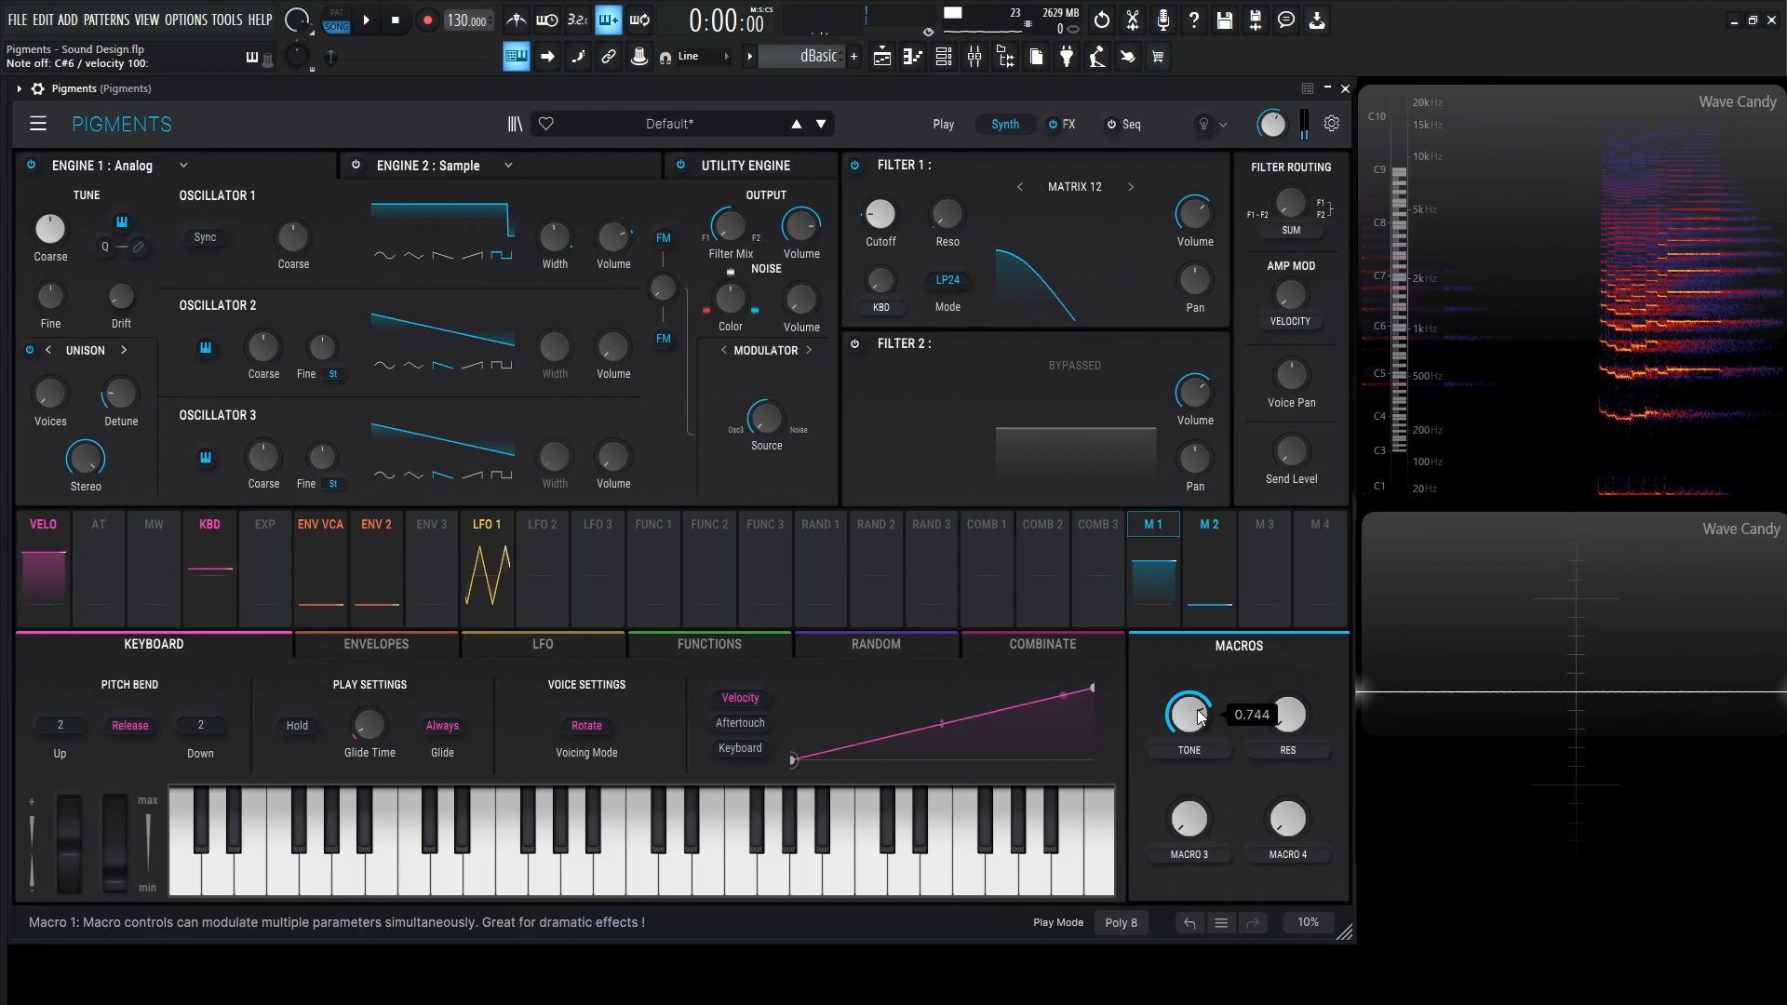
drag(1190, 713, 1190, 683)
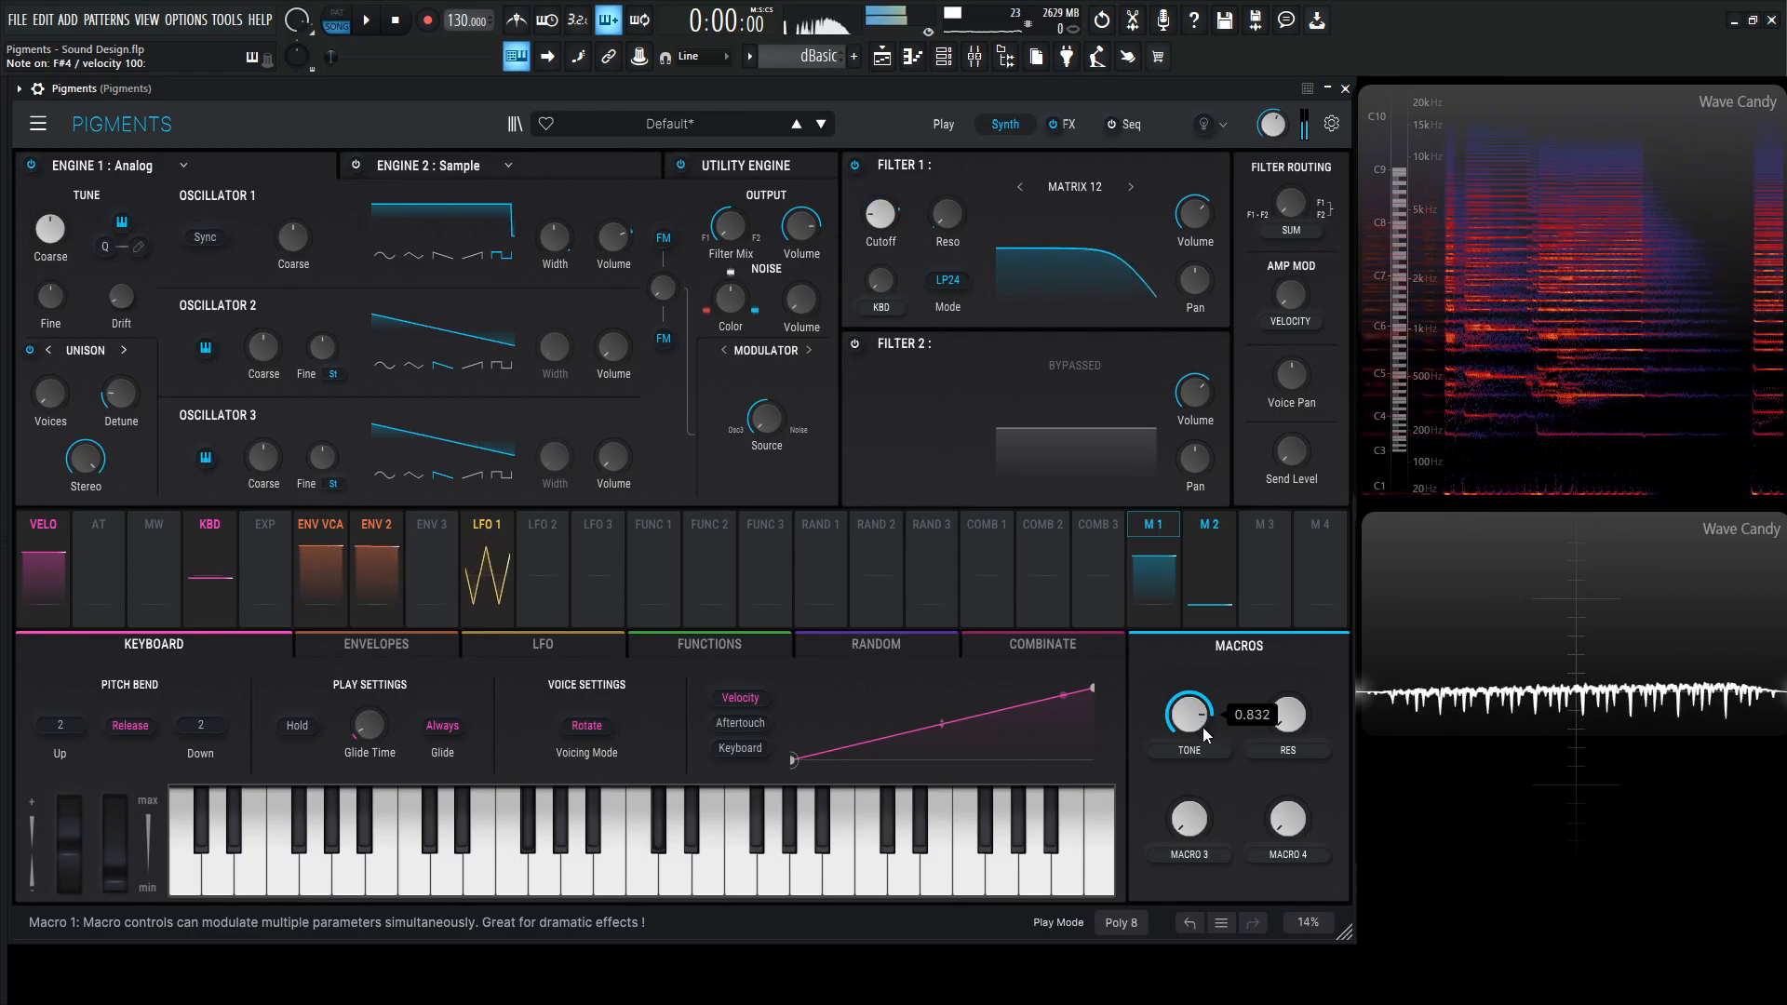
drag(1187, 713, 1188, 752)
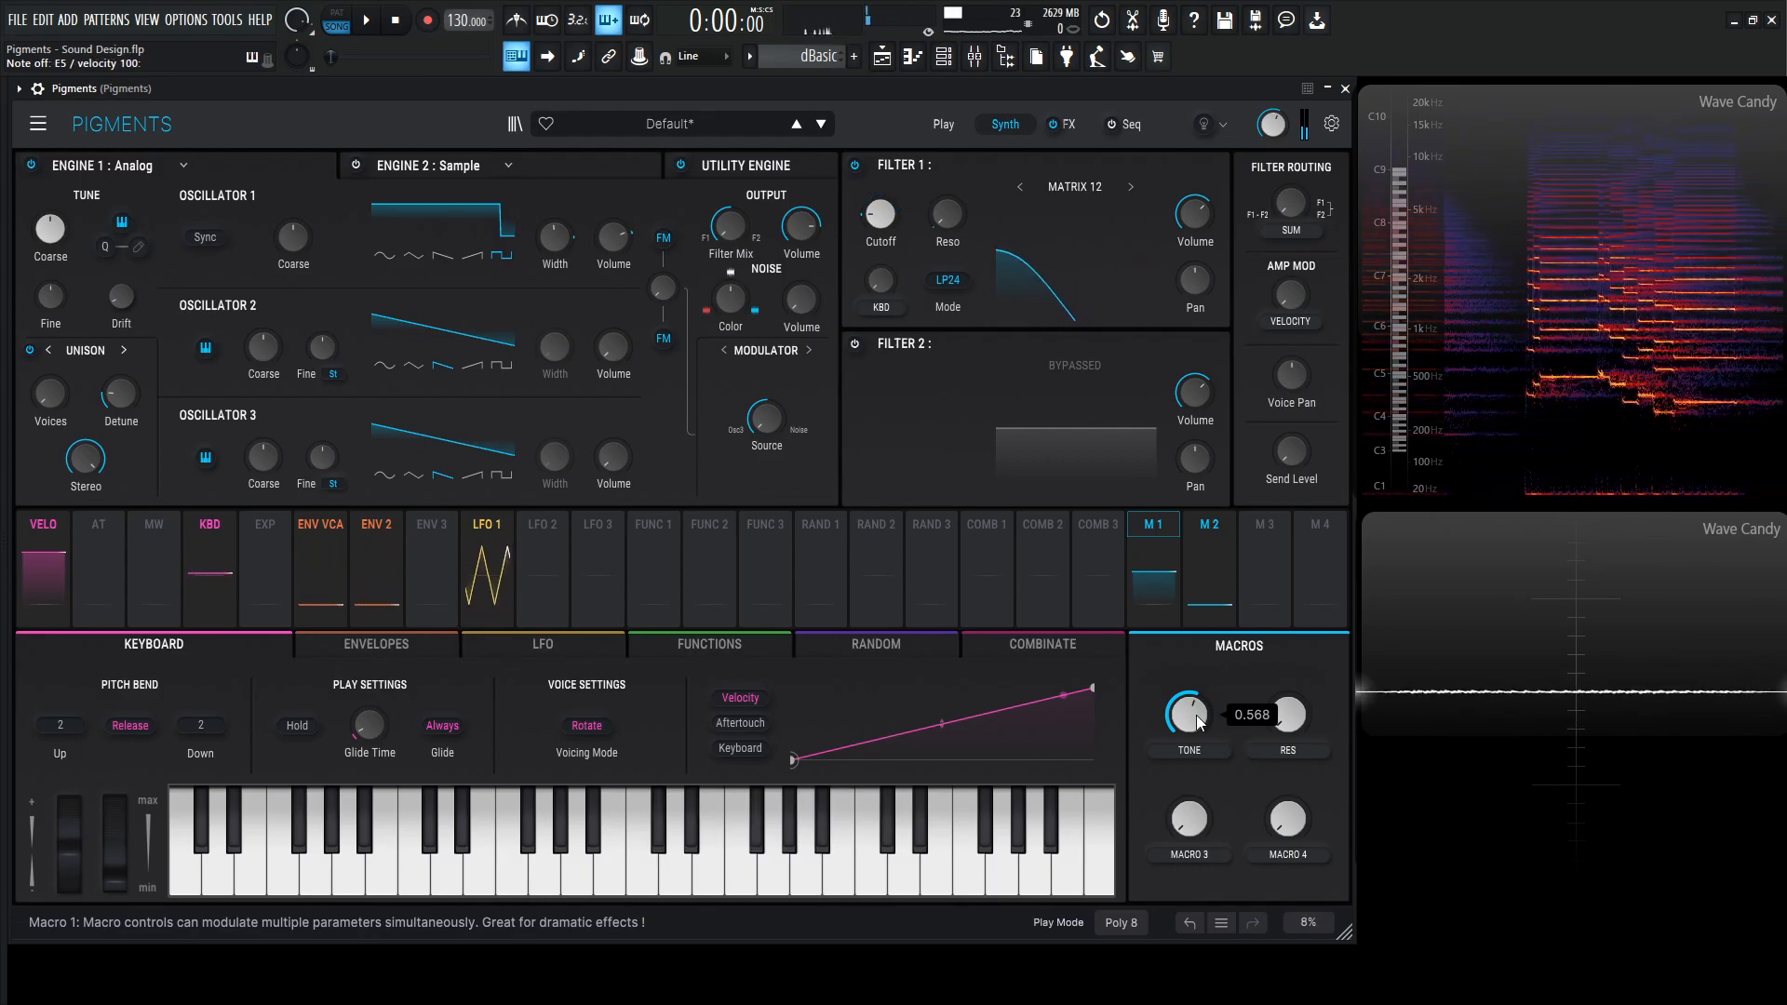
click(575, 860)
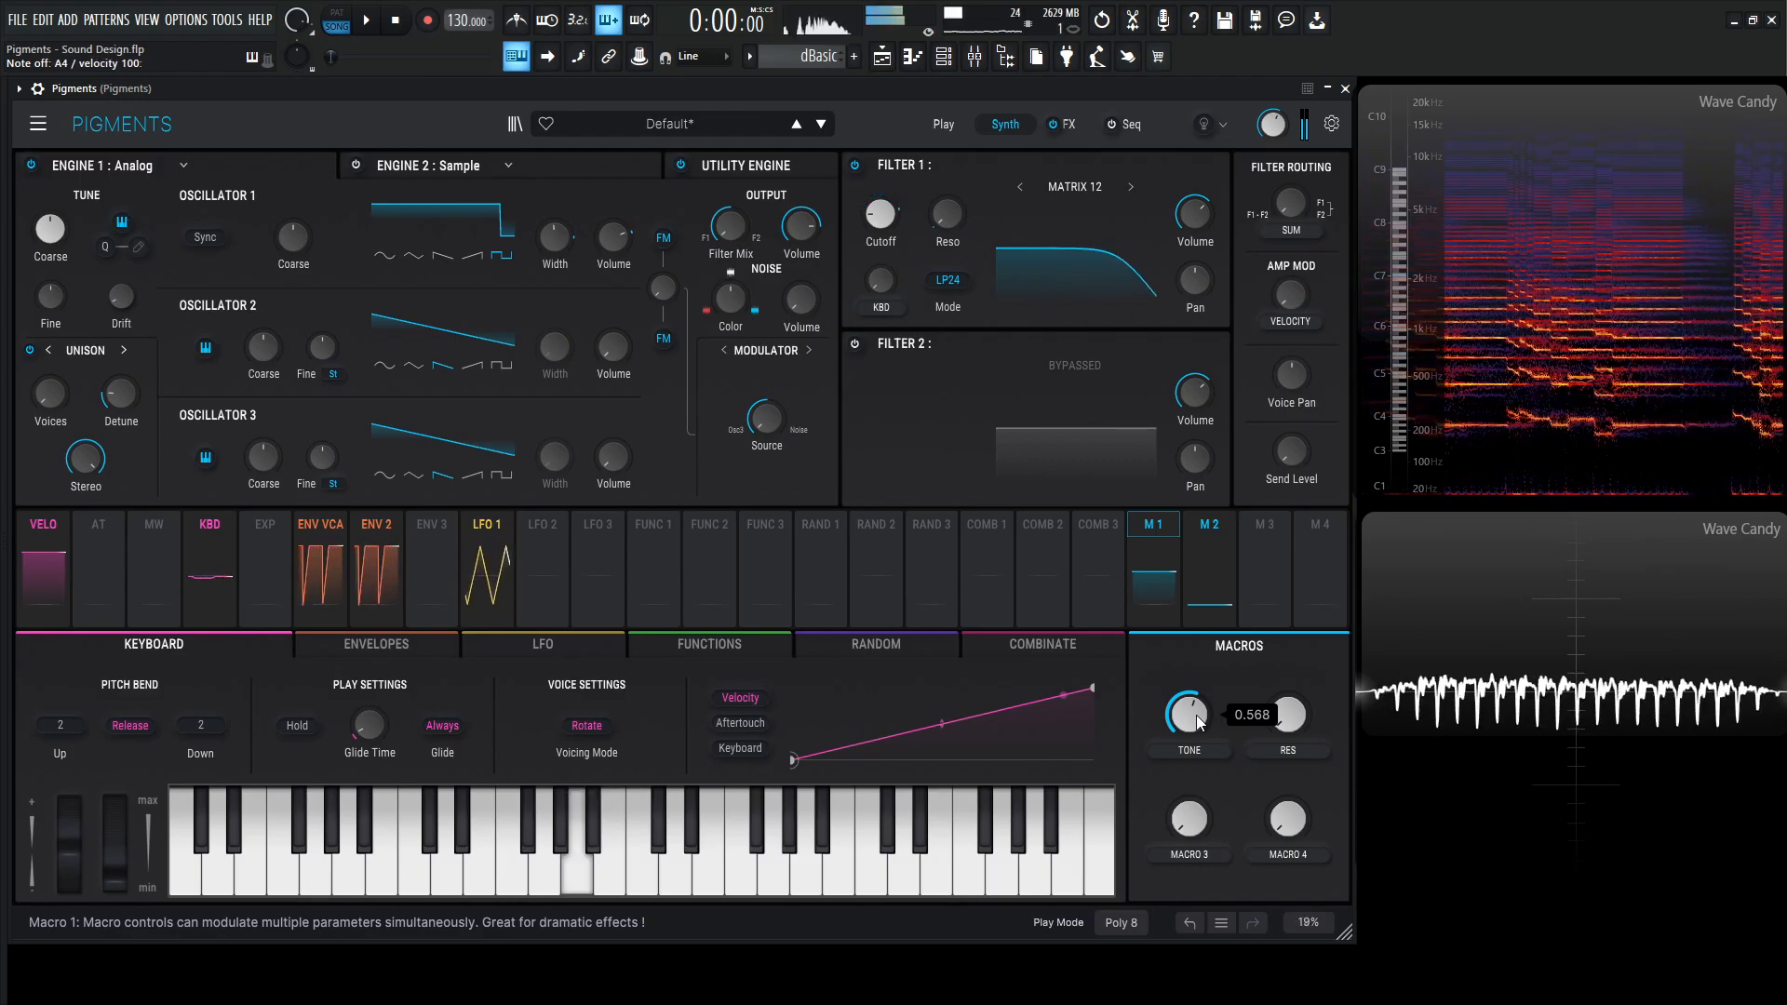
click(603, 866)
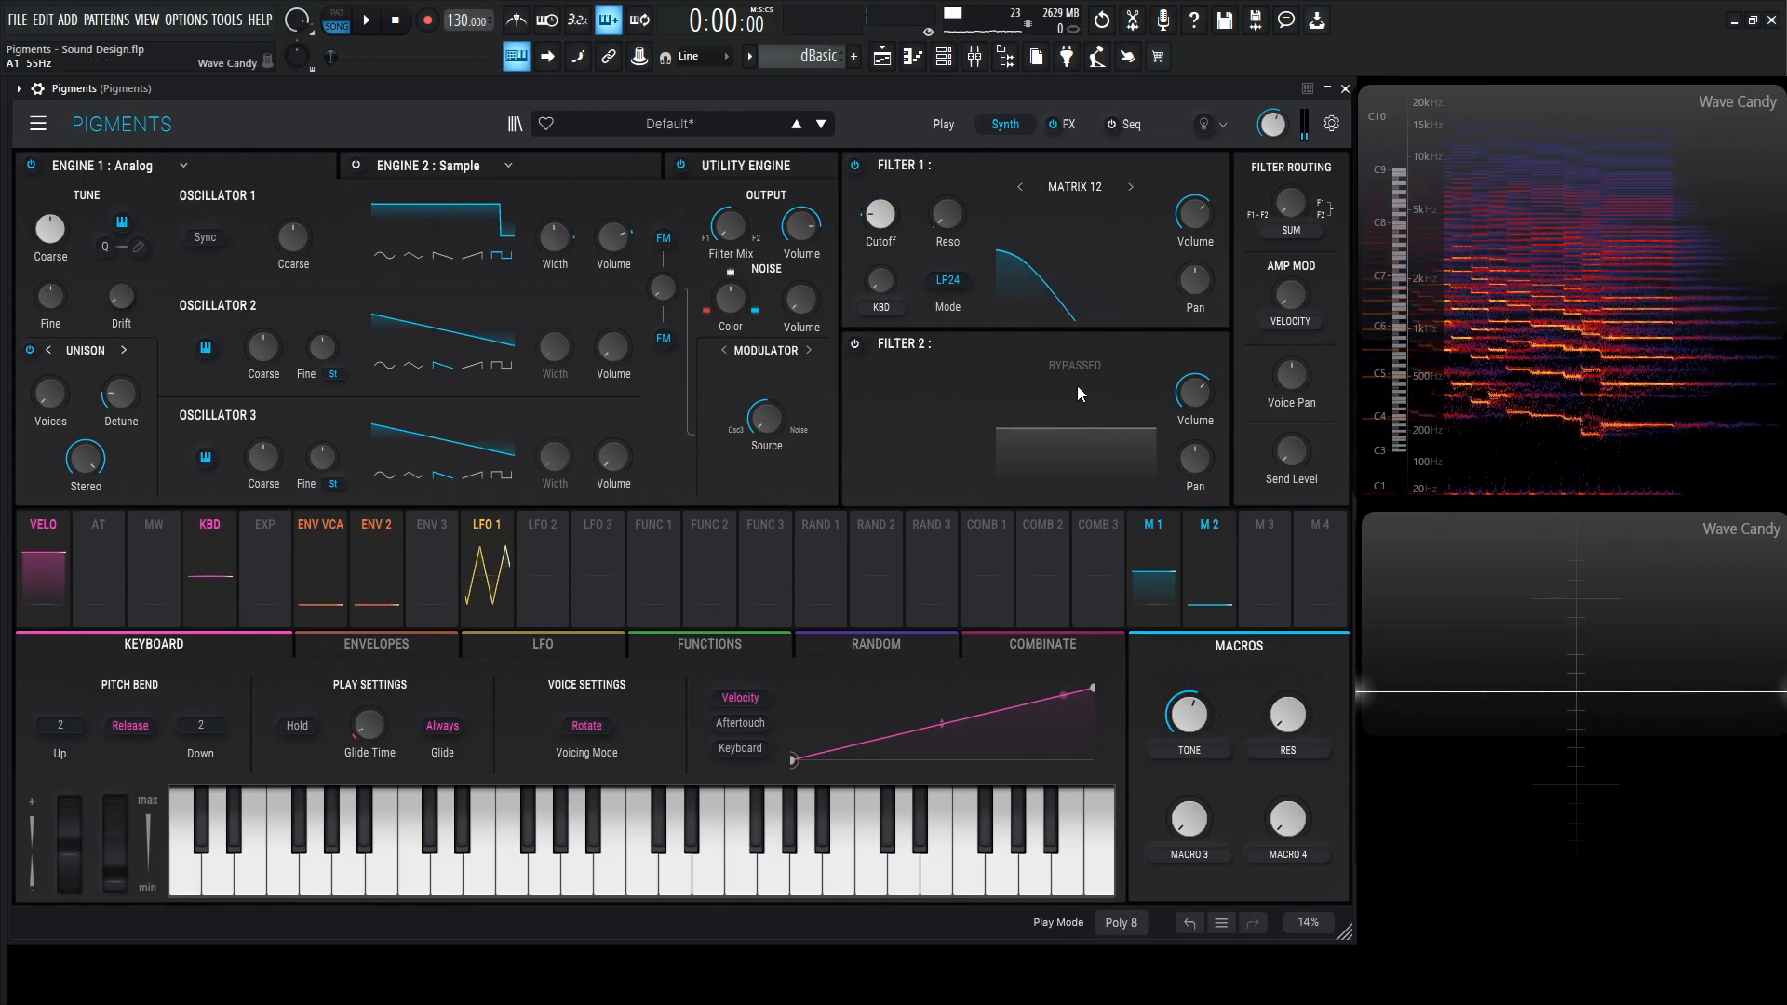
- Route Macro 3 to the Chorus JUN-6 Dry/Wet and label the macros CHORUS and FX
click(1063, 123)
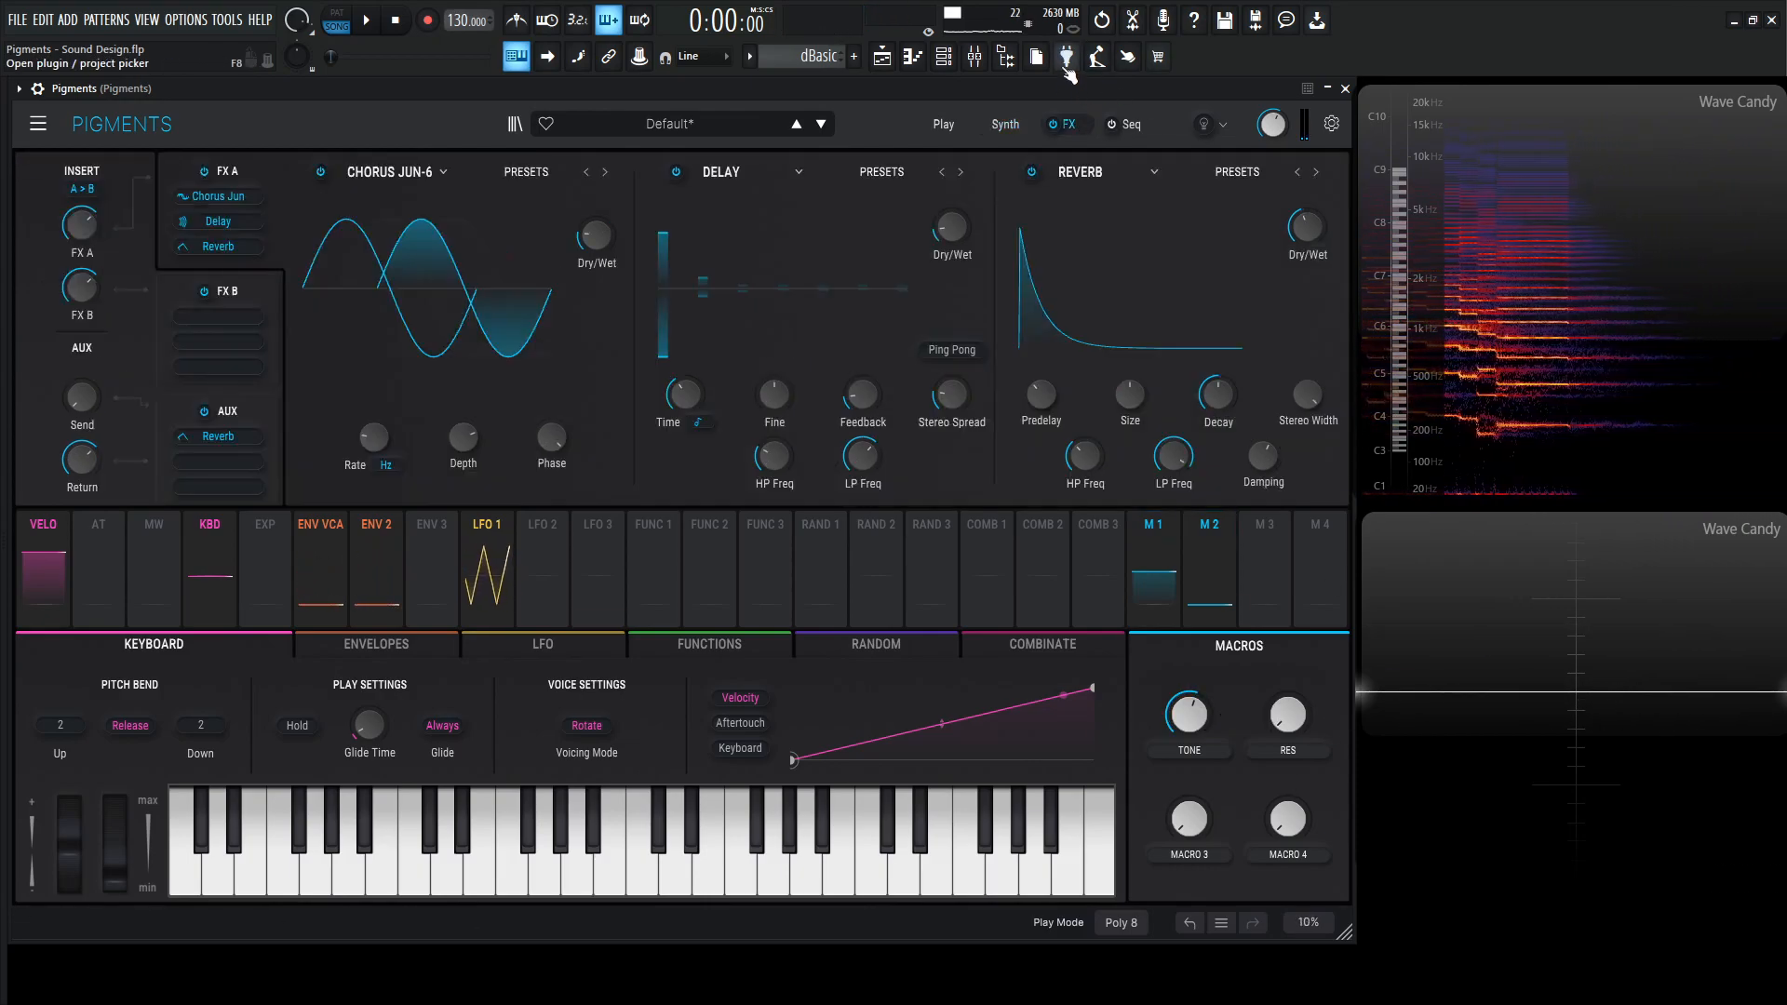
drag(592, 234, 592, 222)
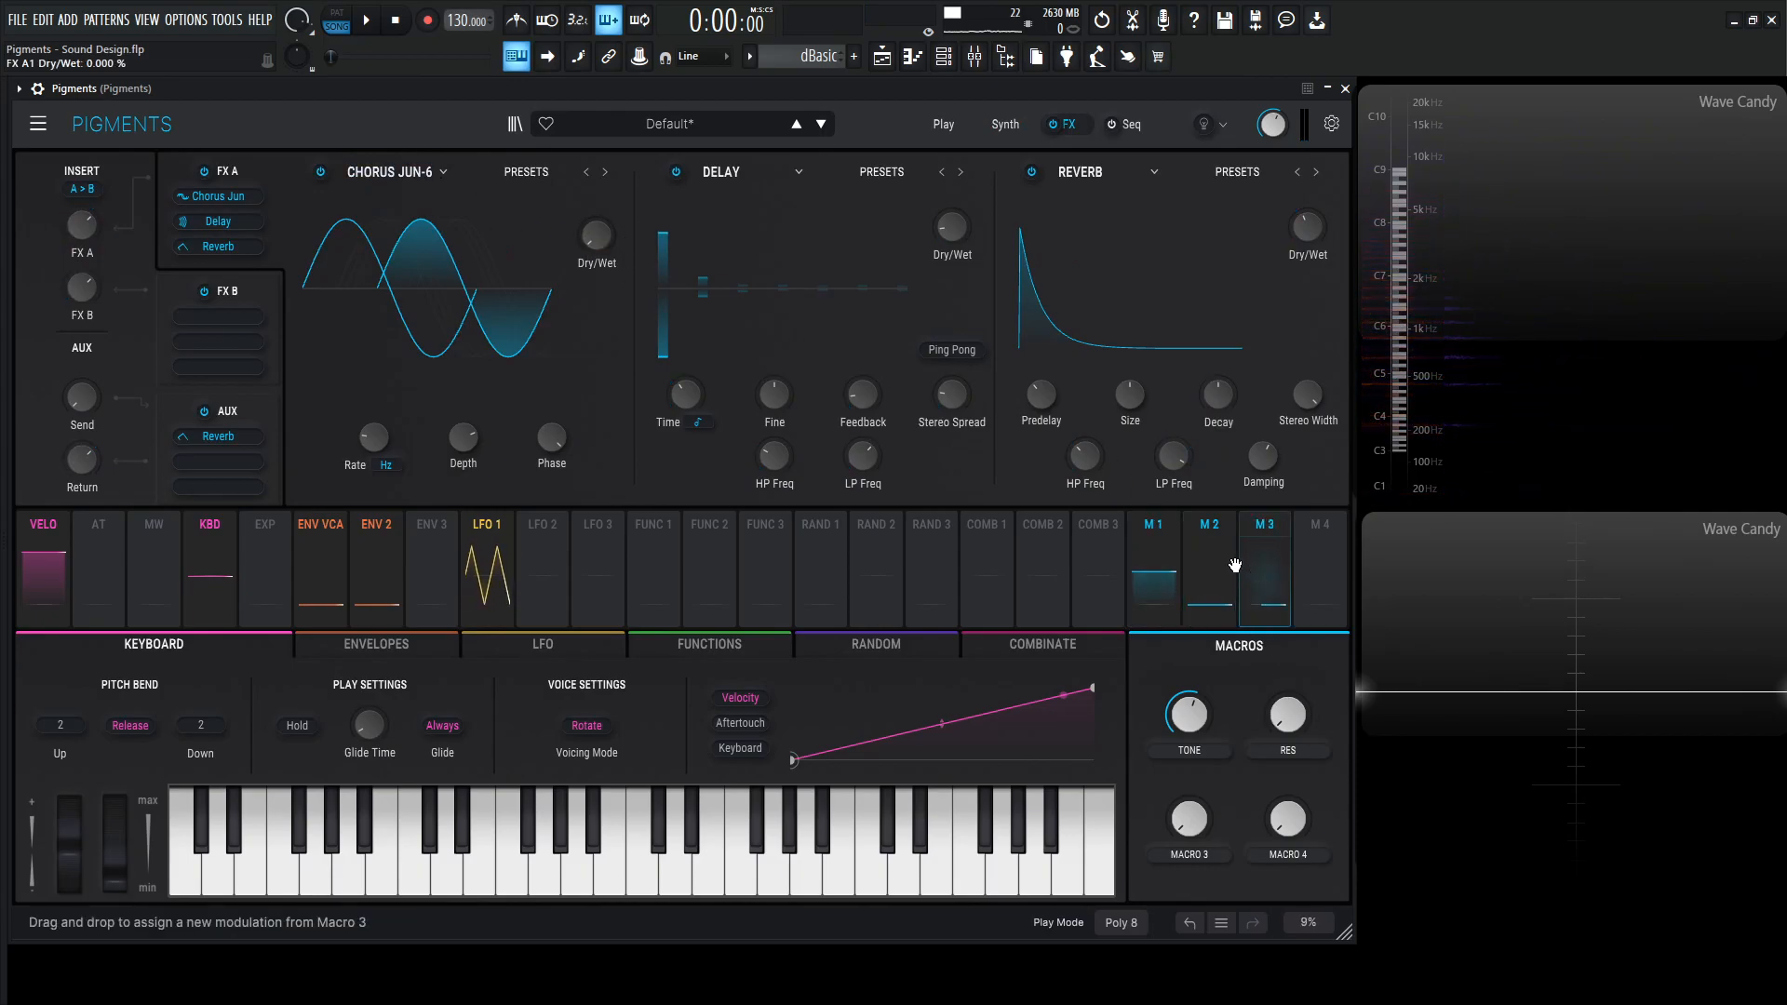
click(1262, 570)
text(CHORUS)
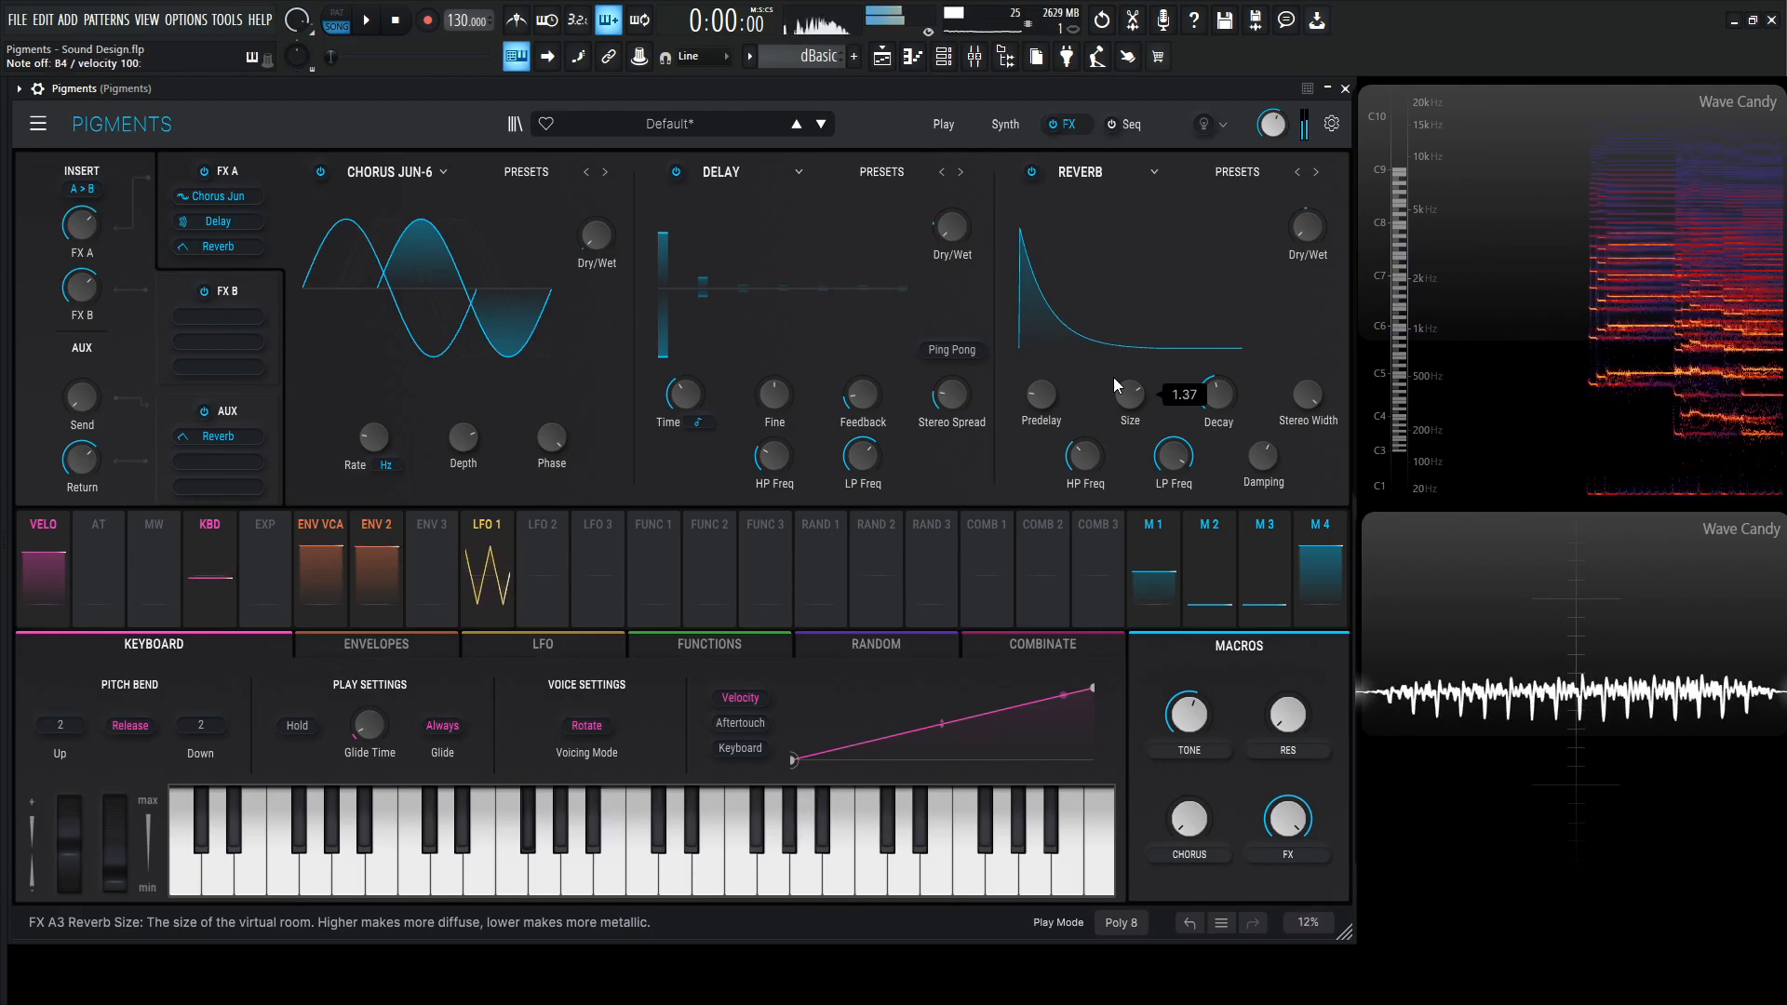
- Set the Tone macro to 0.700 and reverb size to 1.00, then show the synth page again
drag(1189, 714, 1190, 714)
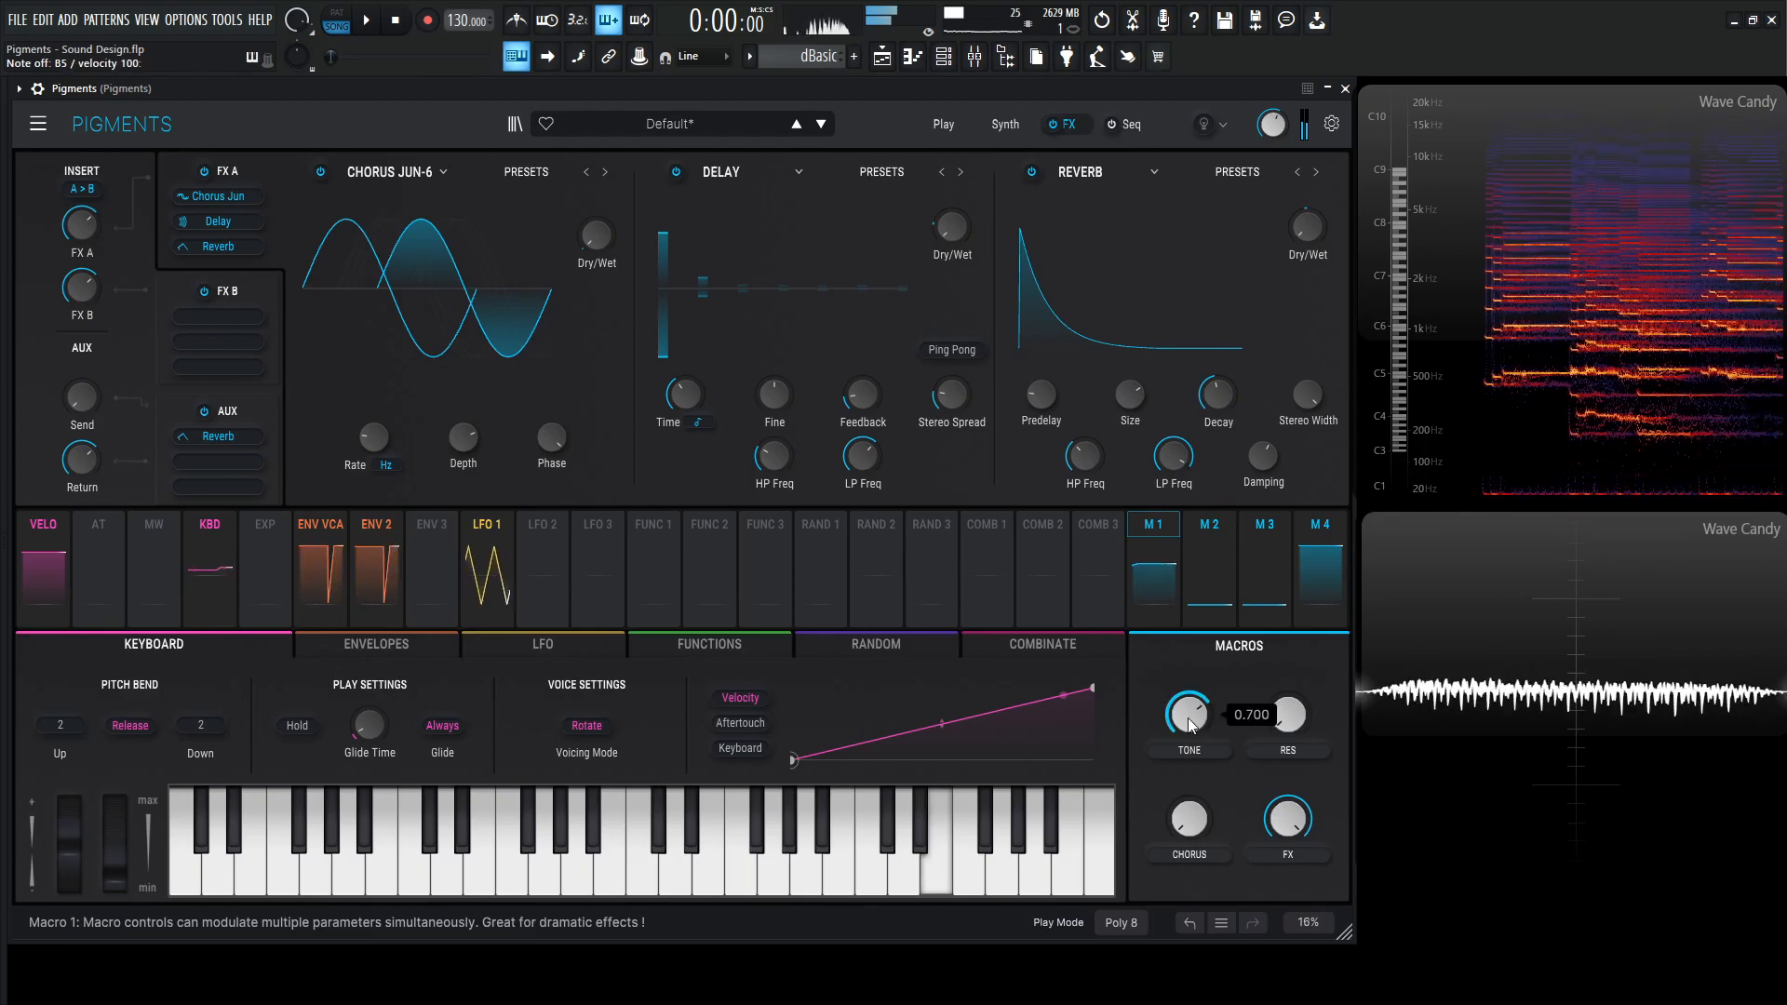
drag(1129, 392, 1130, 376)
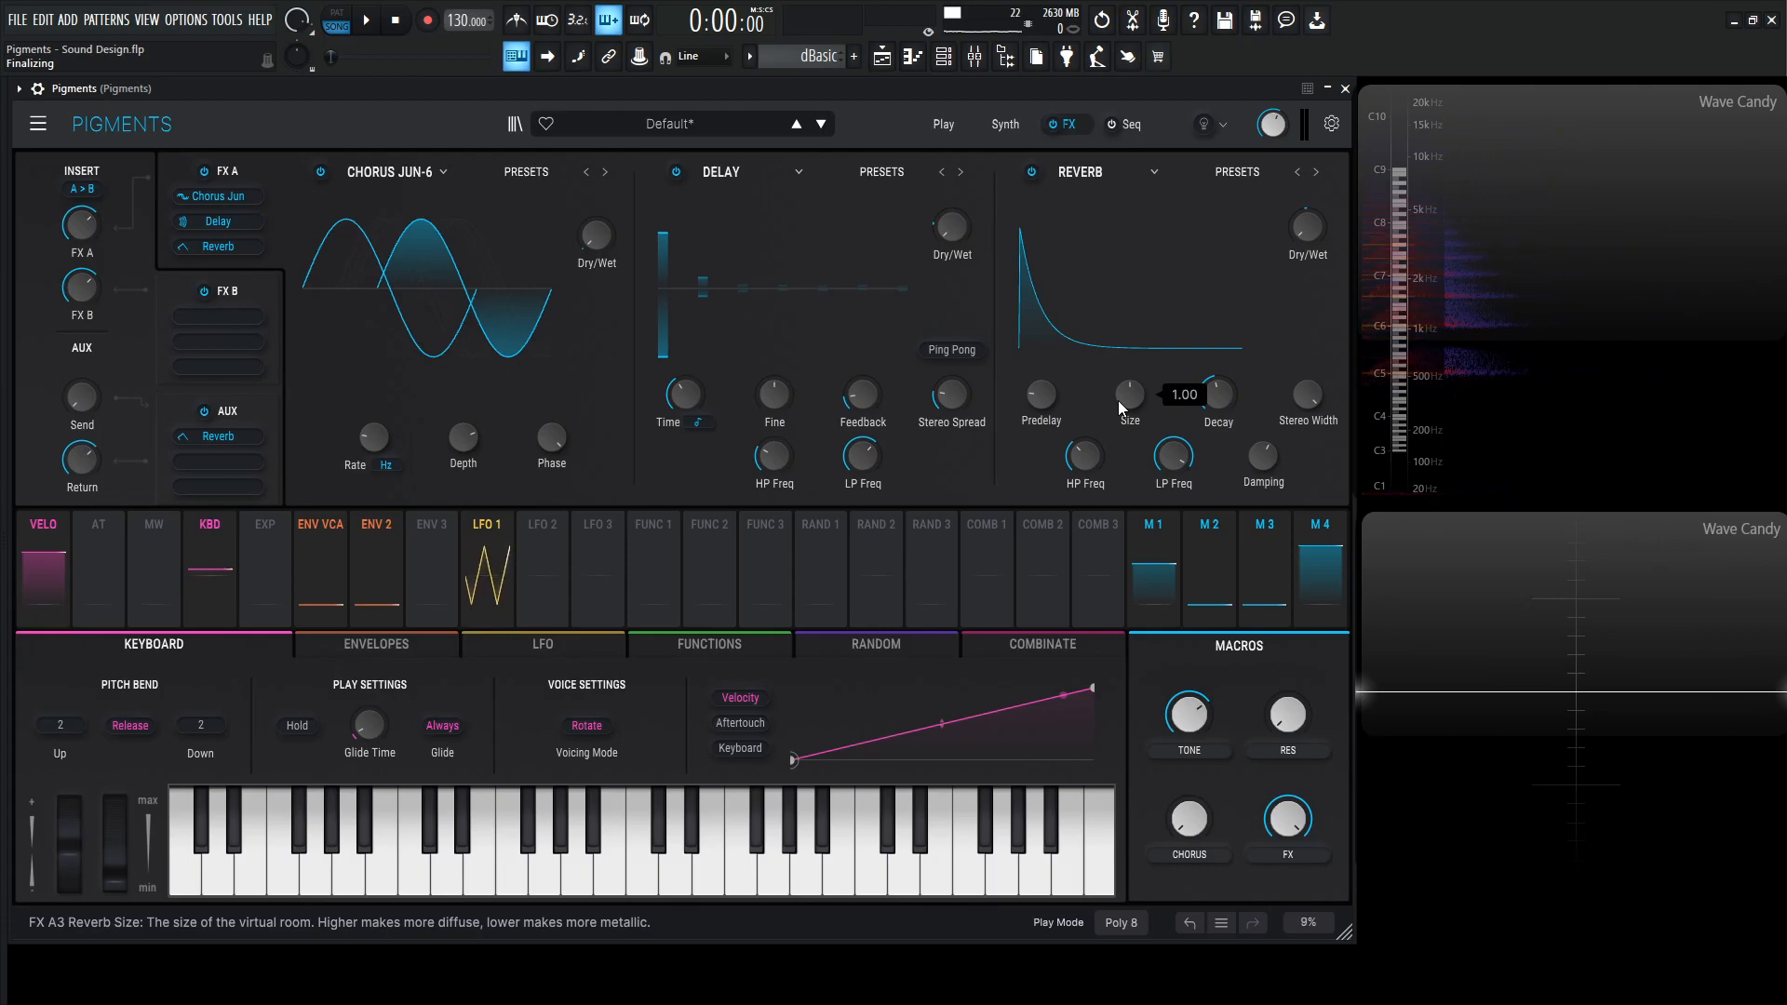
click(1004, 122)
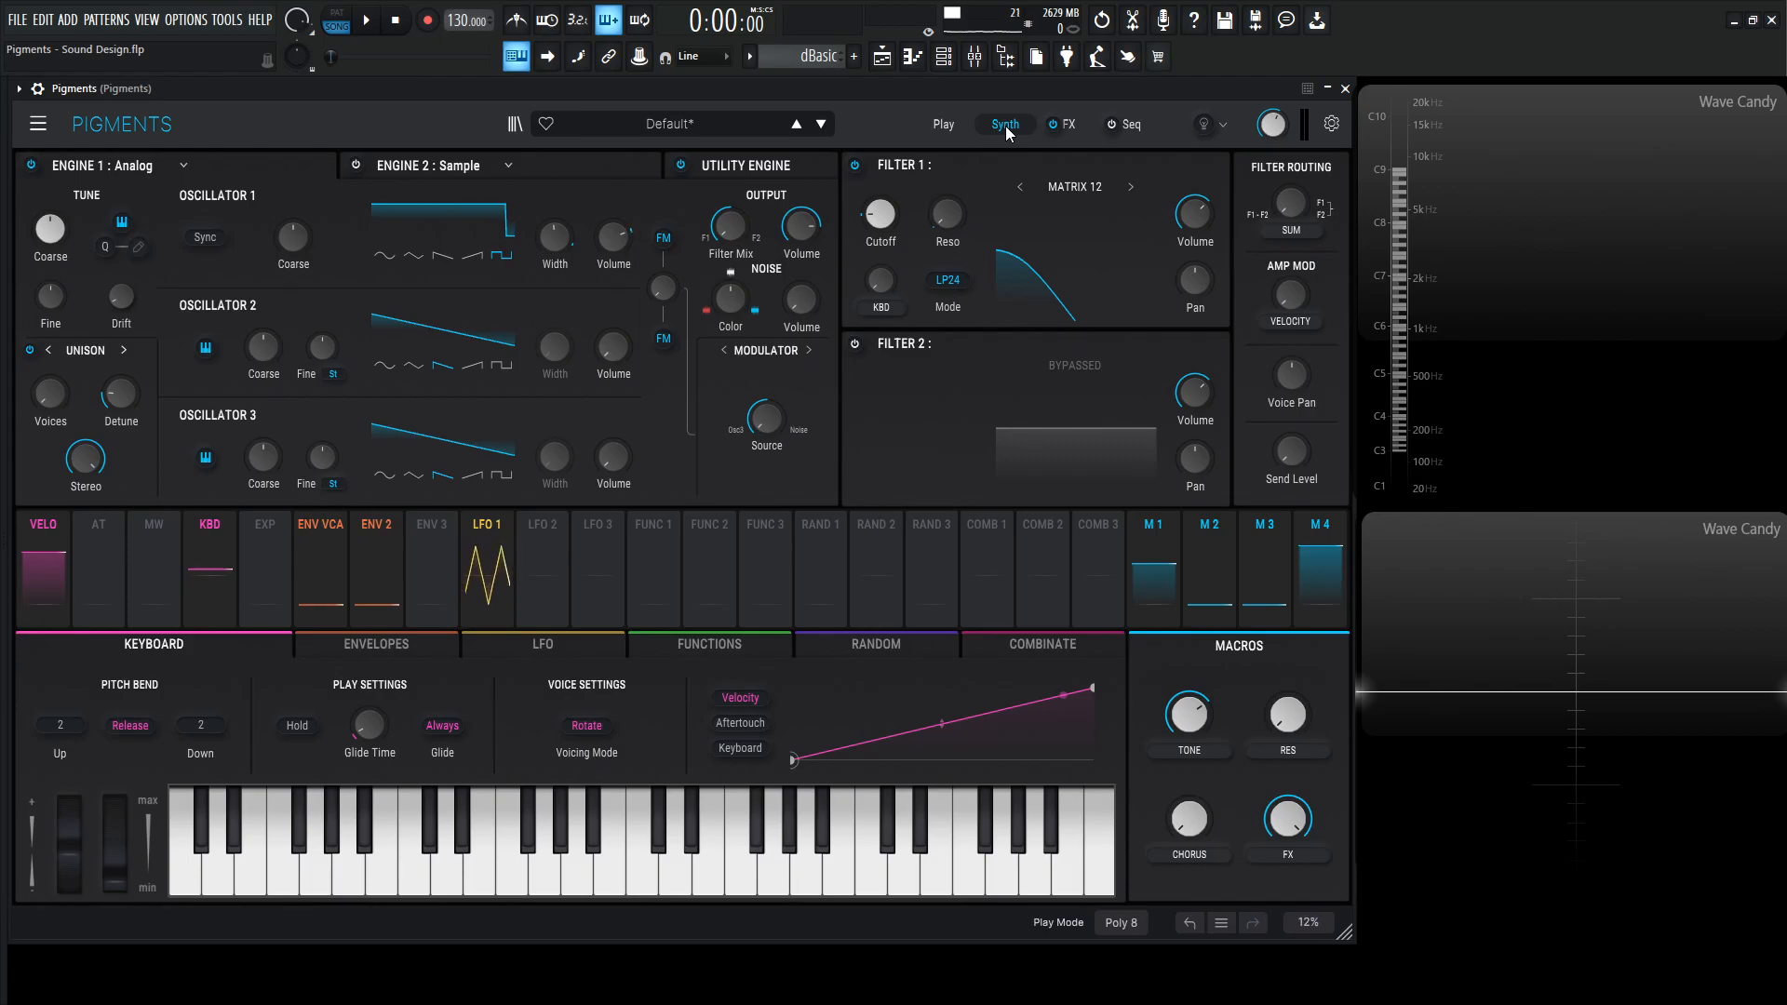
click(569, 866)
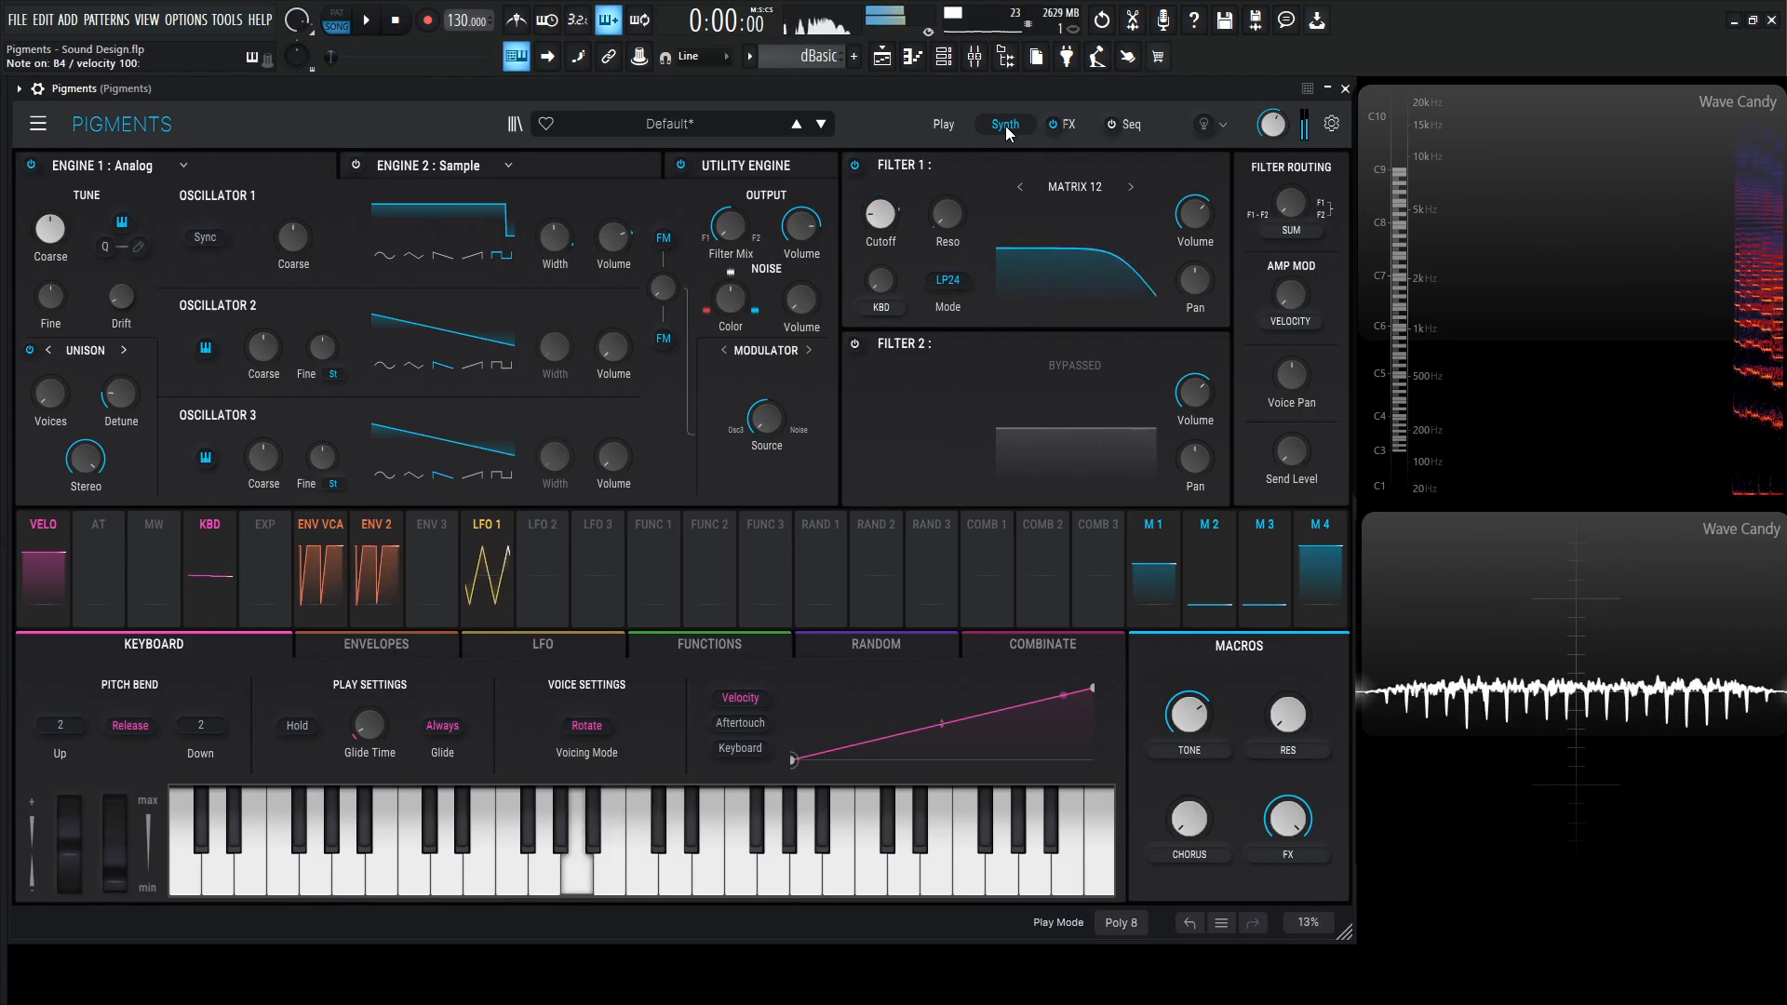